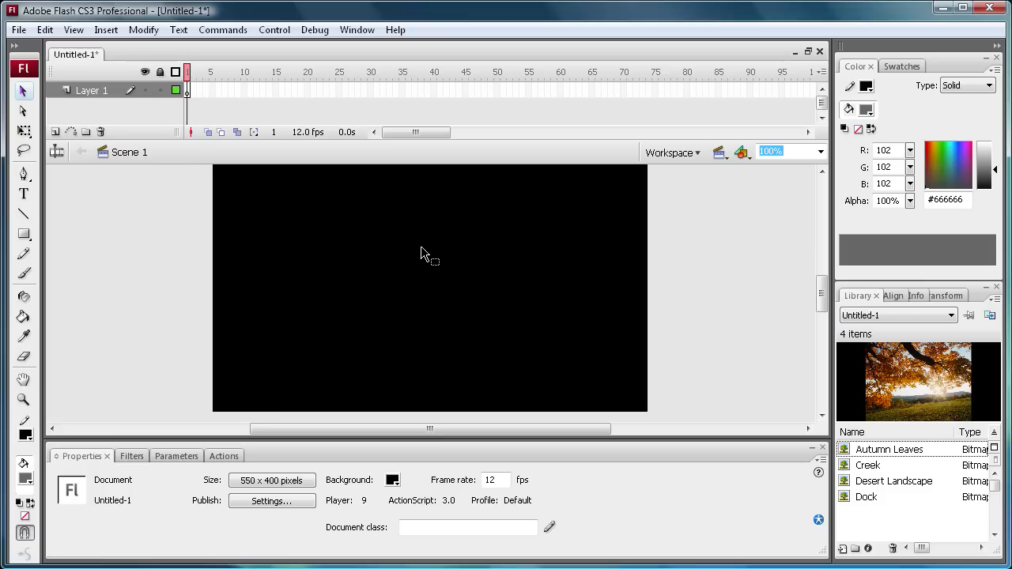
{"action": "mouse_move", "coordinate": [308, 243]}
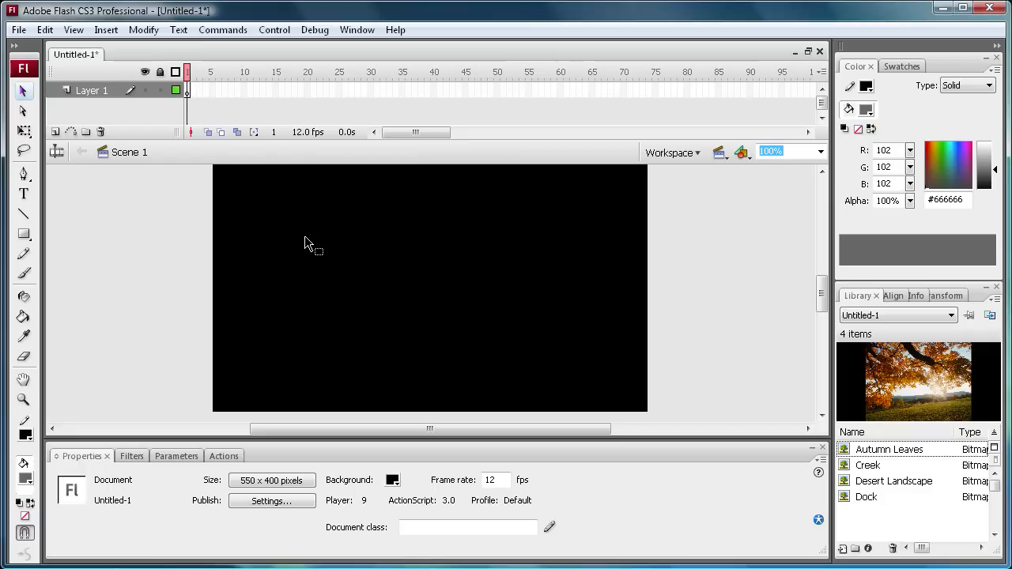
{"action": "mouse_move", "coordinate": [294, 111]}
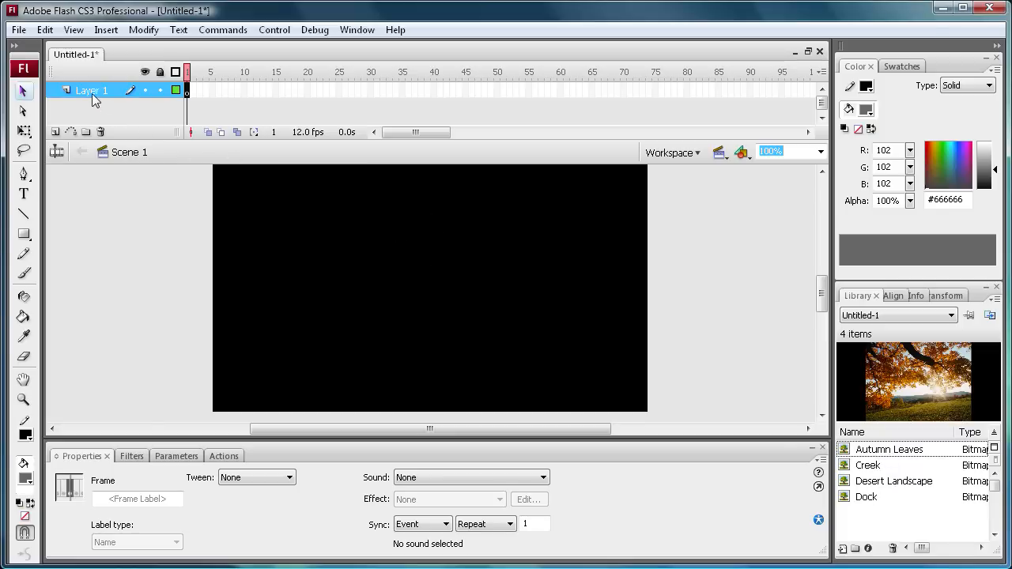
Rename Layer 1 to buttons, add a layer named images and another named actions
{"action": "double_click", "coordinate": [92, 88]}
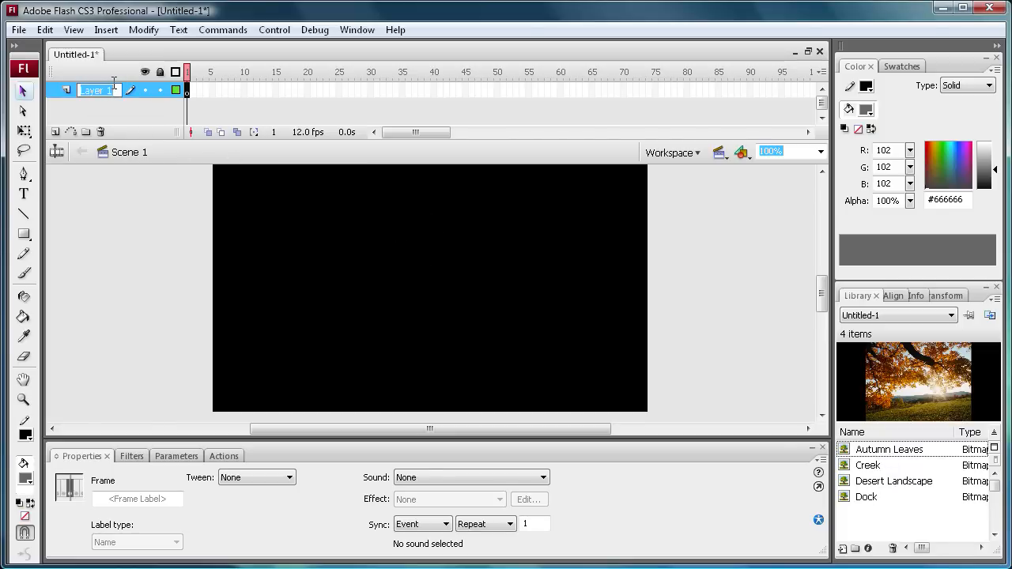
{"action": "type", "text": "buttons"}
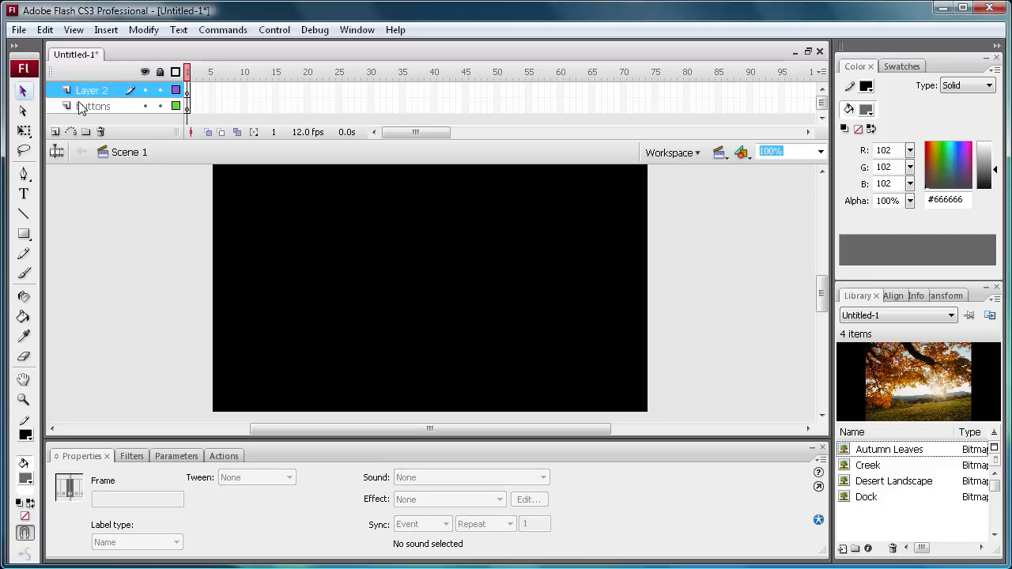
{"action": "double_click", "coordinate": [92, 89]}
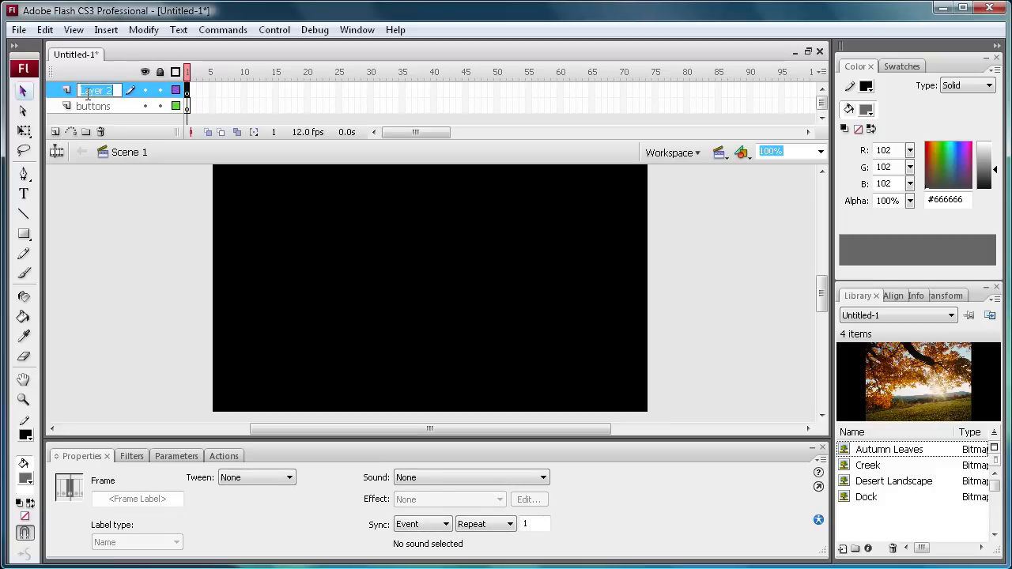
{"action": "type", "text": "images"}
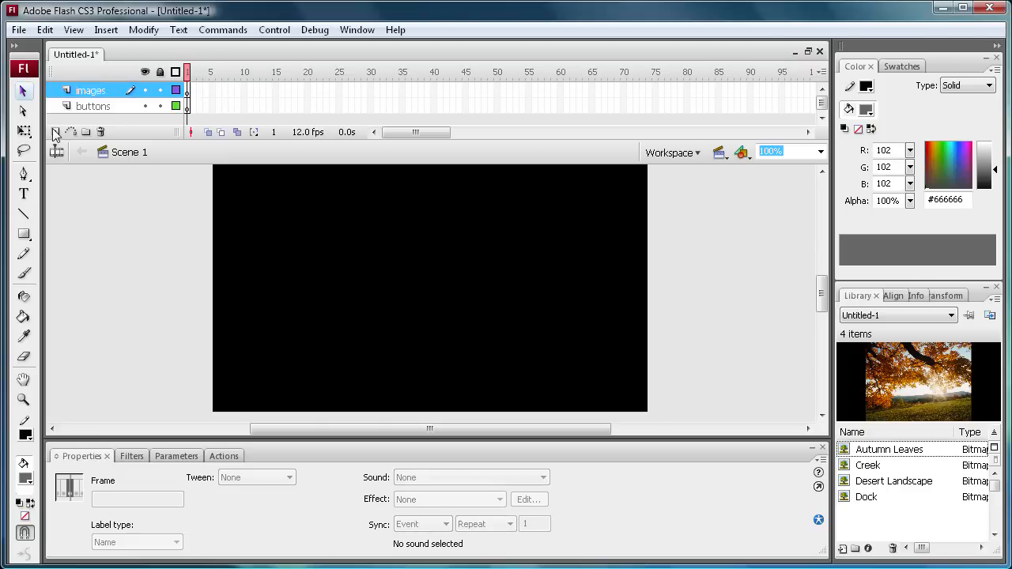
{"action": "left_click", "coordinate": [57, 133]}
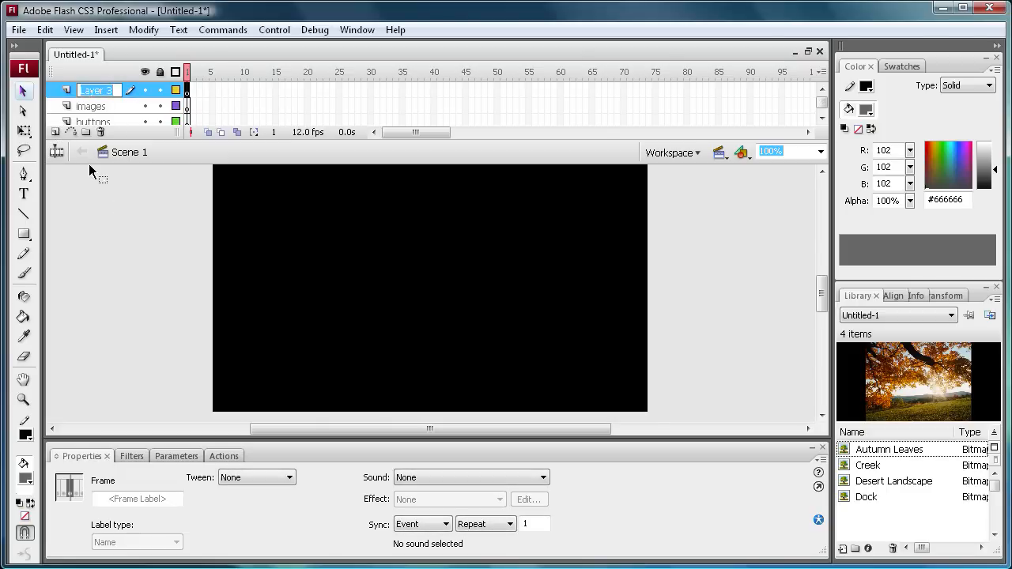
{"action": "type", "text": "actions"}
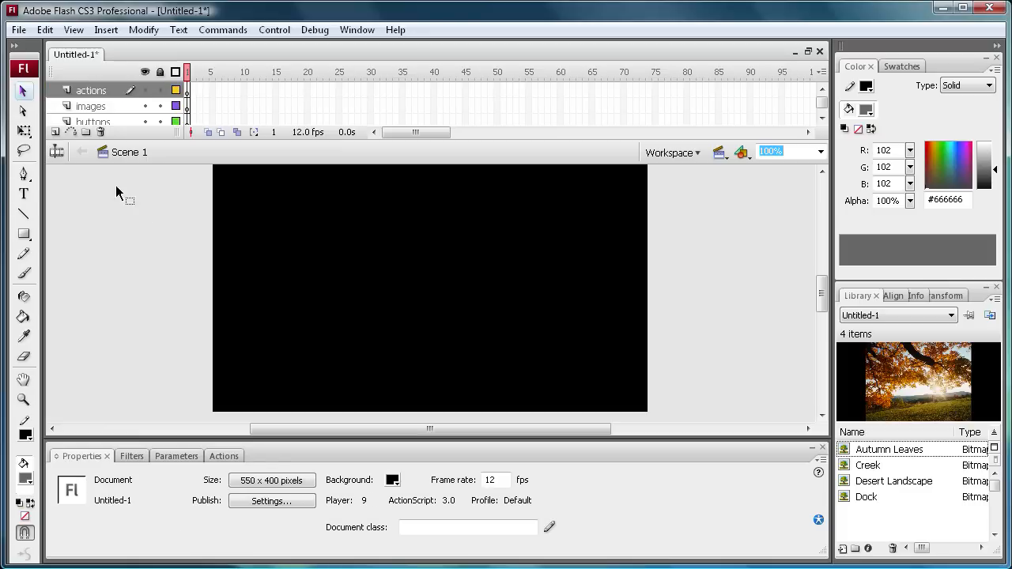
Resize the photos to 114 by 85 on the buttons layer and move Dock to the row's end
{"action": "left_click", "coordinate": [93, 120]}
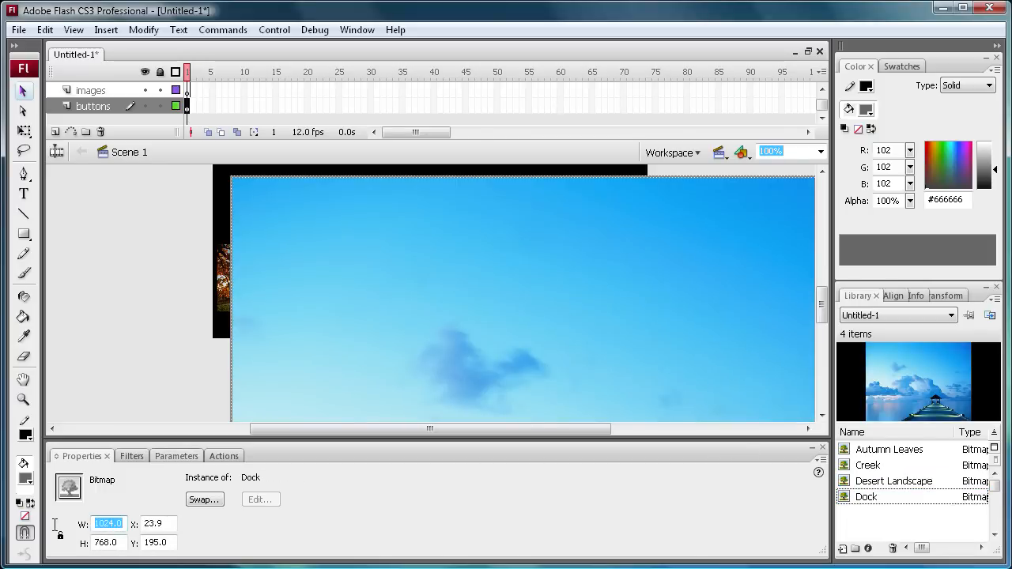
{"action": "type", "text": "114.0"}
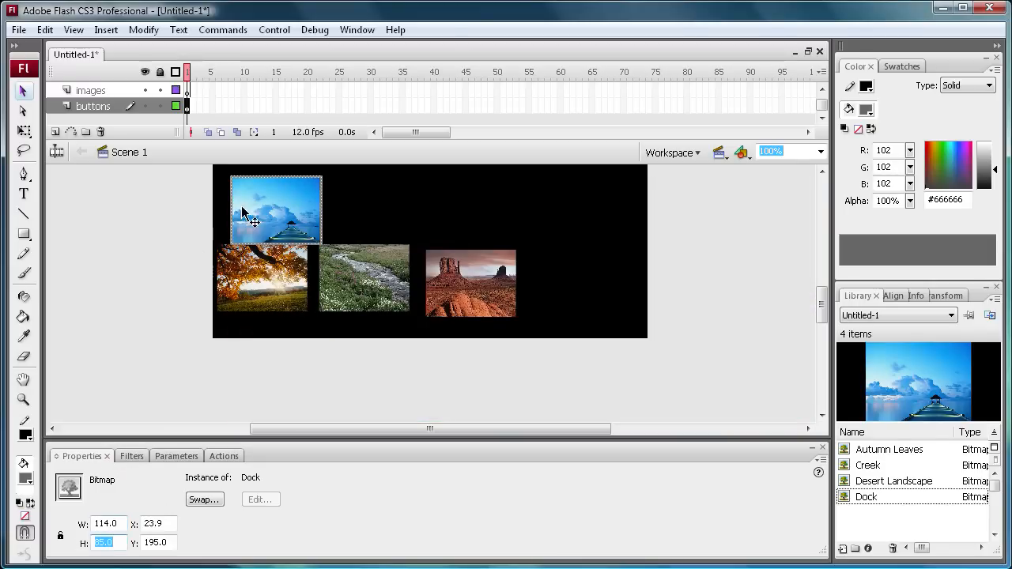
{"action": "left_click_drag", "start_coordinate": [275, 209], "coordinate": [575, 283]}
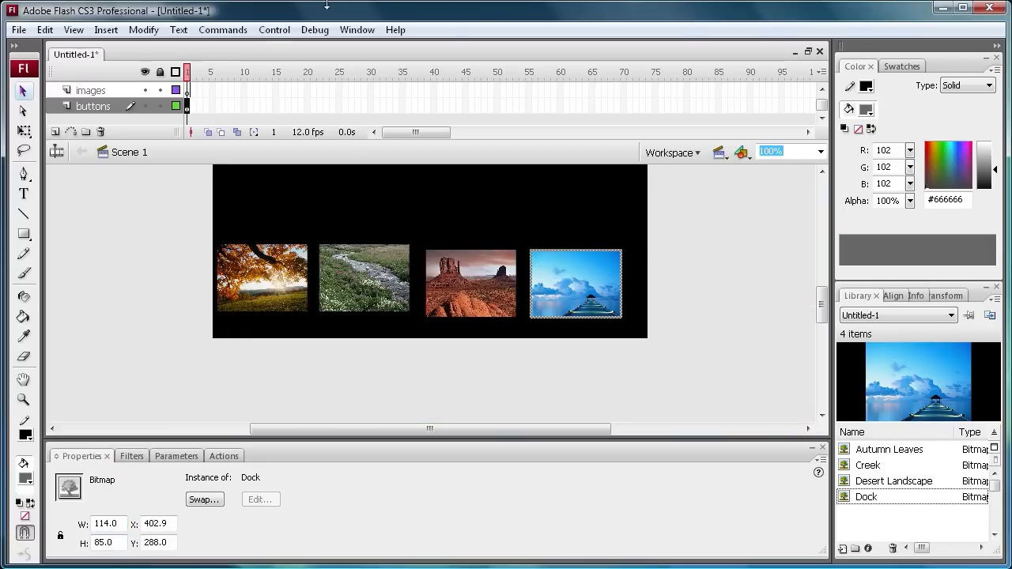
{"action": "mouse_move", "coordinate": [358, 29]}
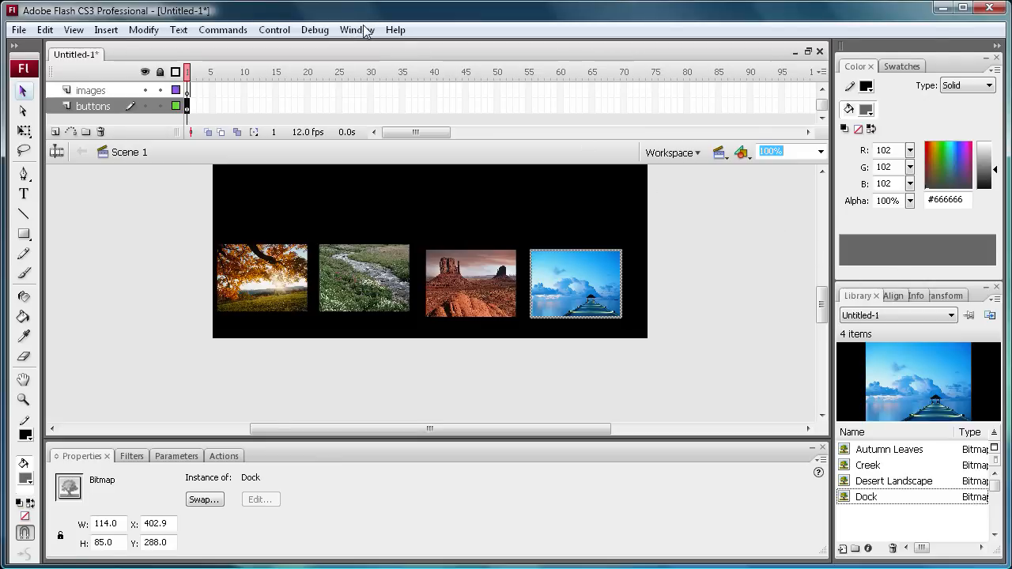
Distribute the thumbnails evenly with the Align panel and drag the row to the stage bottom
{"action": "left_click", "coordinate": [892, 296]}
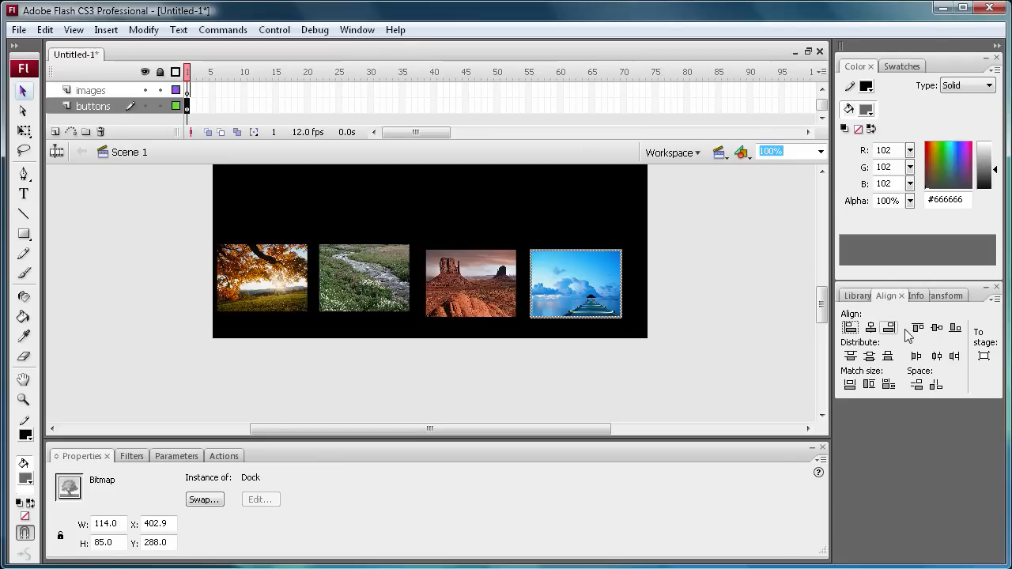
{"action": "mouse_move", "coordinate": [253, 266]}
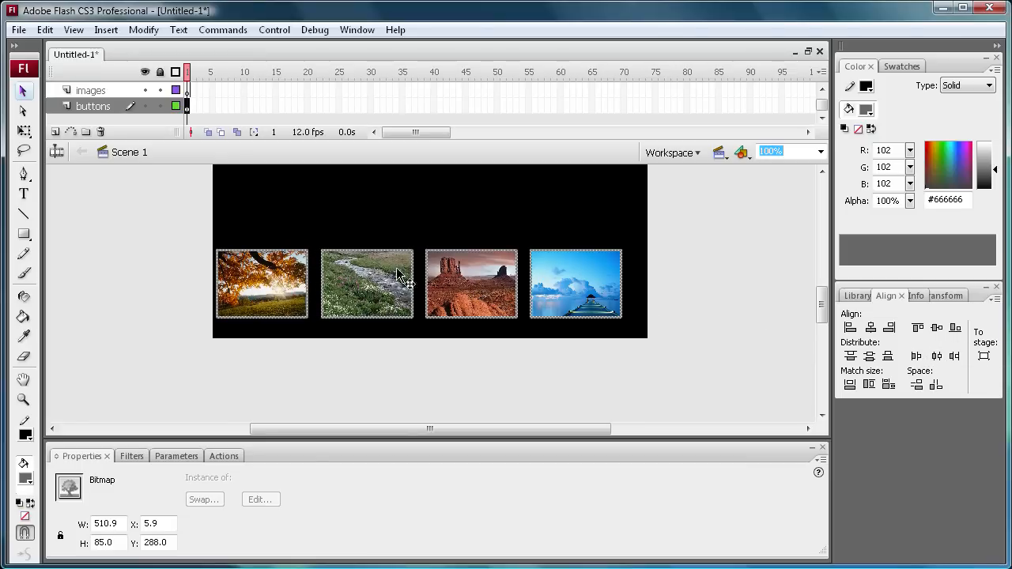
{"action": "mouse_move", "coordinate": [317, 298]}
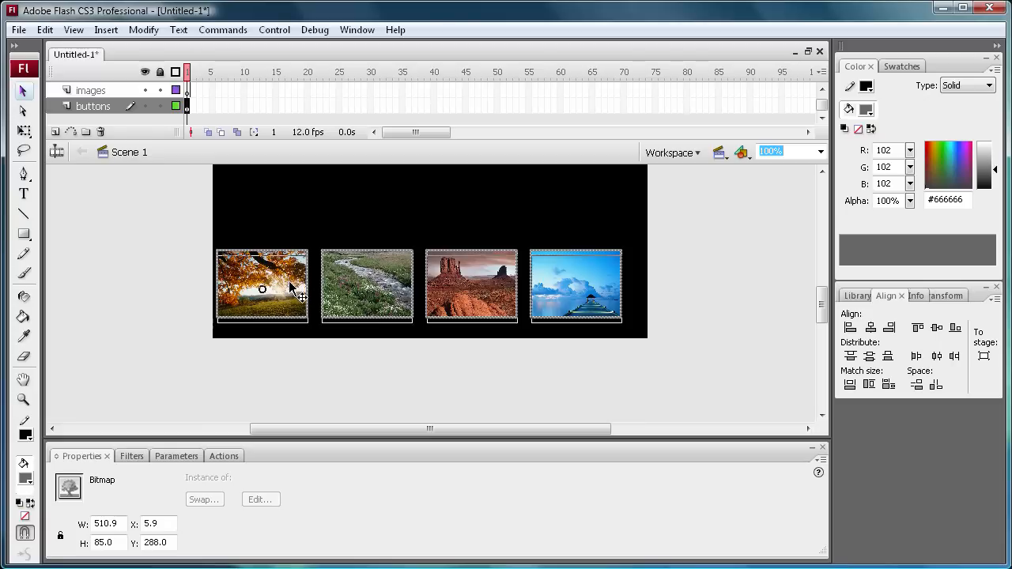
{"action": "left_click_drag", "start_coordinate": [262, 287], "coordinate": [272, 293]}
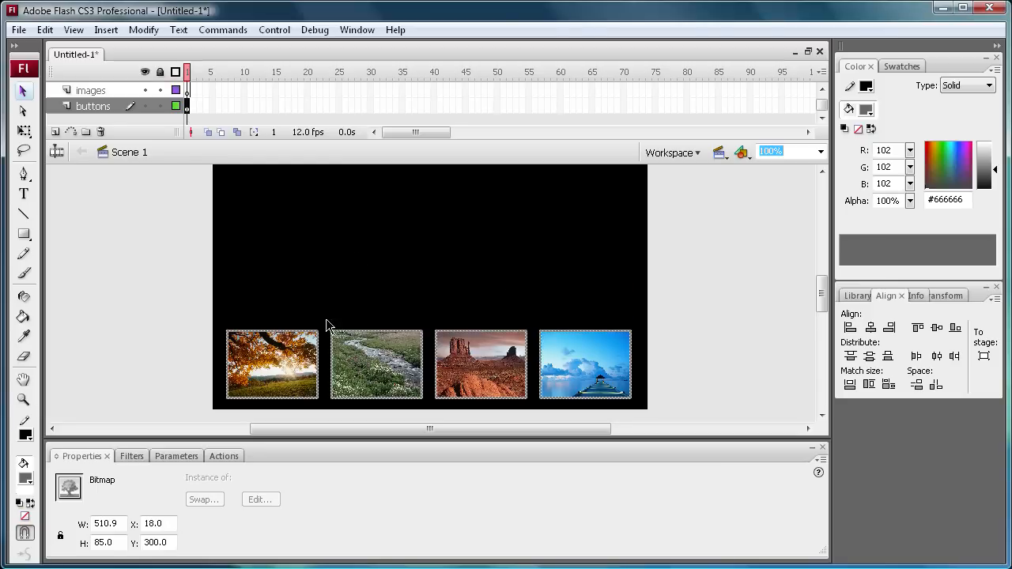
{"action": "mouse_move", "coordinate": [161, 235]}
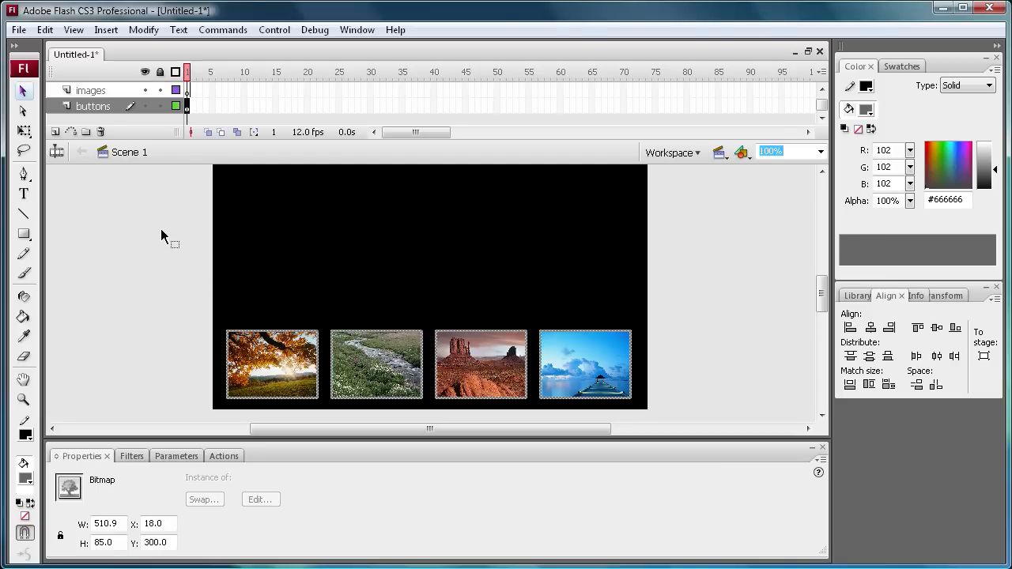
Convert Autumn Leaves to a Button symbol named btn1, then Creek likewise
{"action": "left_click", "coordinate": [272, 363]}
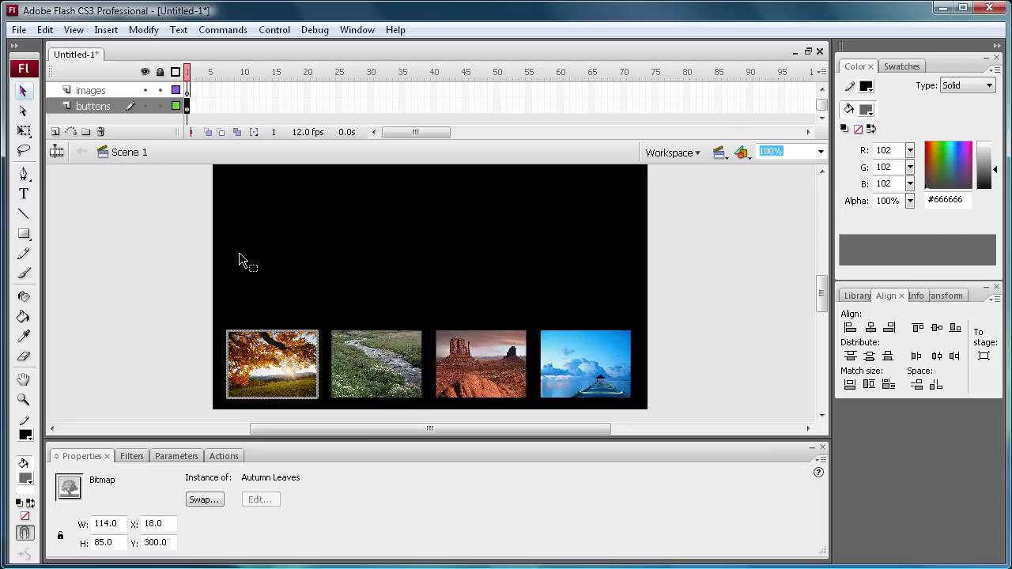
{"action": "key", "text": "F8"}
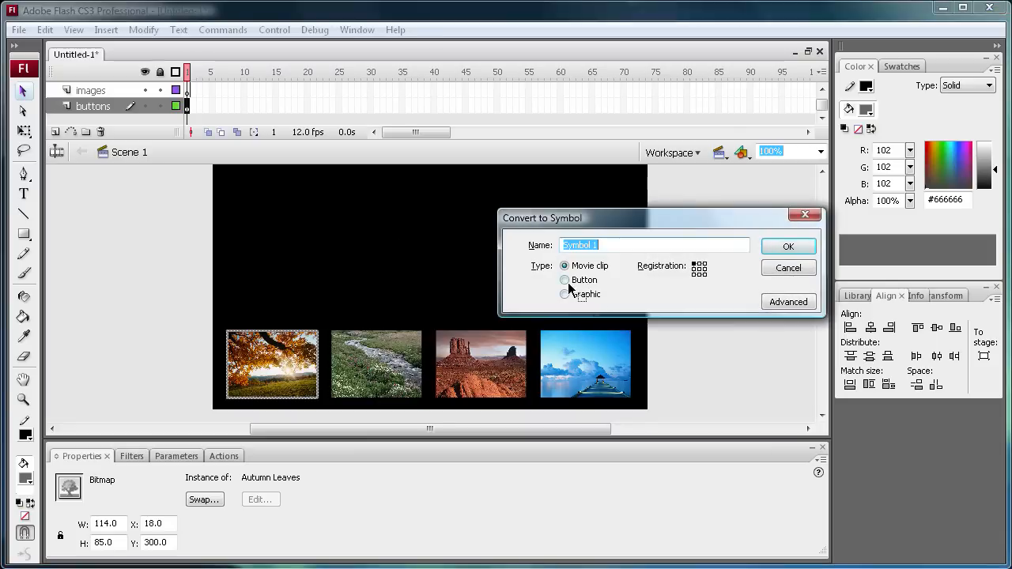
{"action": "left_click", "coordinate": [564, 280]}
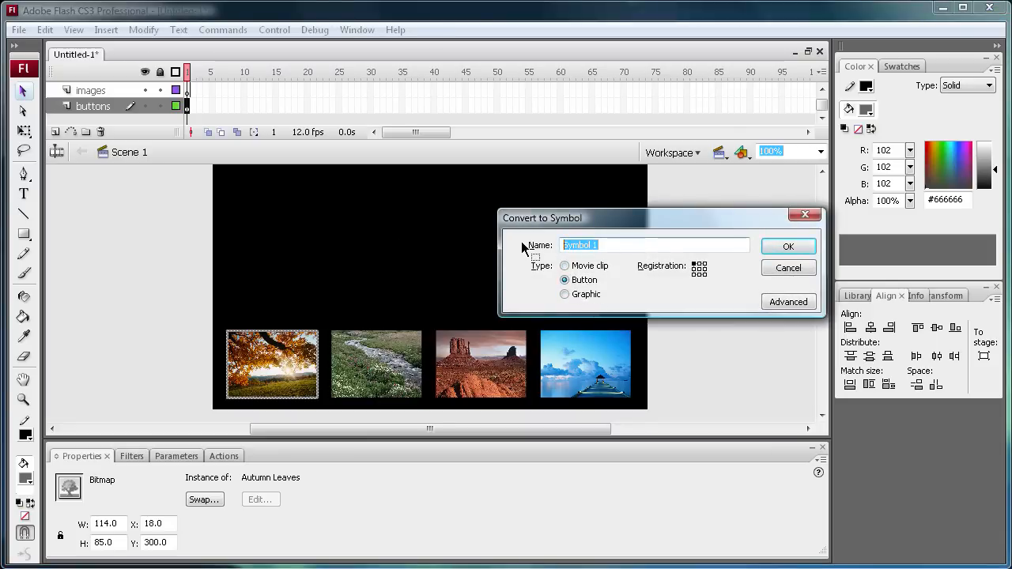
{"action": "type", "text": "btn1"}
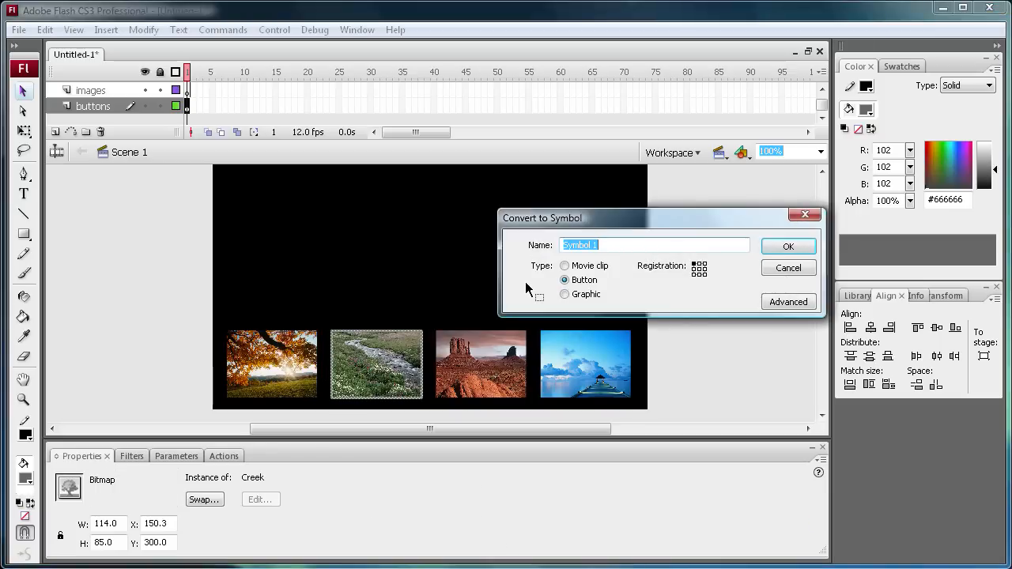
{"action": "left_click", "coordinate": [788, 246]}
{"action": "type", "text": "btn4"}
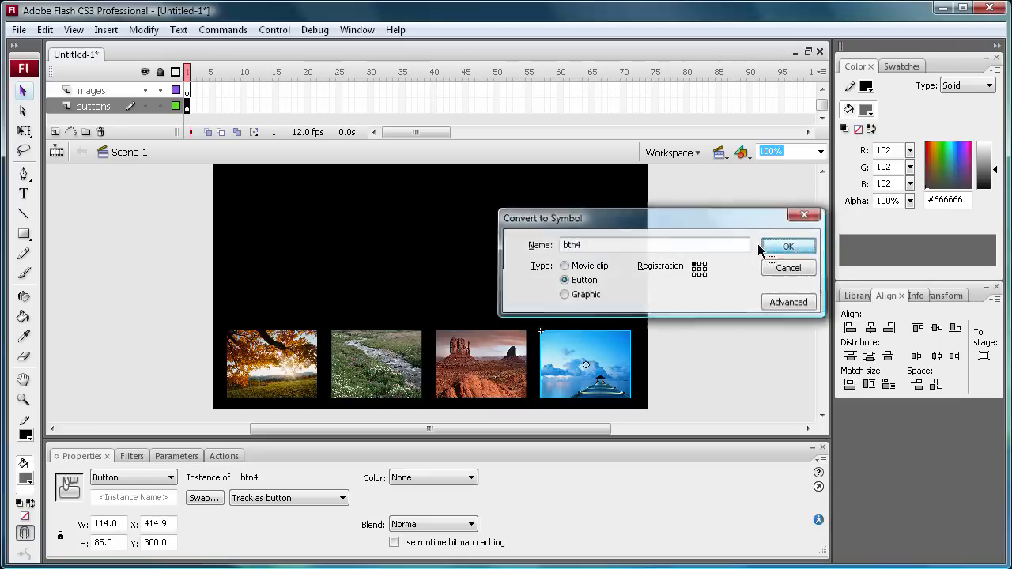
Confirm btn4, then enter instance names for the Creek and Dock buttons, ending with btn4
{"action": "left_click", "coordinate": [787, 247]}
{"action": "type", "text": "btn1"}
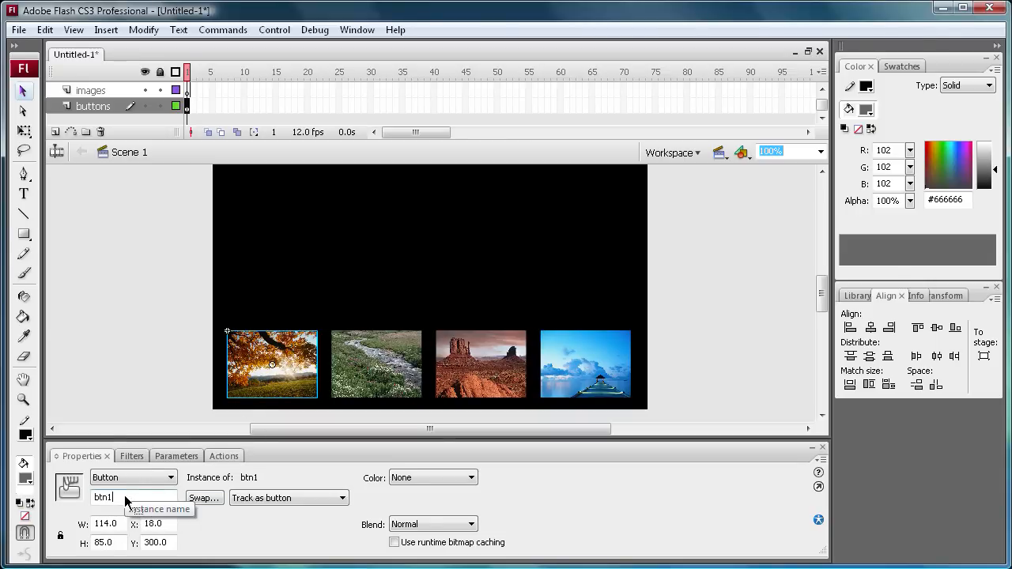
{"action": "left_click", "coordinate": [376, 364]}
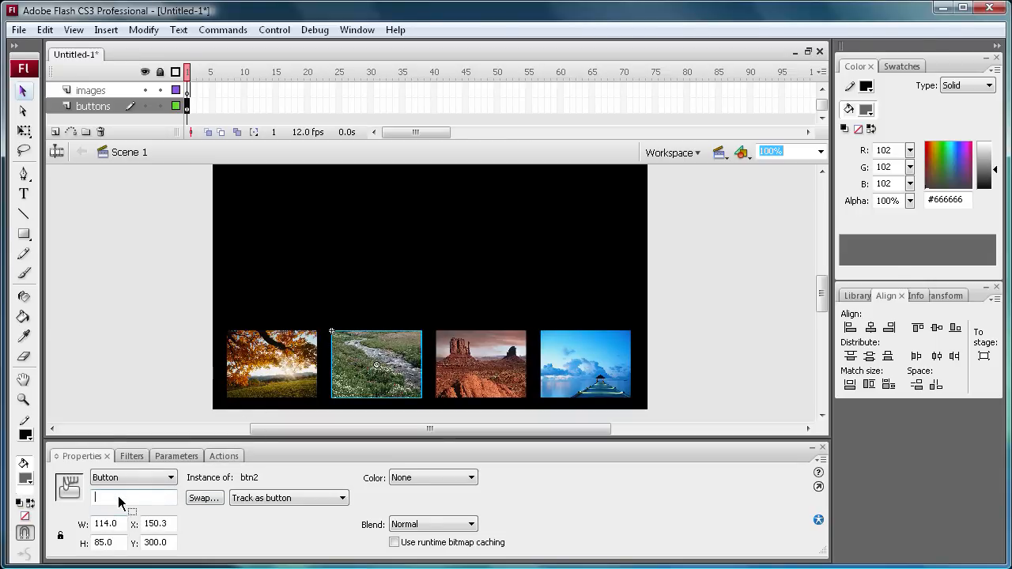
{"action": "left_click", "coordinate": [481, 364]}
{"action": "type", "text": "btn3"}
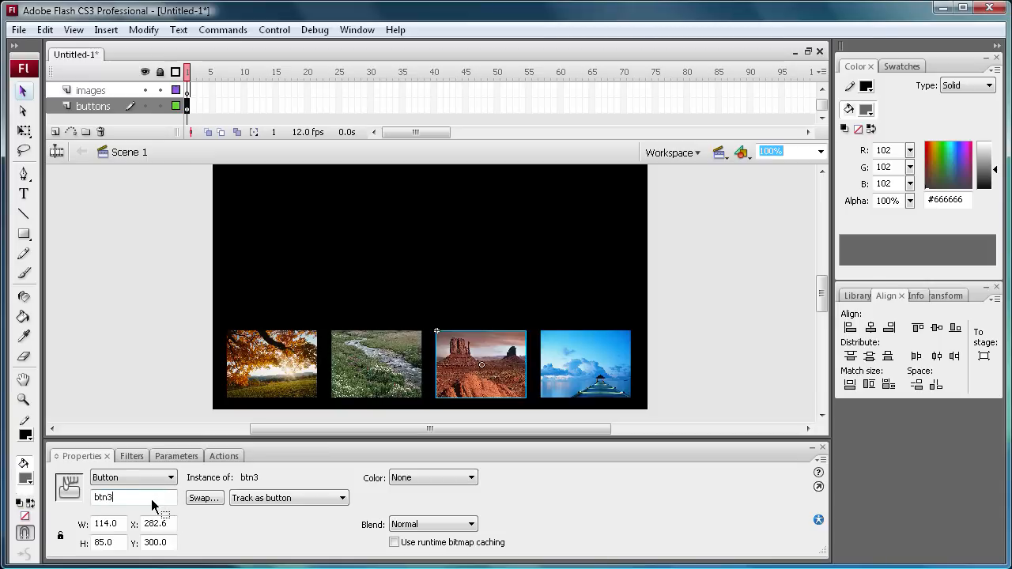
{"action": "left_click", "coordinate": [585, 363]}
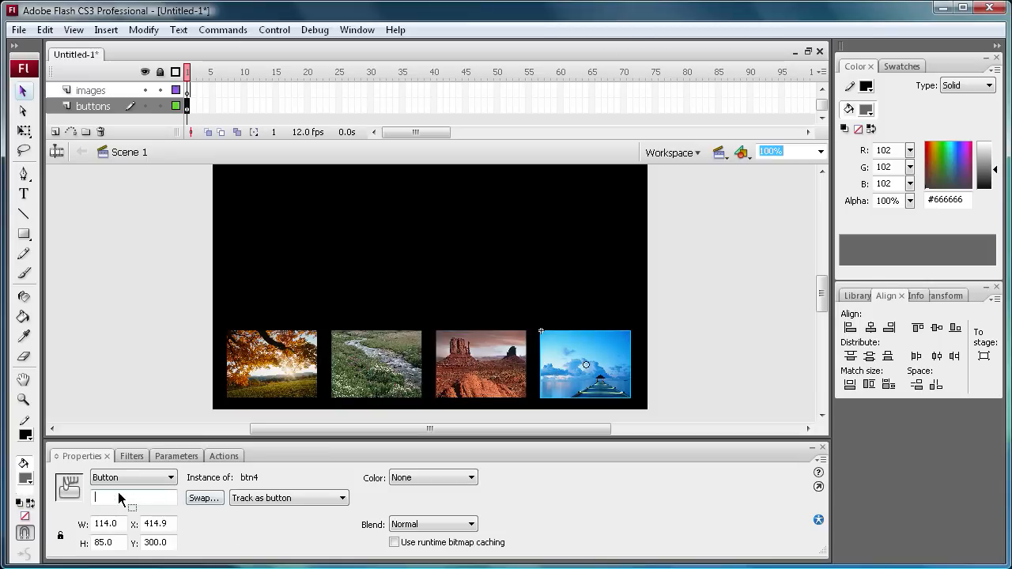
{"action": "type", "text": "btn4"}
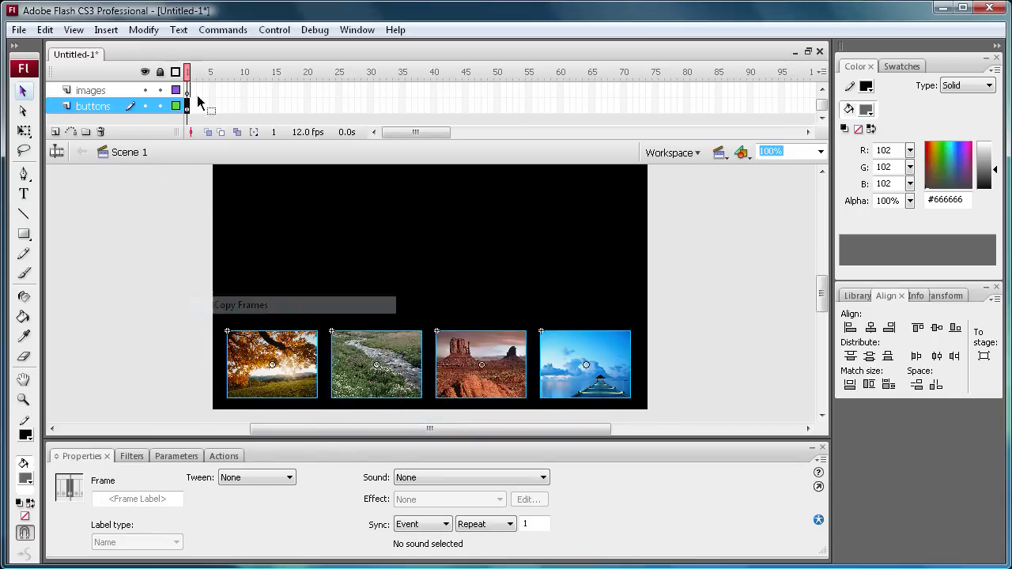
Use the buttons layer's frame context menu, then make the images layer active
{"action": "right_click", "coordinate": [186, 108]}
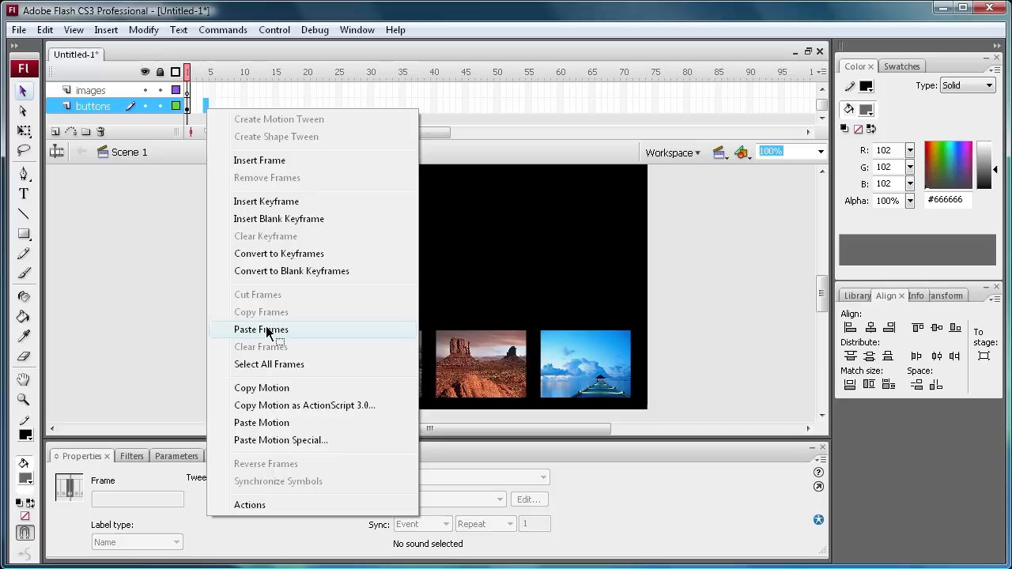
{"action": "left_click", "coordinate": [260, 329]}
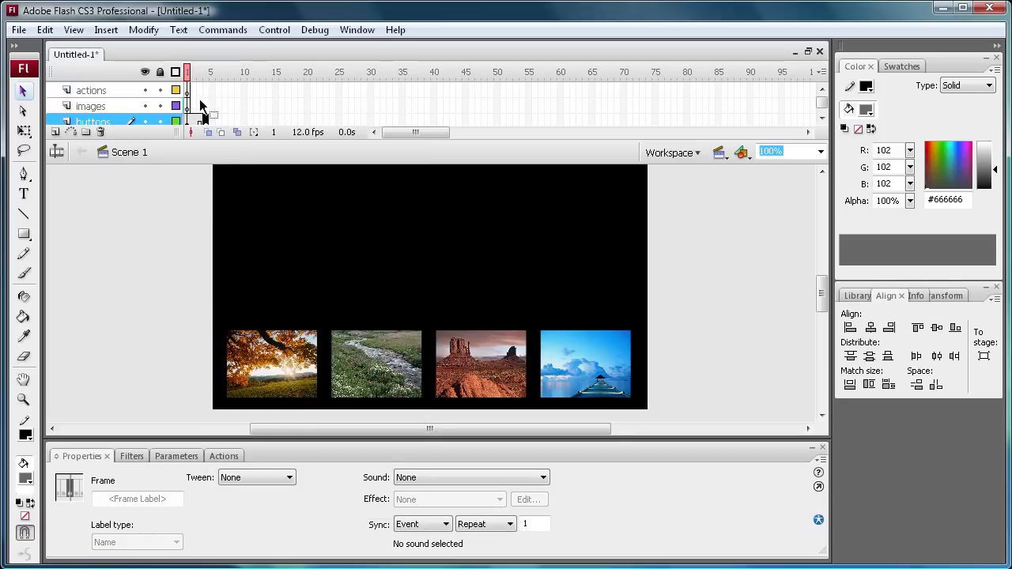
{"action": "mouse_move", "coordinate": [95, 117]}
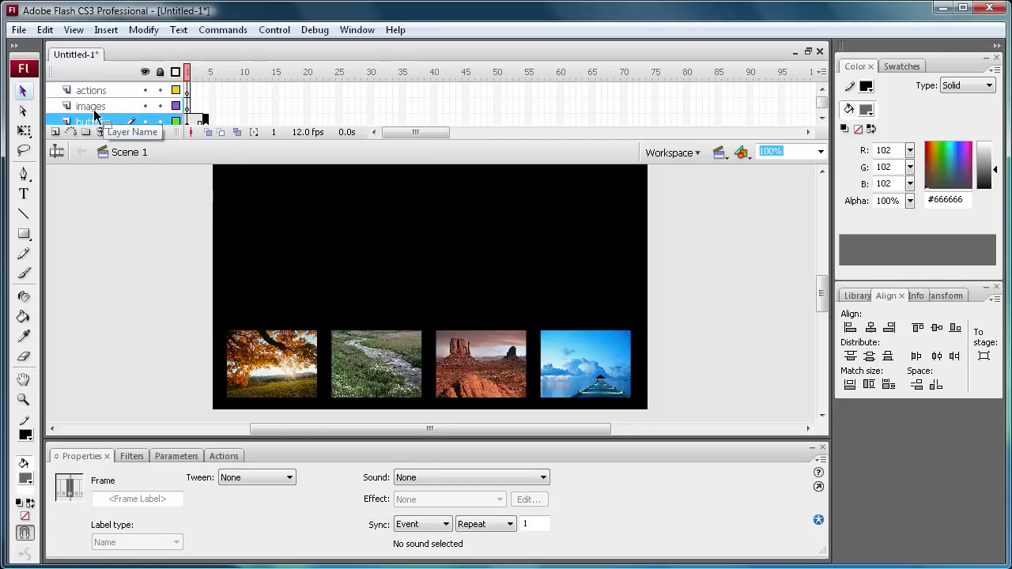
{"action": "left_click", "coordinate": [91, 105]}
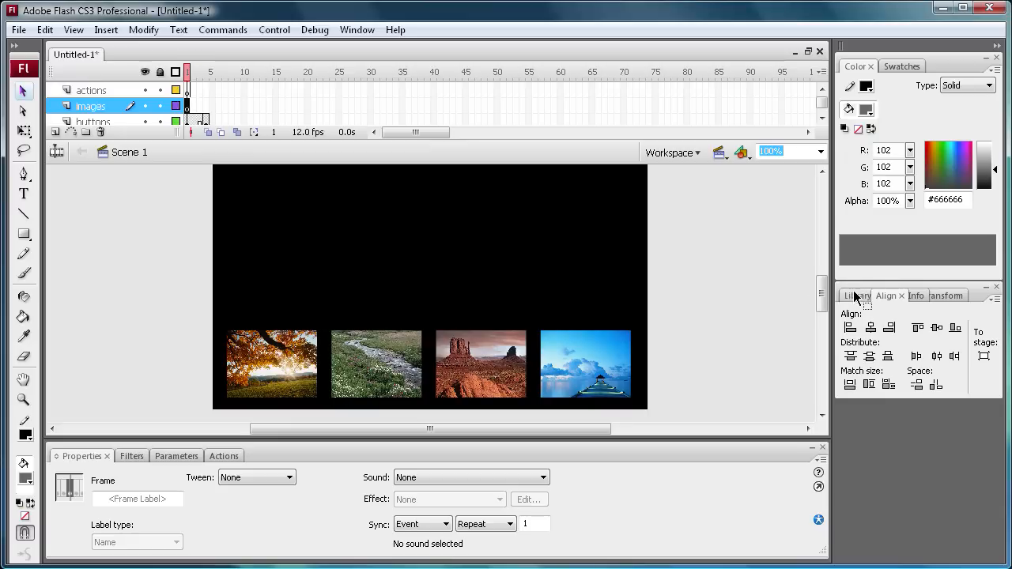
Drop Autumn Leaves onto frame 1 of the images layer and label the frame leaves
{"action": "left_click", "coordinate": [857, 295]}
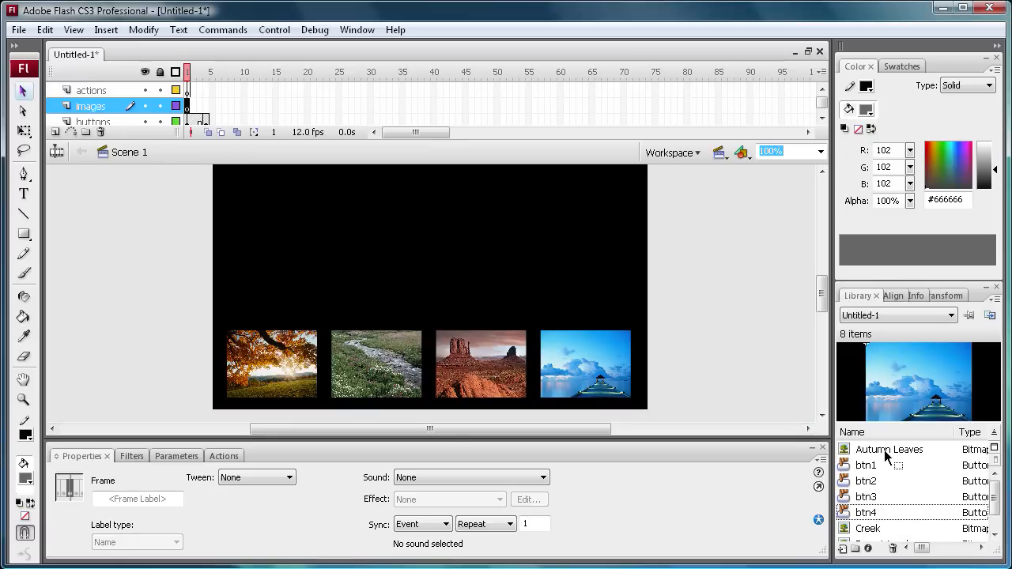
{"action": "left_click", "coordinate": [888, 449]}
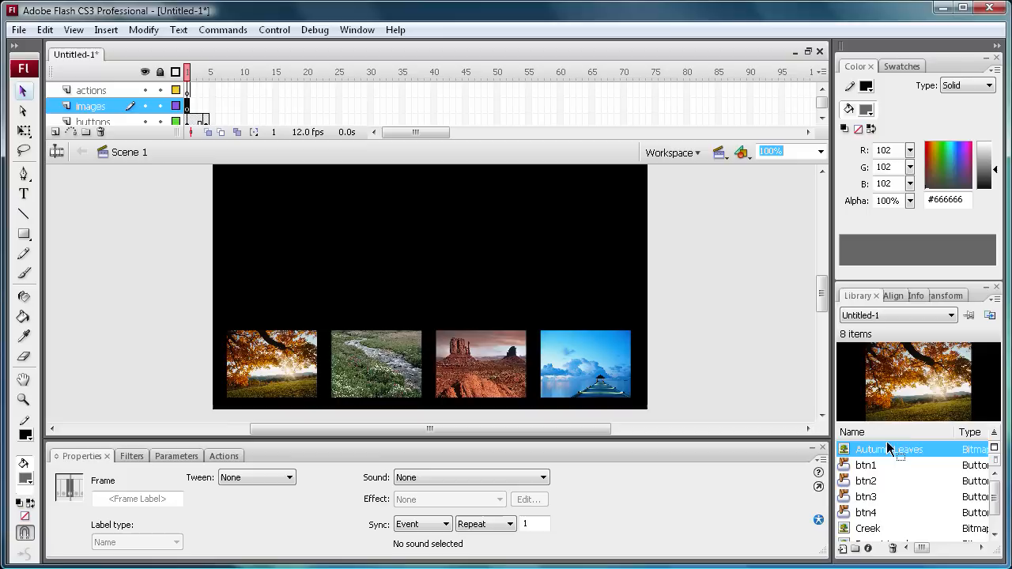
{"action": "left_click", "coordinate": [404, 281]}
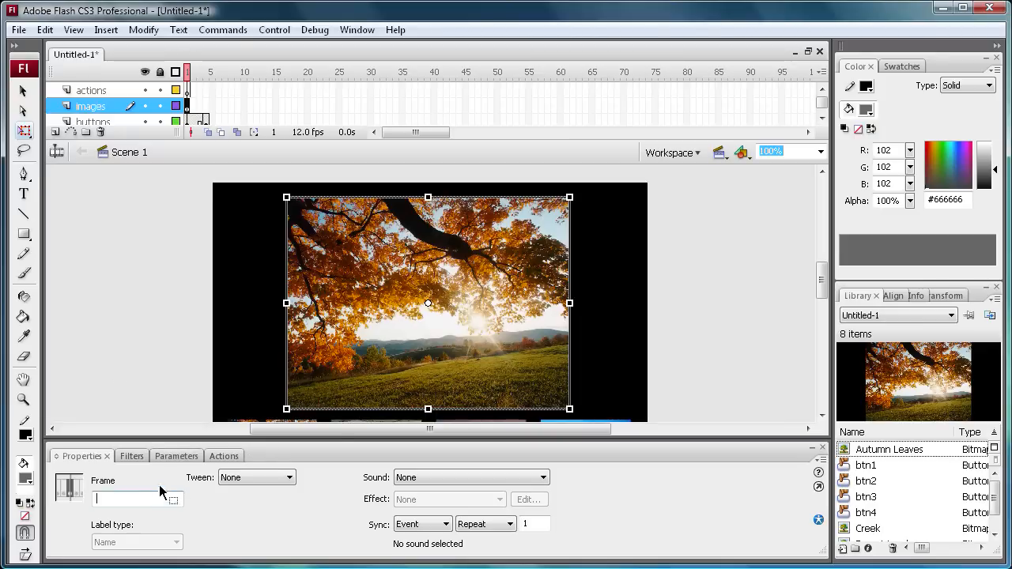
{"action": "mouse_move", "coordinate": [158, 392]}
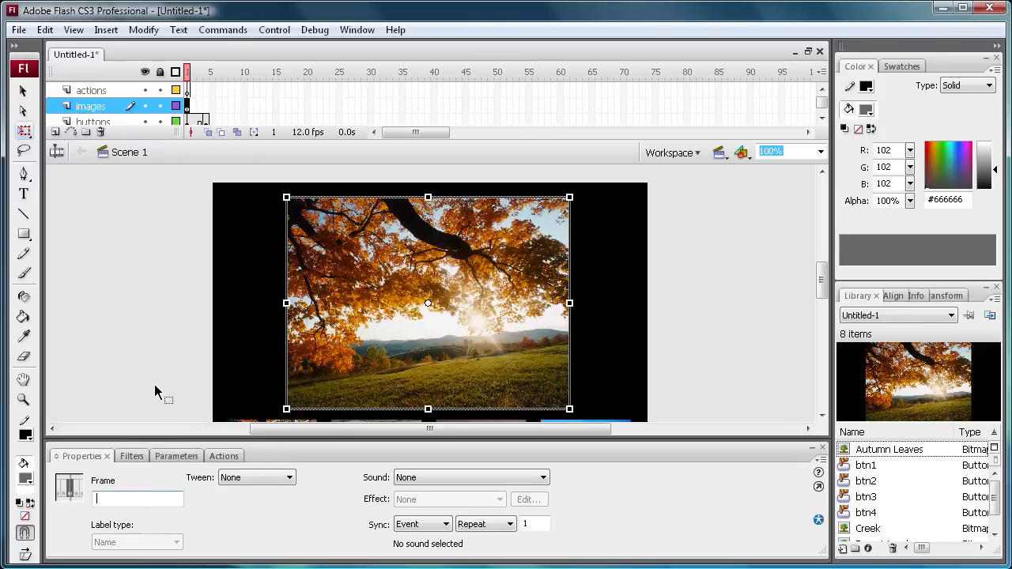
{"action": "mouse_move", "coordinate": [152, 399]}
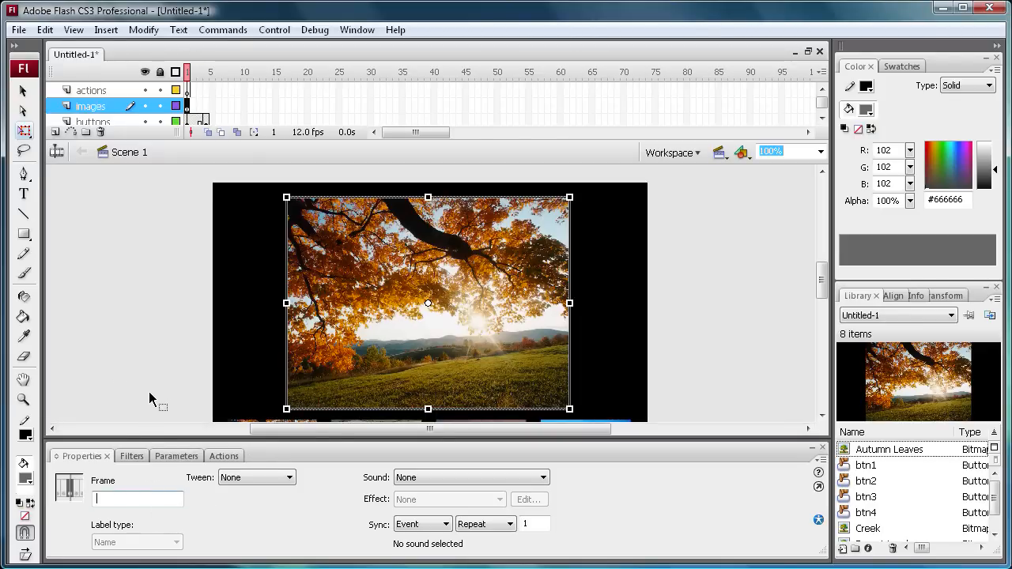
{"action": "type", "text": "leaves"}
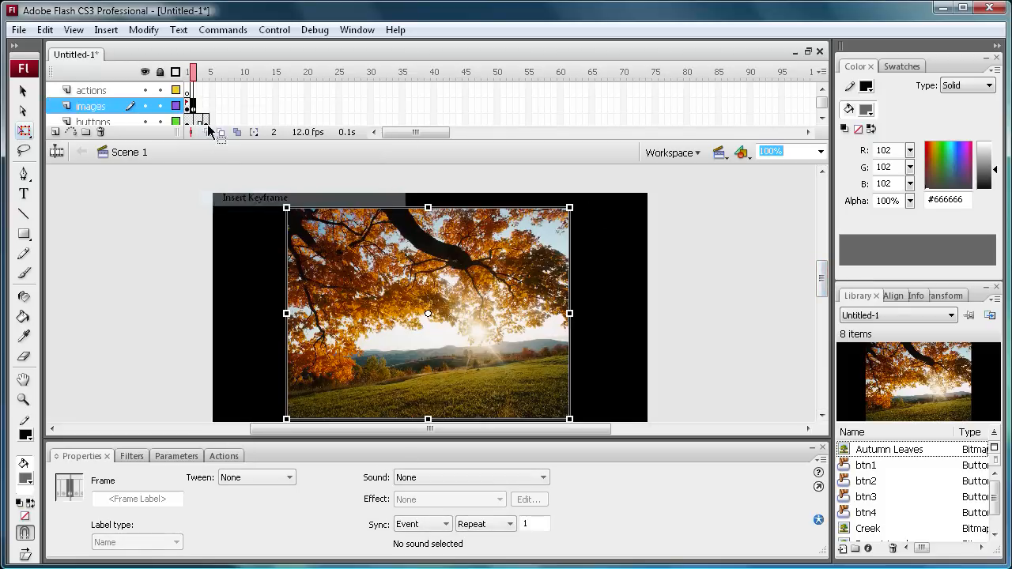
{"action": "mouse_move", "coordinate": [800, 218]}
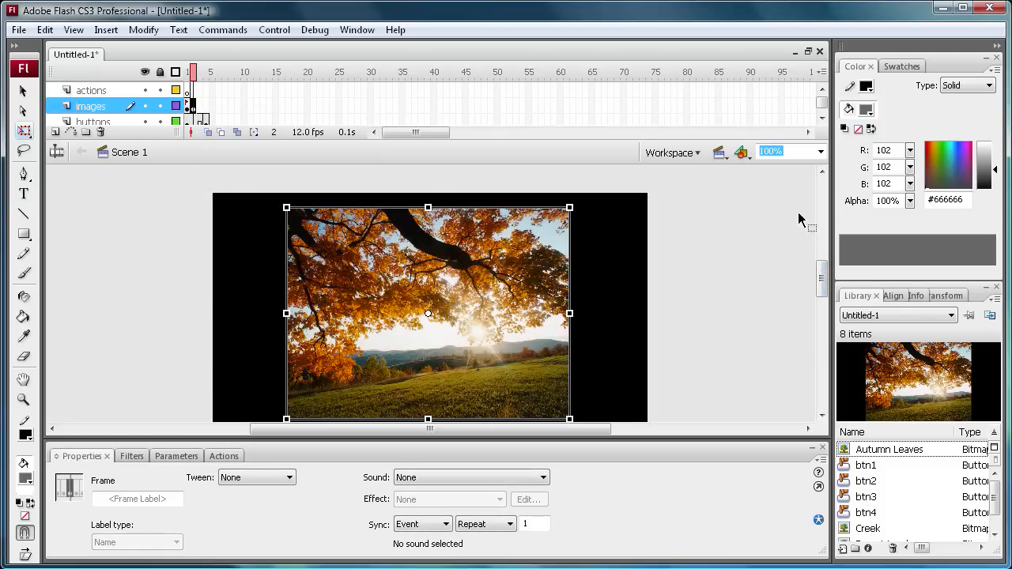
{"action": "mouse_move", "coordinate": [427, 308]}
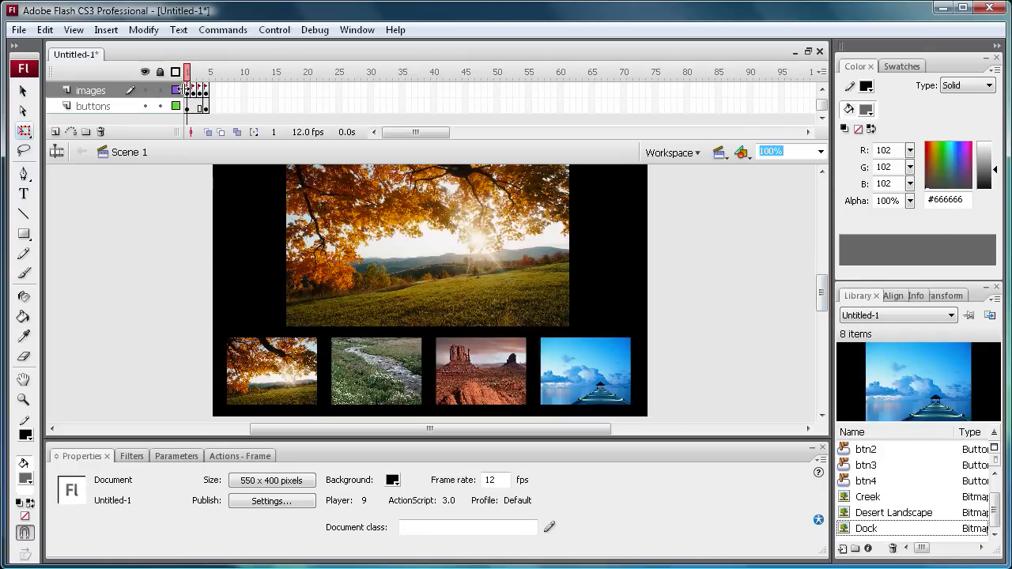
Check the creek keyframe on frame 2, then return to the leaves frame
{"action": "left_click", "coordinate": [193, 71]}
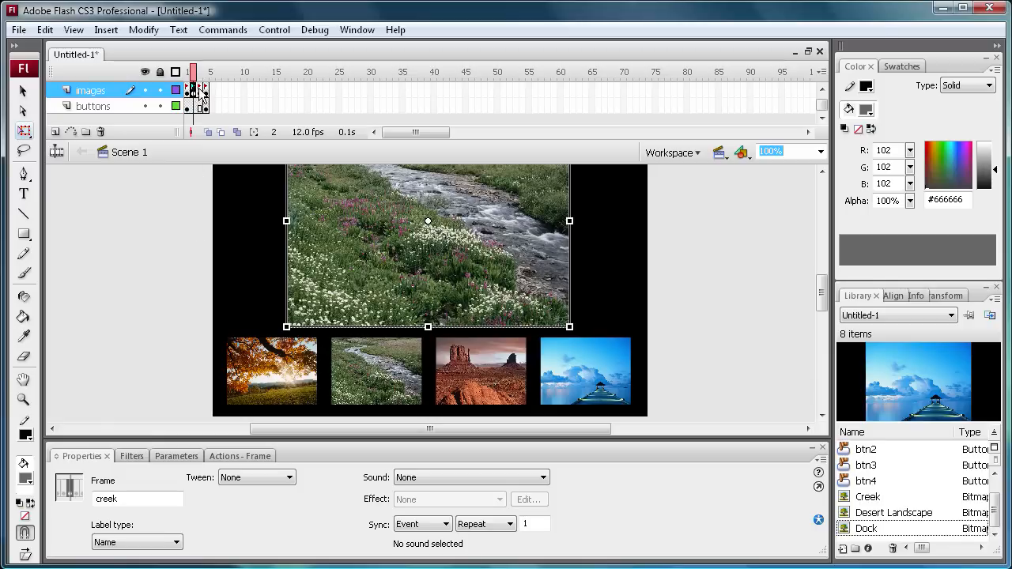
{"action": "left_click", "coordinate": [206, 71]}
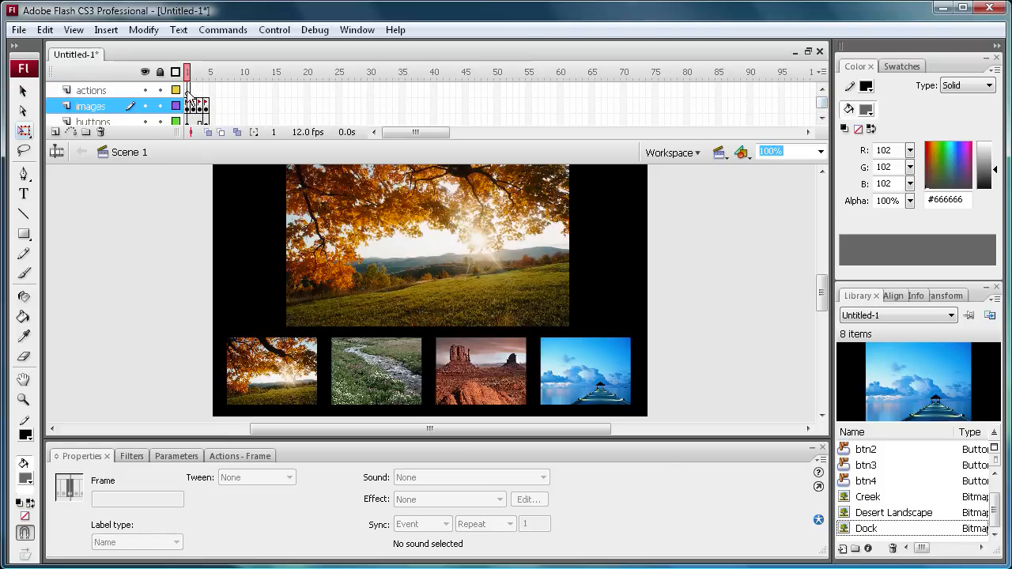
Select frame 1 of the actions layer for scripting
{"action": "left_click", "coordinate": [92, 88]}
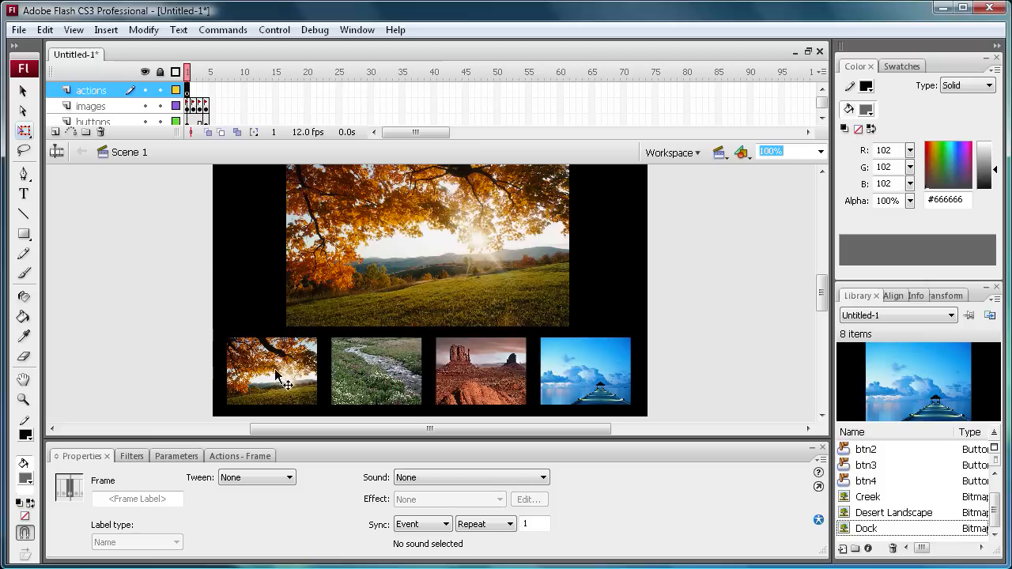
{"action": "mouse_move", "coordinate": [284, 356]}
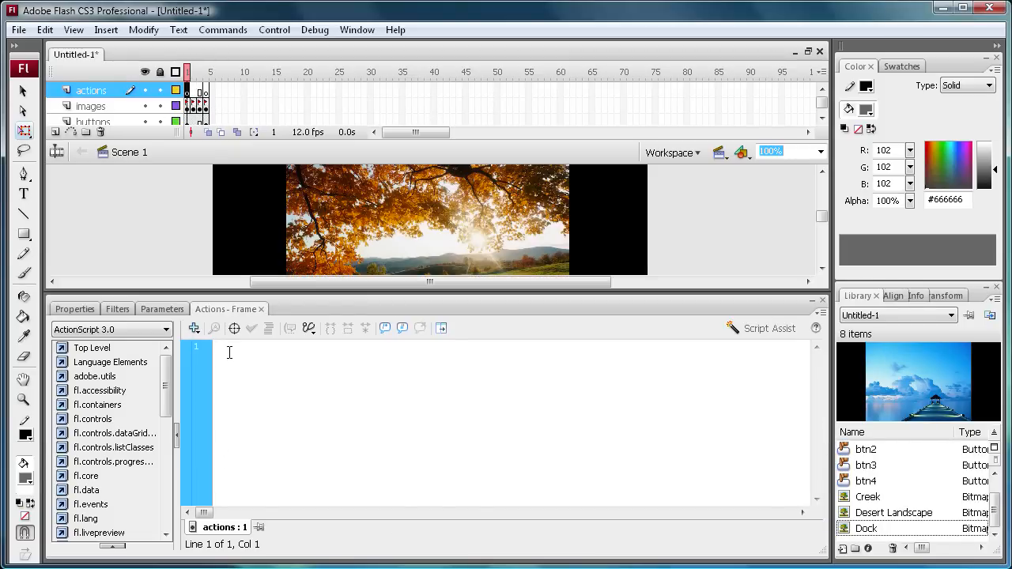
Write stop() as the first line of the frame script
{"action": "type", "text": "stop("}
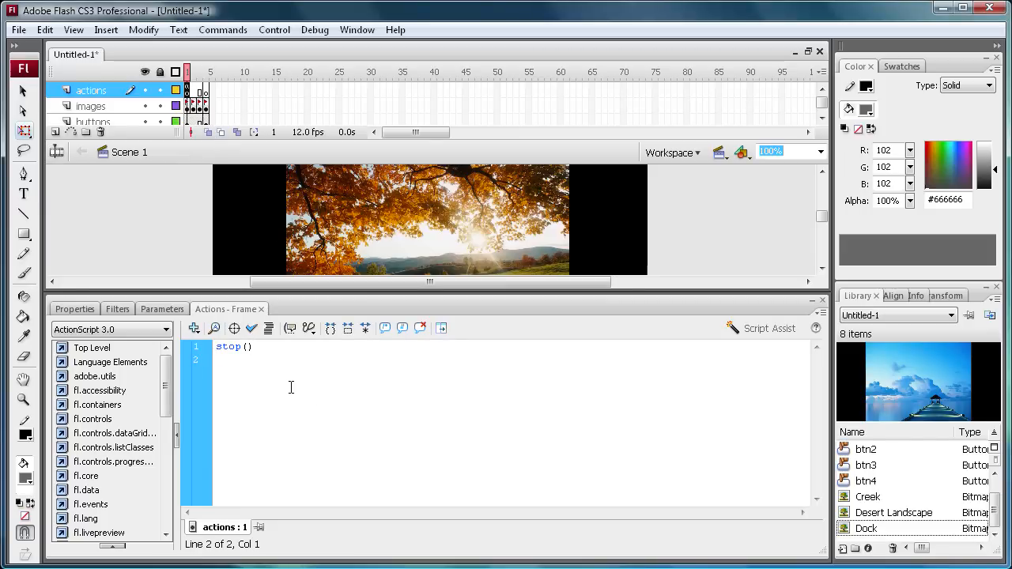
{"action": "key", "text": "enter"}
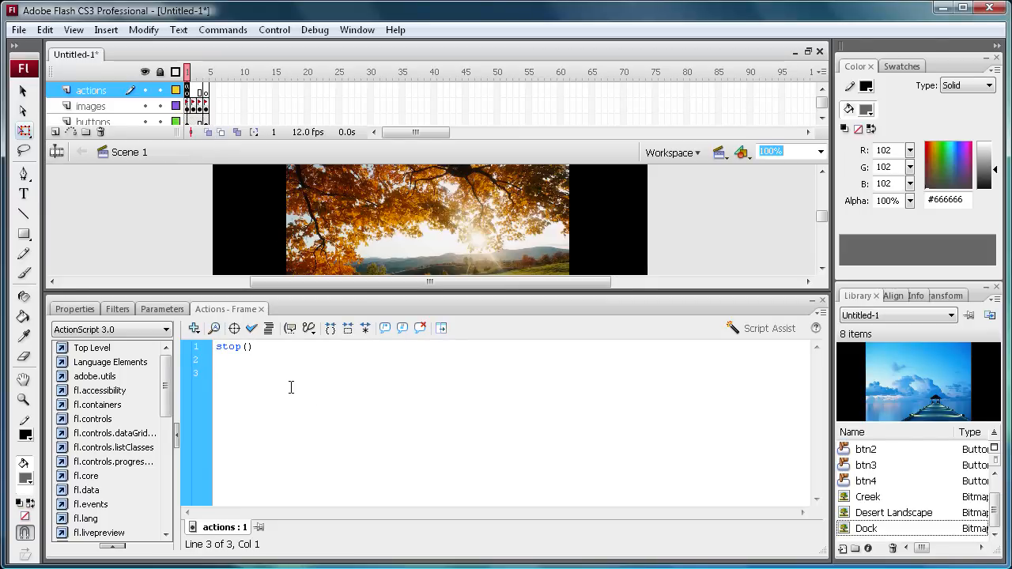
Add btn1.addEventListener(MouseEvent.CLICK, play1); on the next line
{"action": "type", "text": "btn1."}
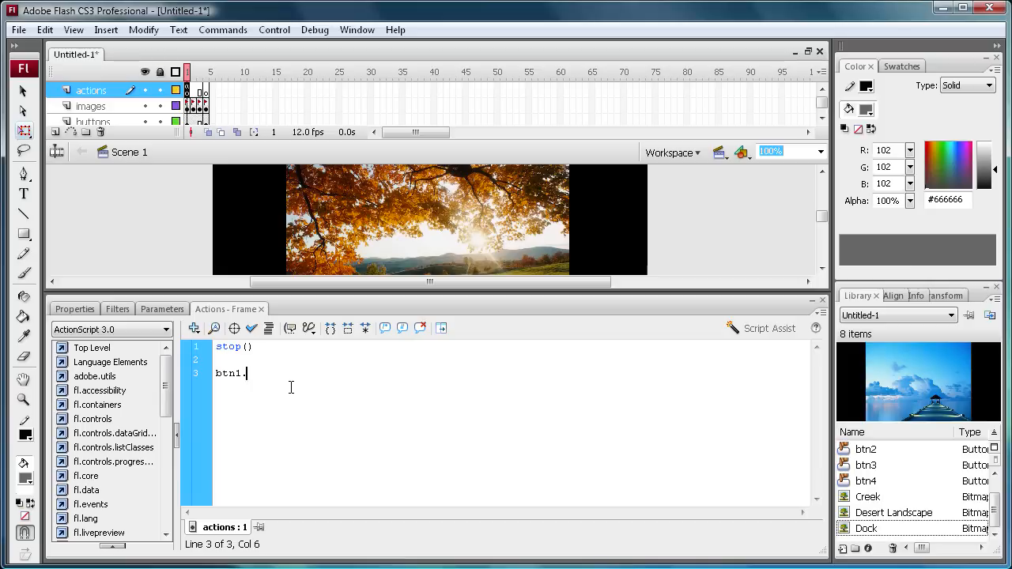
{"action": "type", "text": "addEv"}
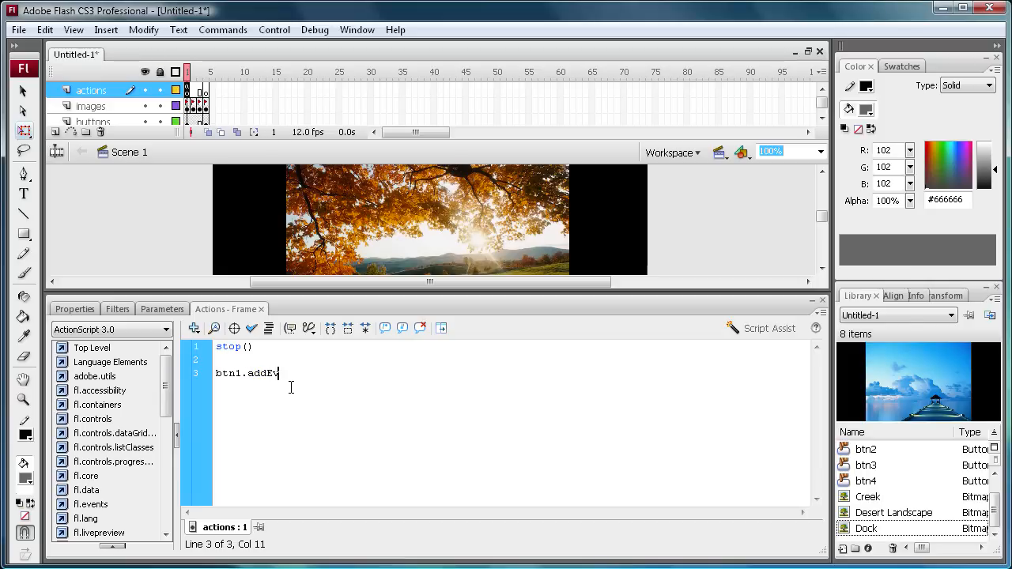
{"action": "type", "text": "ntListene"}
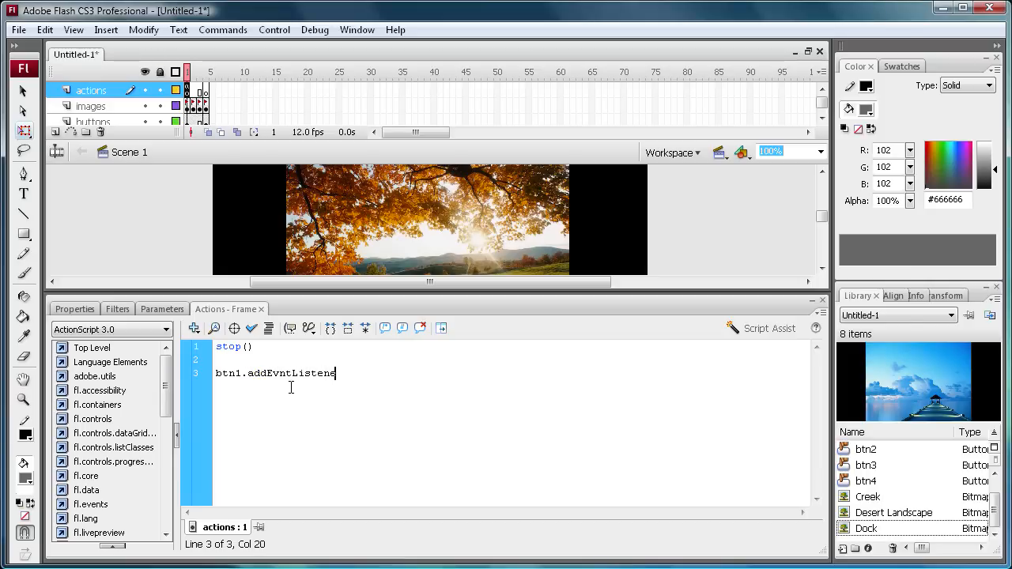
{"action": "type", "text": "r"}
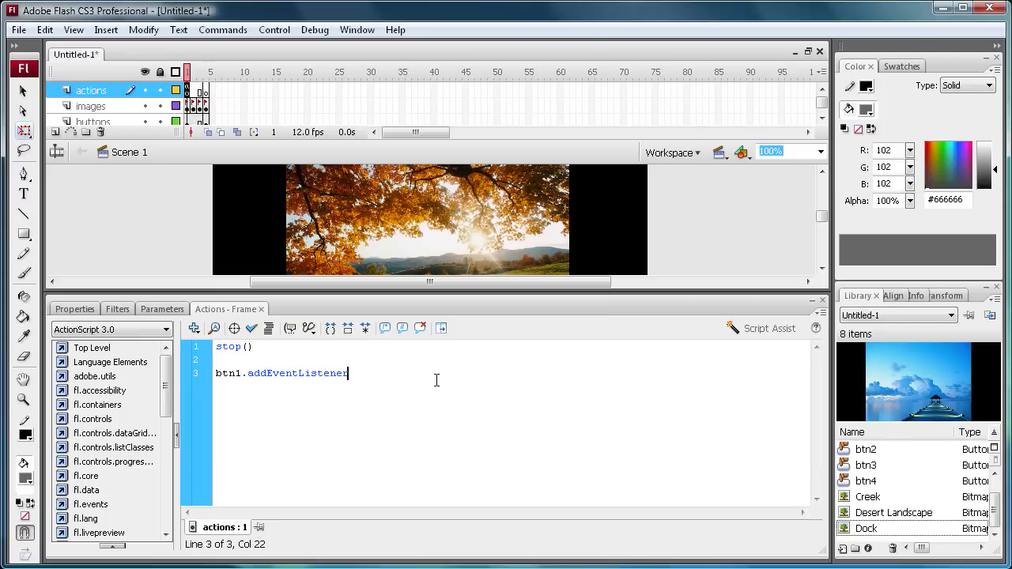
{"action": "type", "text": "("}
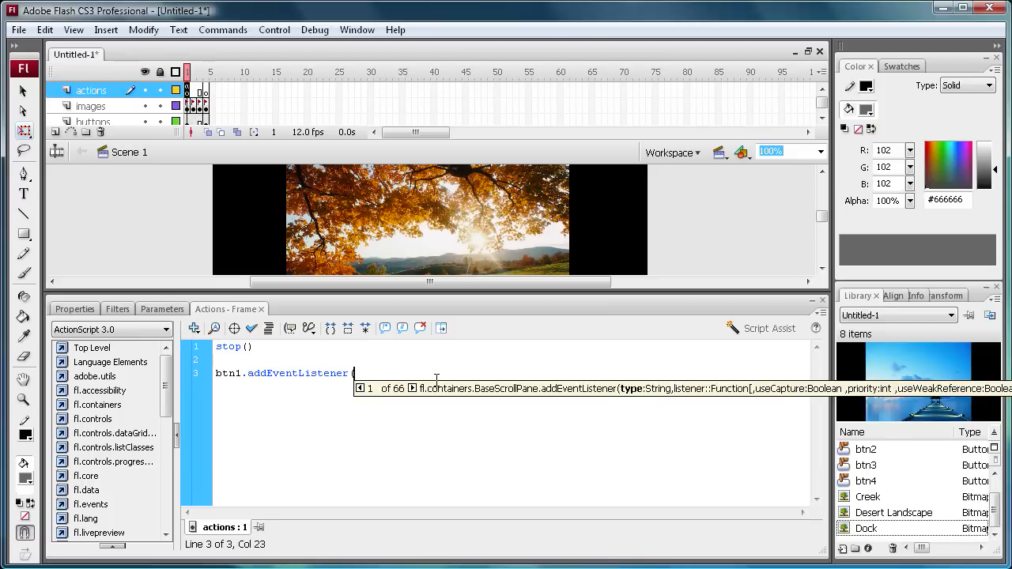
{"action": "type", "text": "(Mouse"}
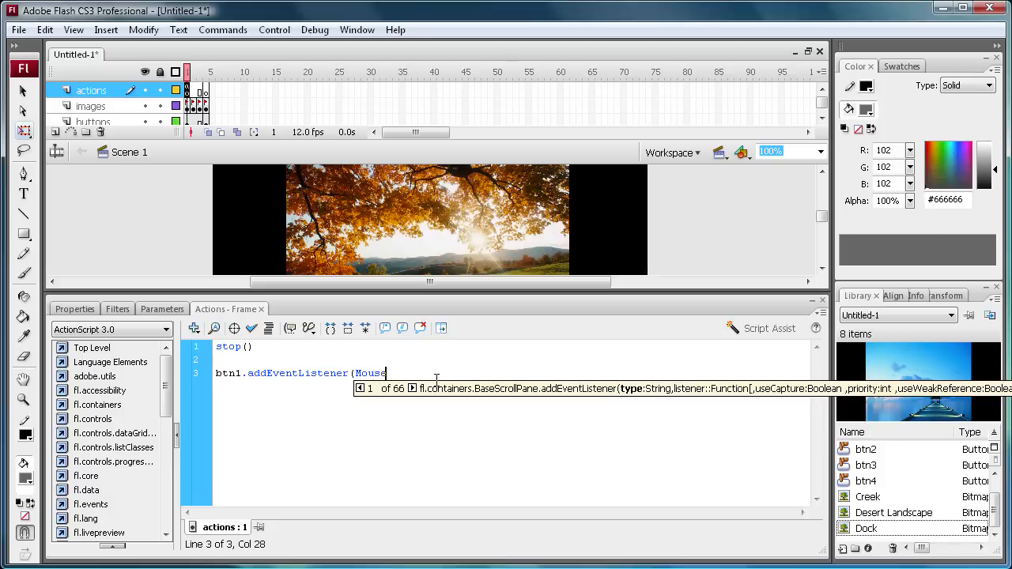
{"action": "type", "text": "Event"}
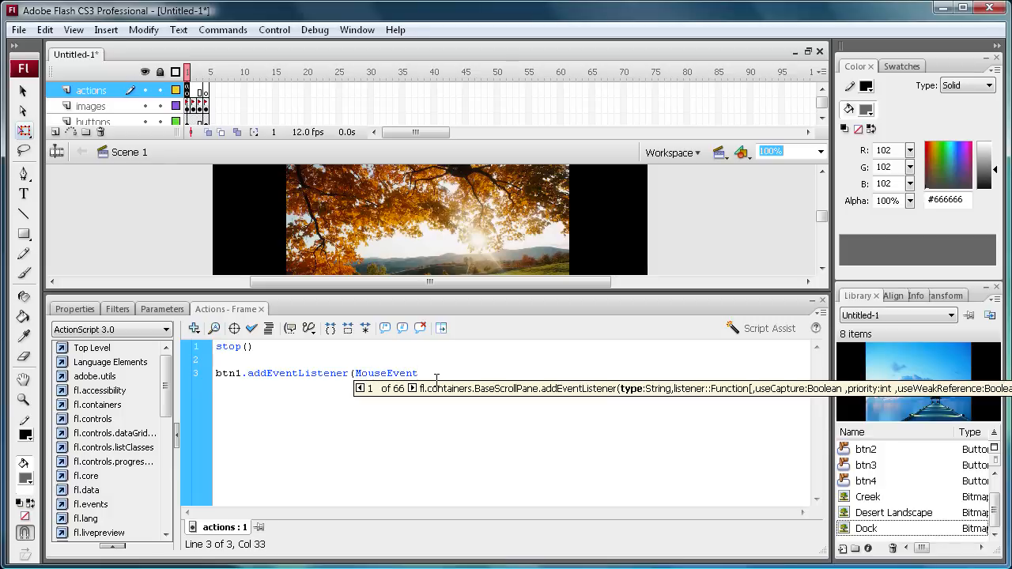
{"action": "type", "text": "."}
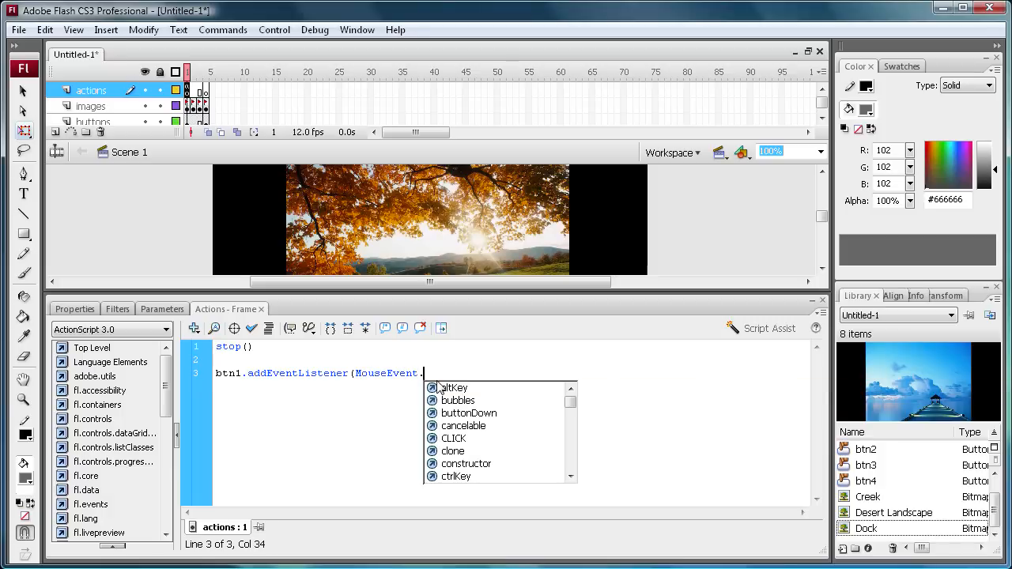
{"action": "type", "text": "CLICK,"}
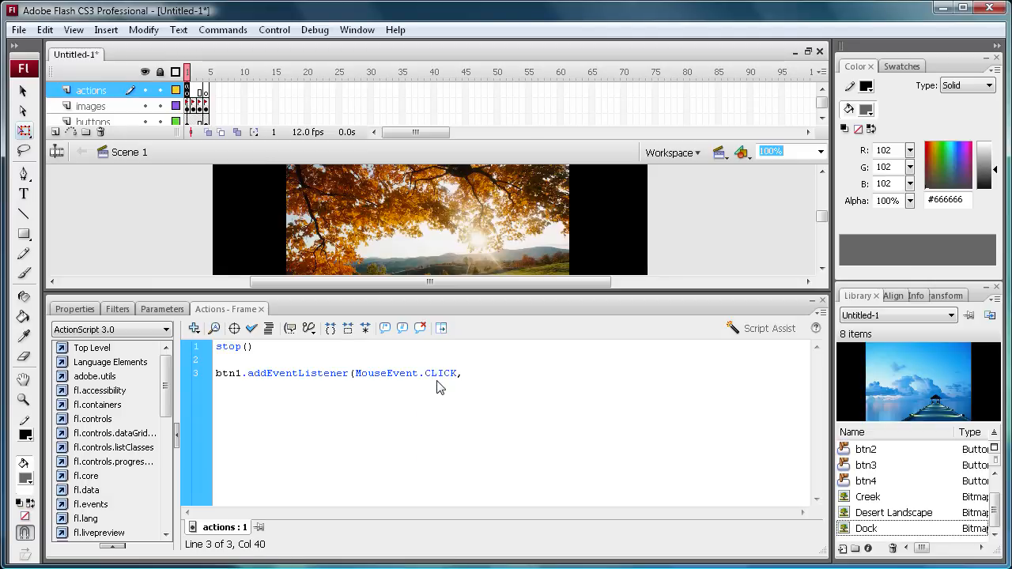
{"action": "type", "text": "play1"}
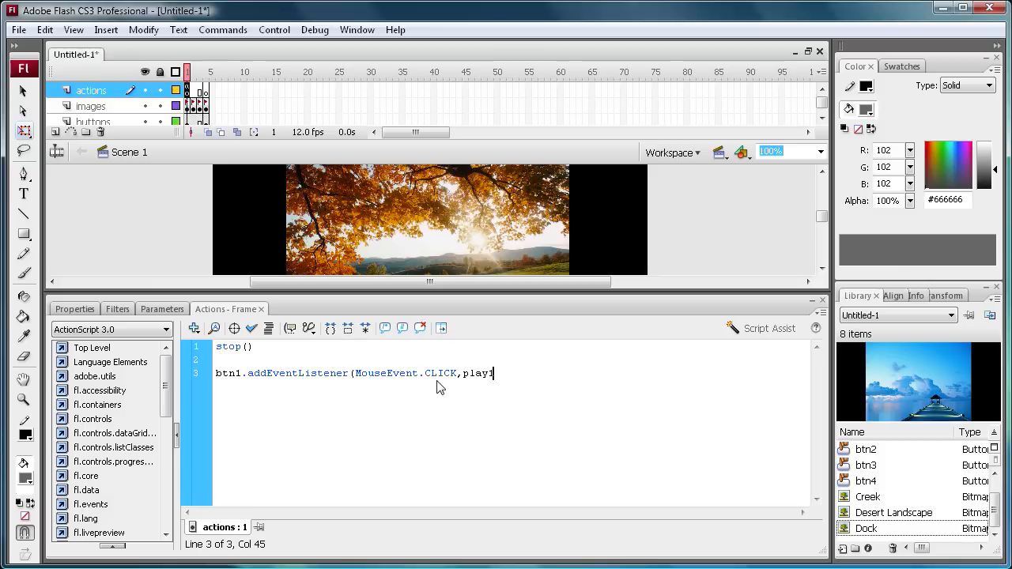
{"action": "type", "text": ")"}
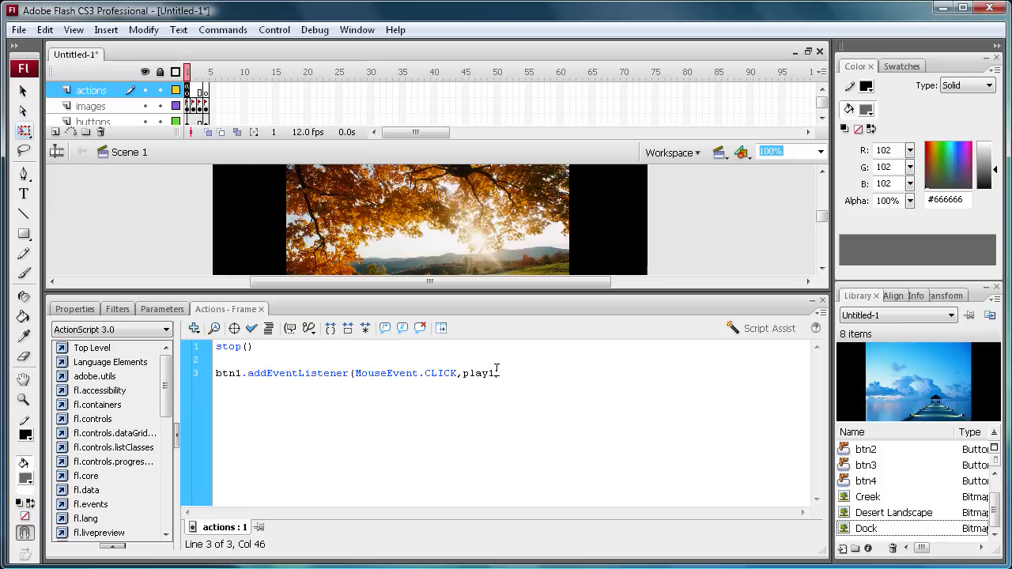
{"action": "type", "text": ";"}
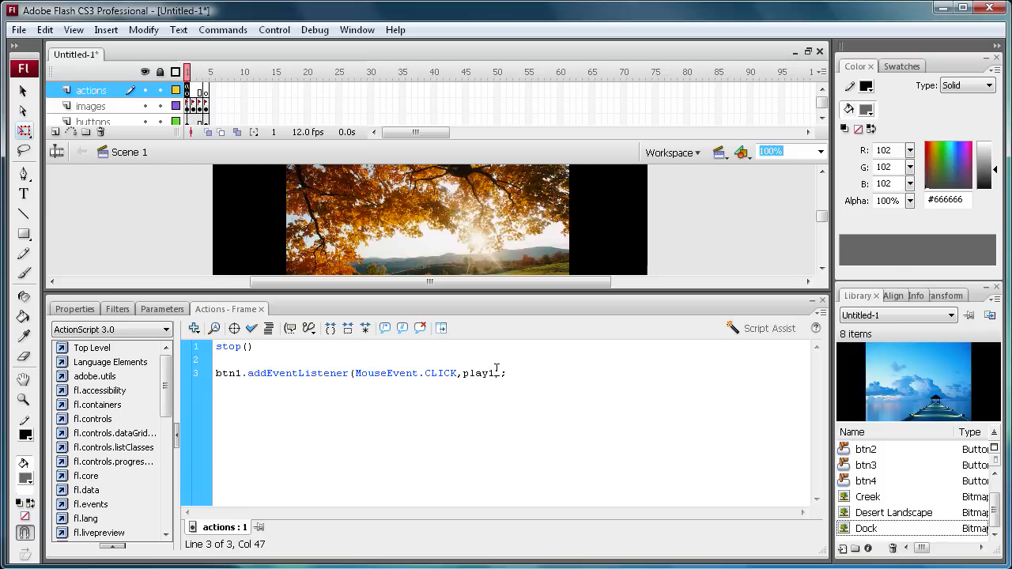
{"action": "key", "text": "enter"}
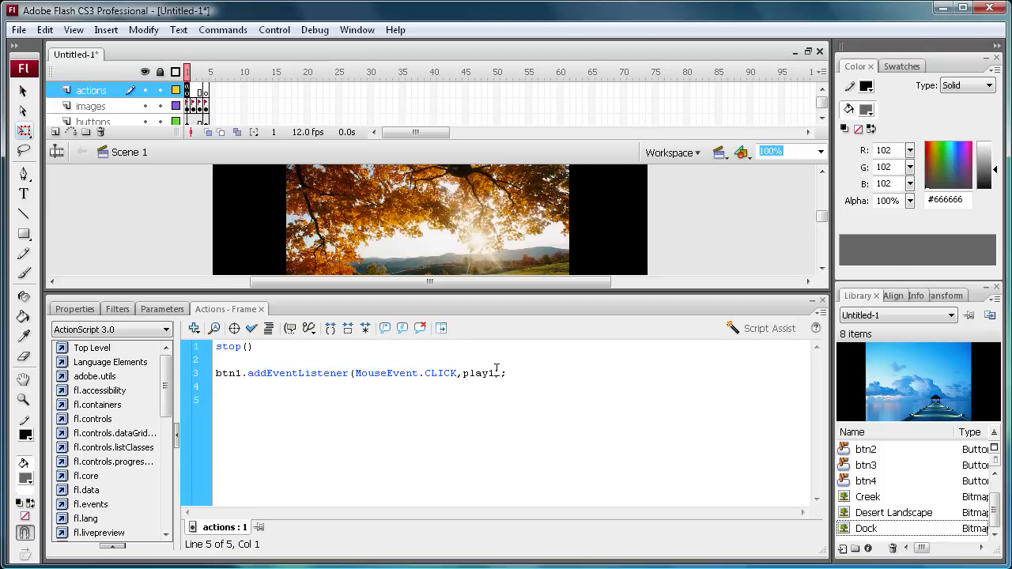
Declare the play1(event:MouseEvent):void handler with its braces after the btn1 listener
{"action": "type", "text": "function"}
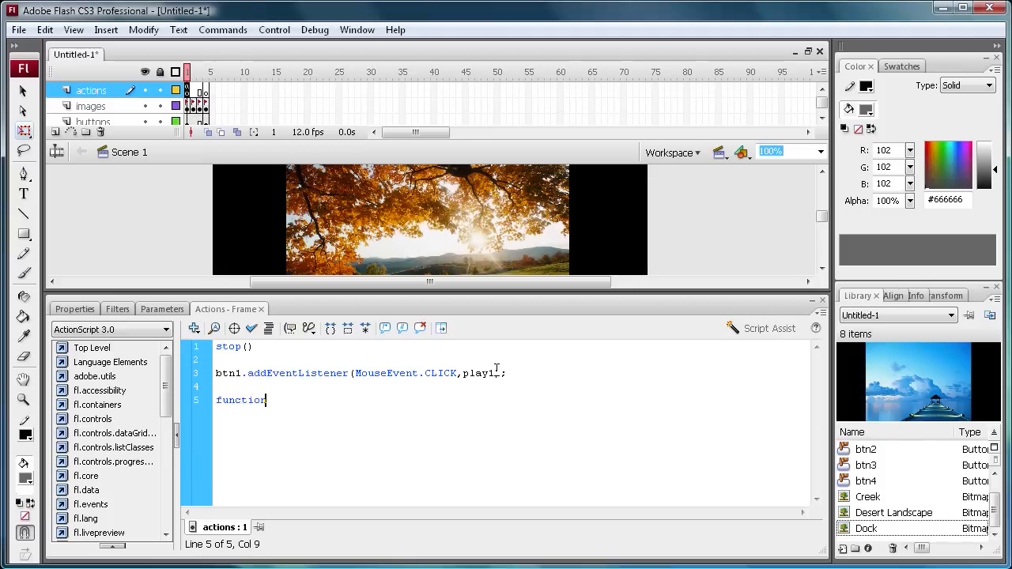
{"action": "type", "text": "p"}
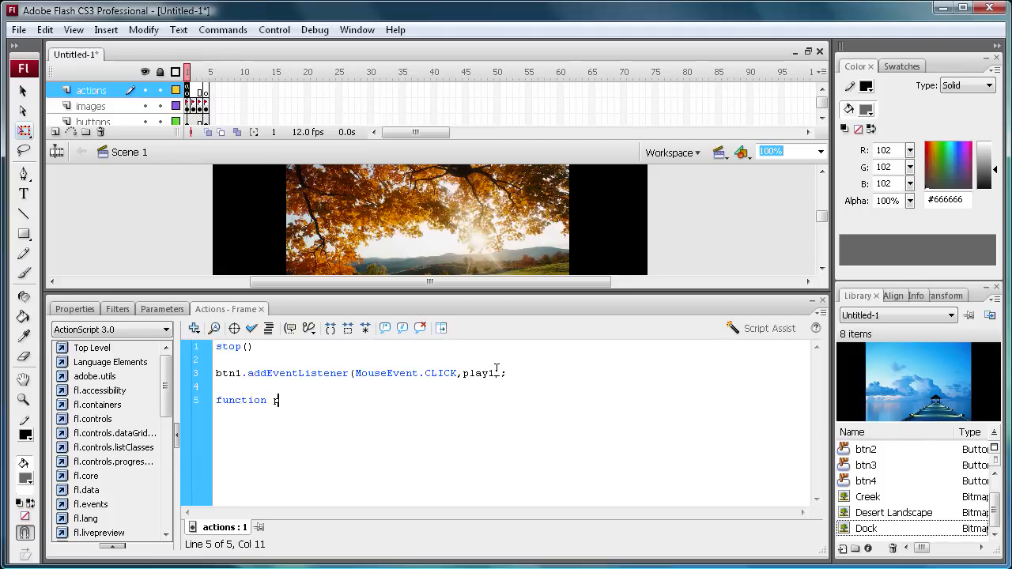
{"action": "type", "text": "play1"}
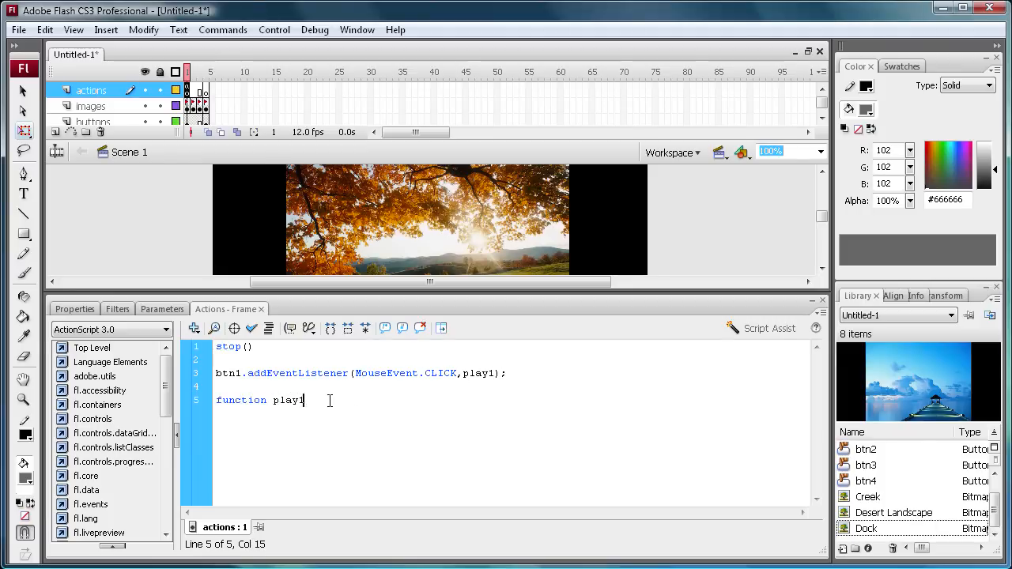
{"action": "type", "text": "("}
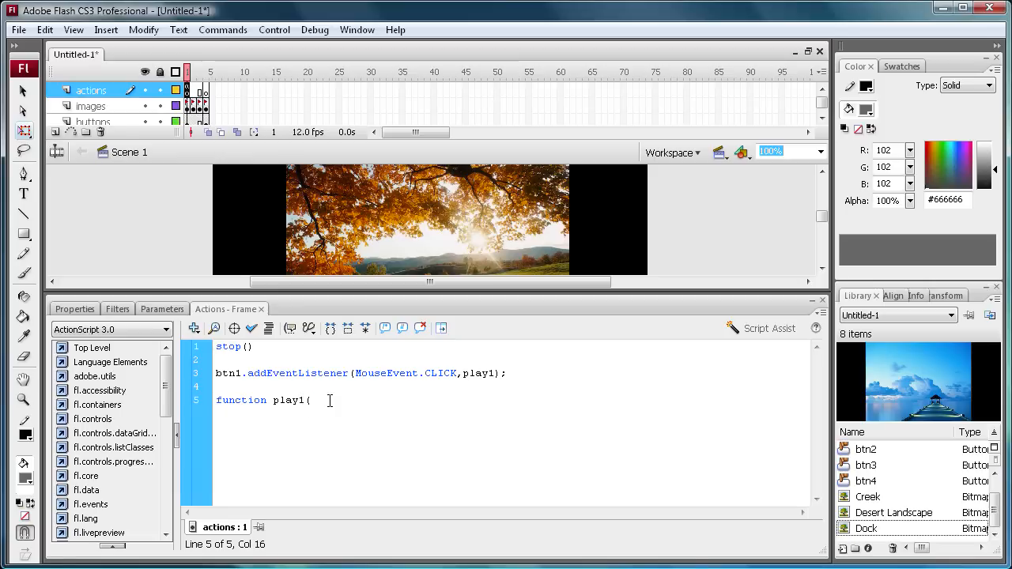
{"action": "type", "text": "event"}
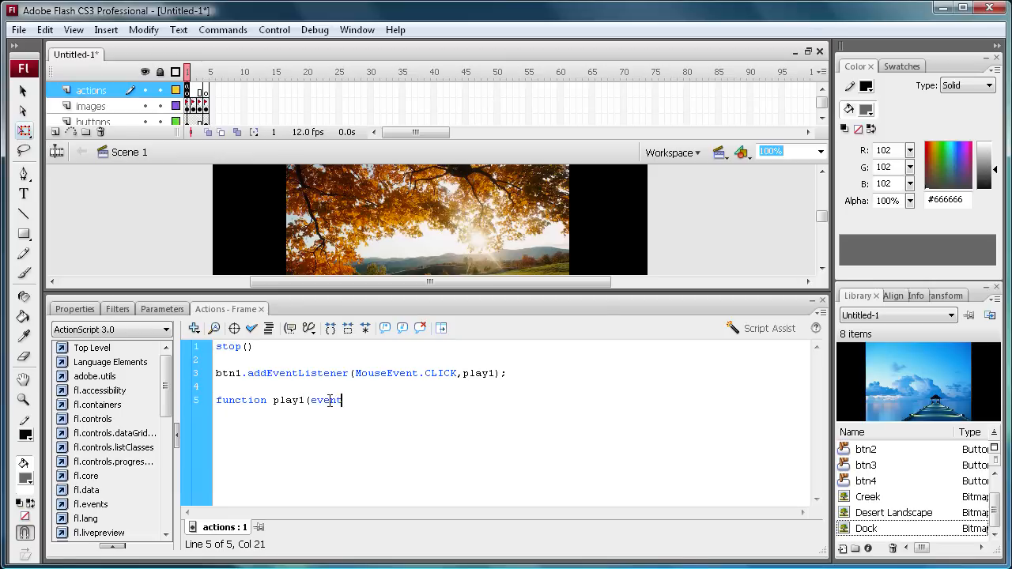
{"action": "type", "text": ":"}
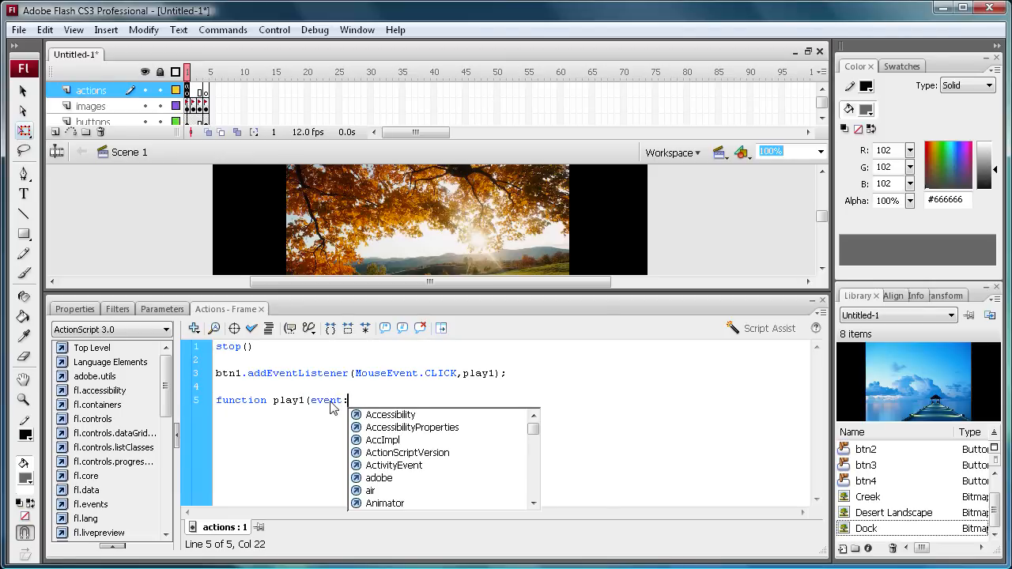
{"action": "type", "text": "MouseEve"}
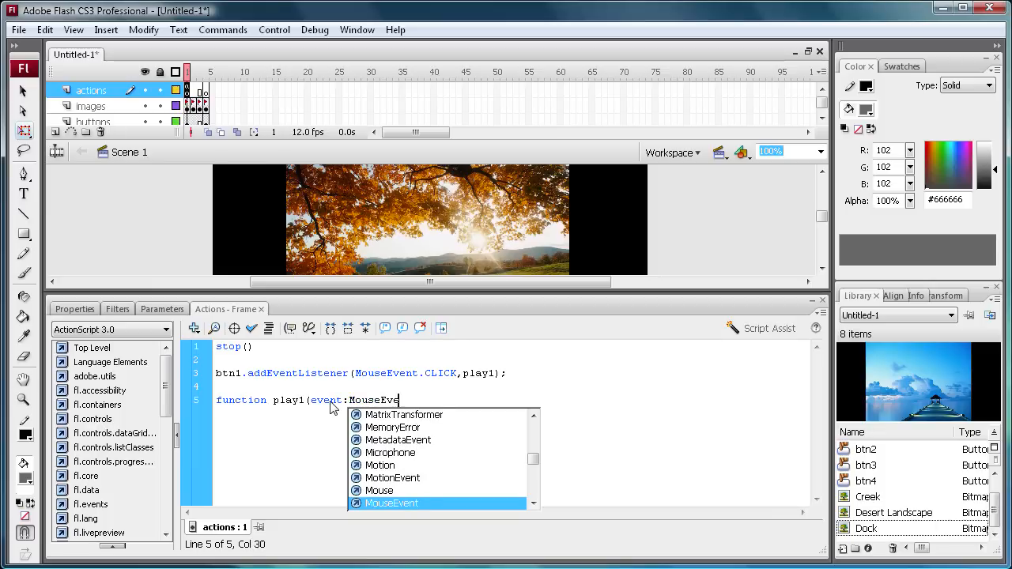
{"action": "type", "text": "nt"}
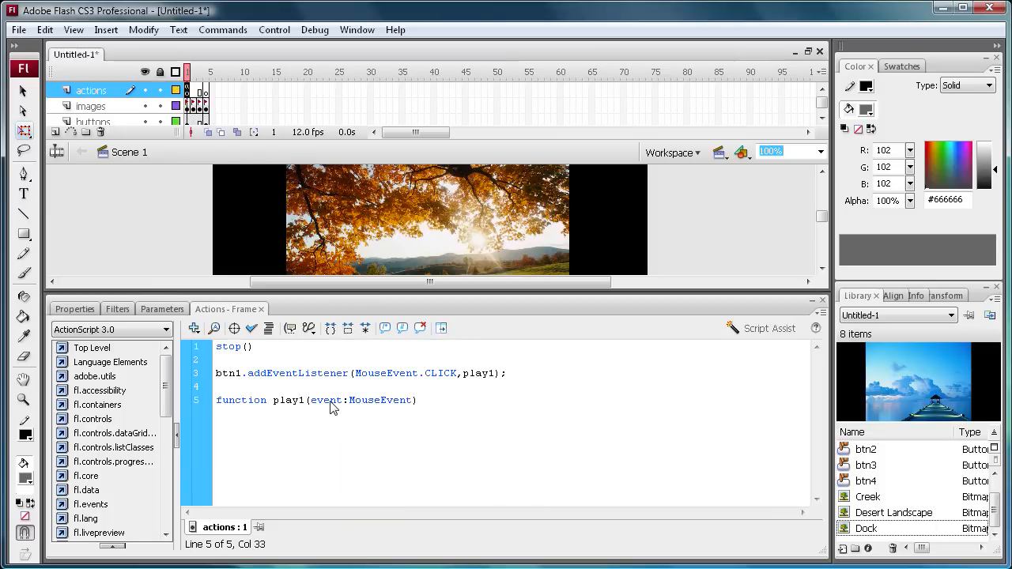
{"action": "type", "text": ";"}
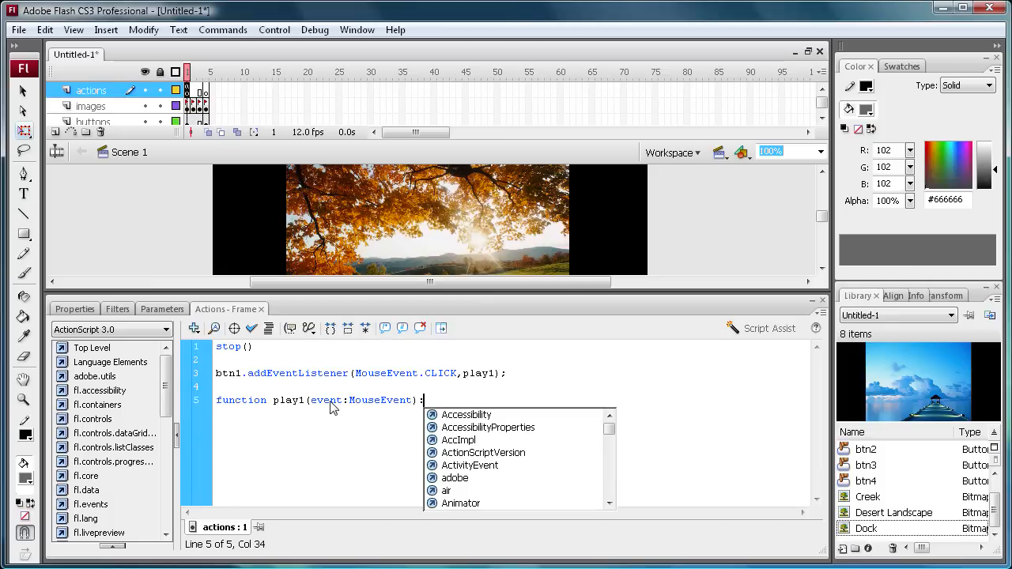
{"action": "type", "text": "void"}
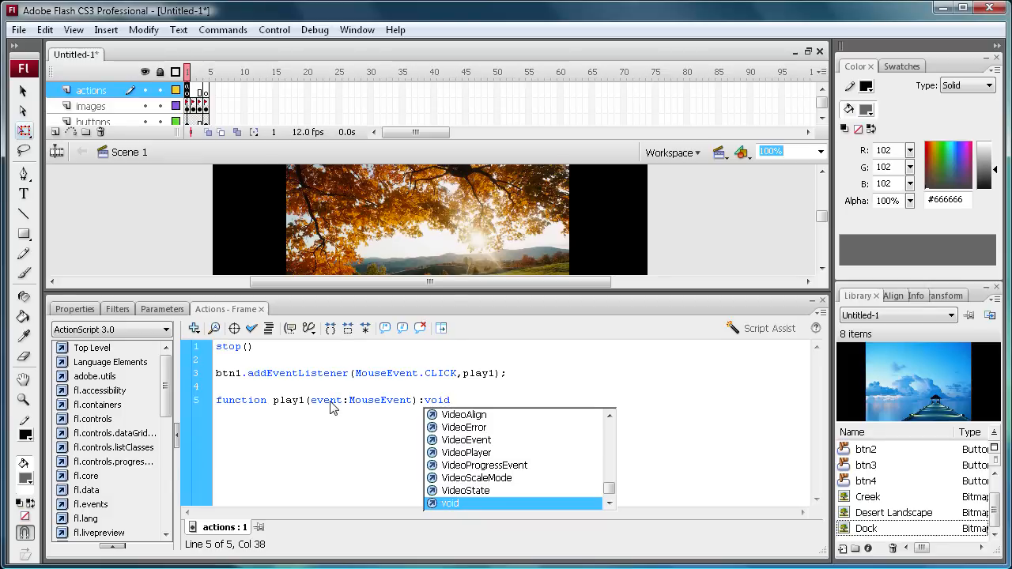
{"action": "type", "text": "{"}
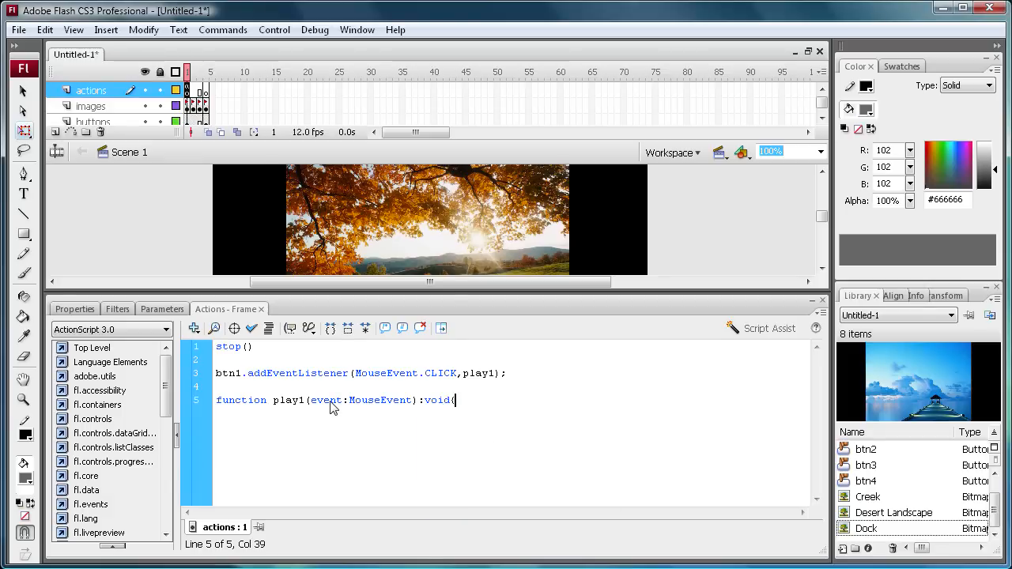
{"action": "key", "text": "enter"}
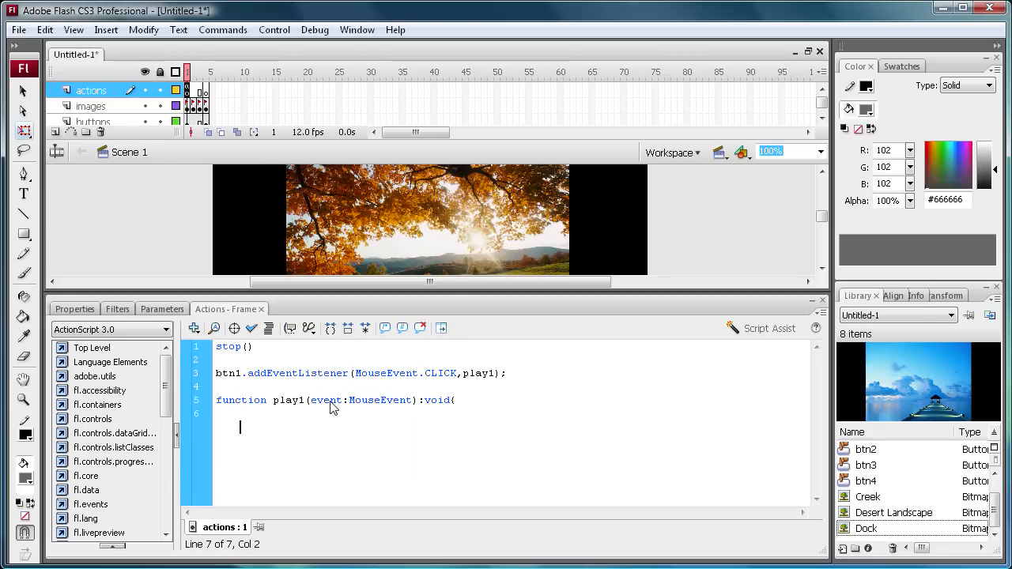
{"action": "type", "text": "}"}
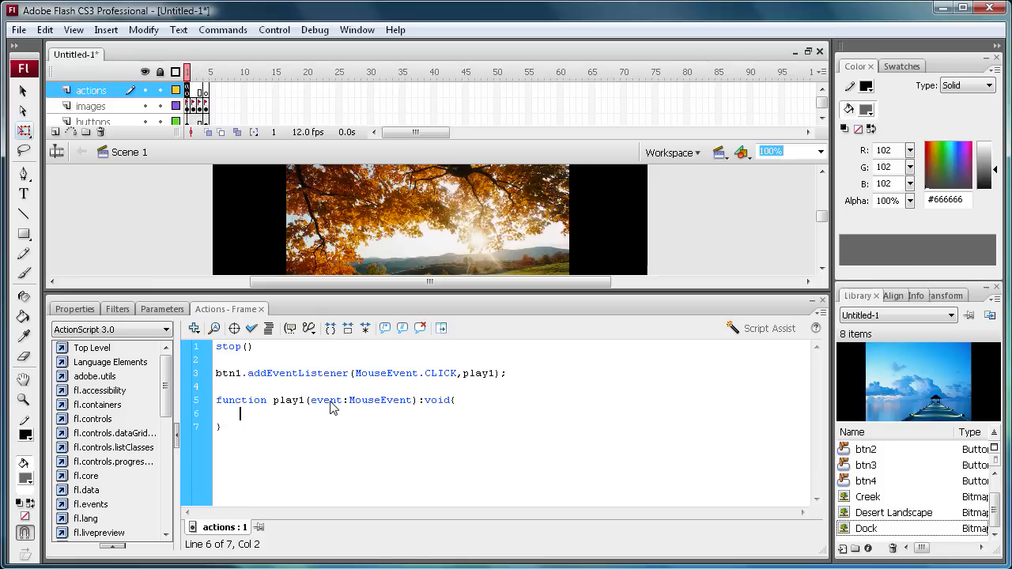
Fill the play1 body with gotoAndStop("leaves"); using code hints
{"action": "type", "text": "c"}
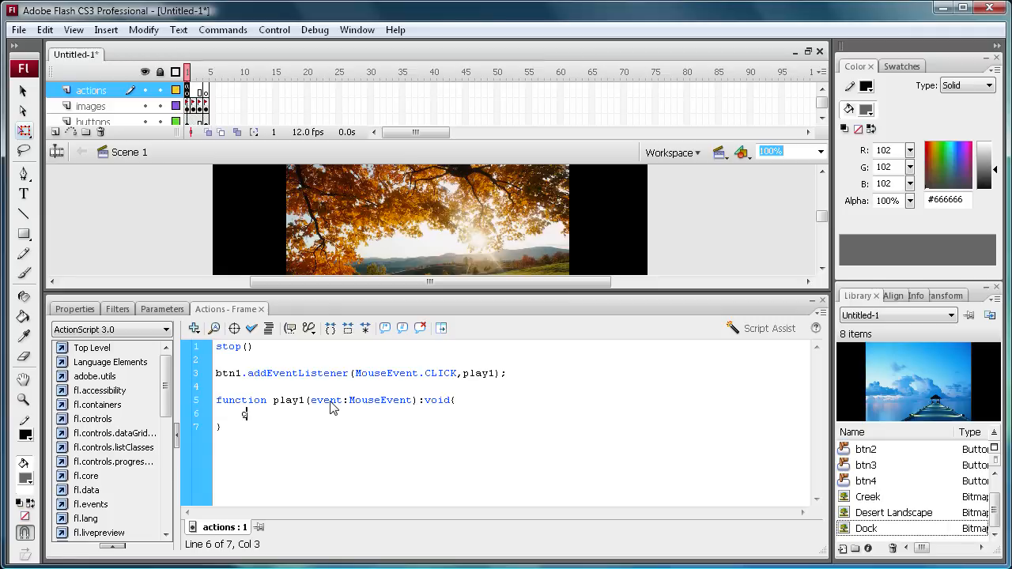
{"action": "type", "text": "gotoAndSto"}
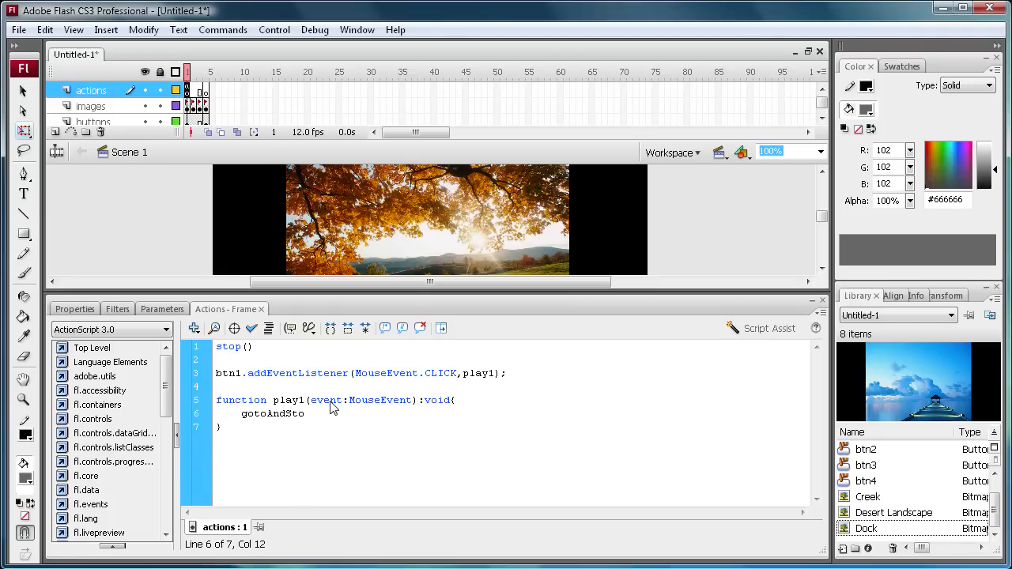
{"action": "type", "text": "p(\""}
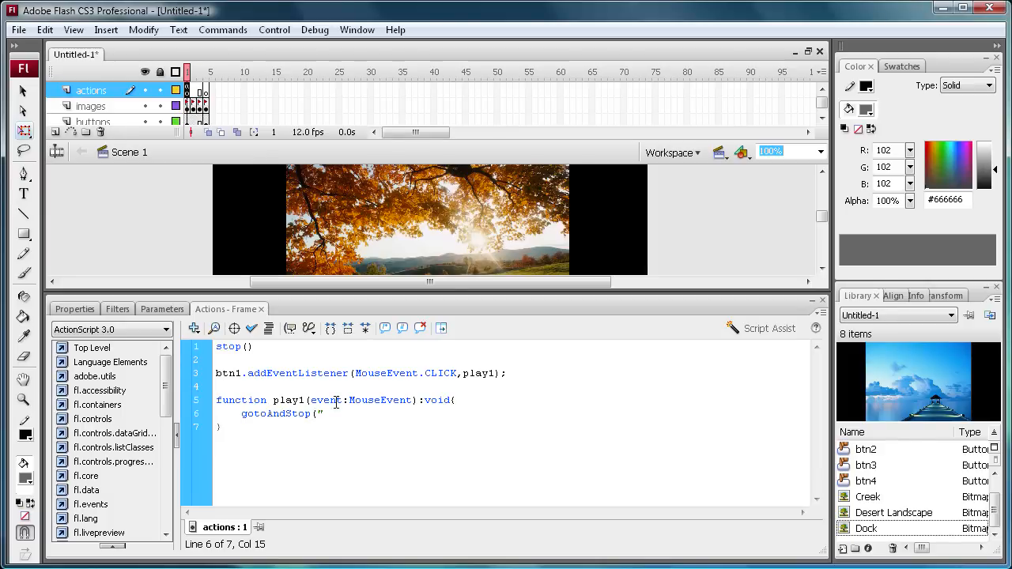
{"action": "type", "text": "leaves\")"}
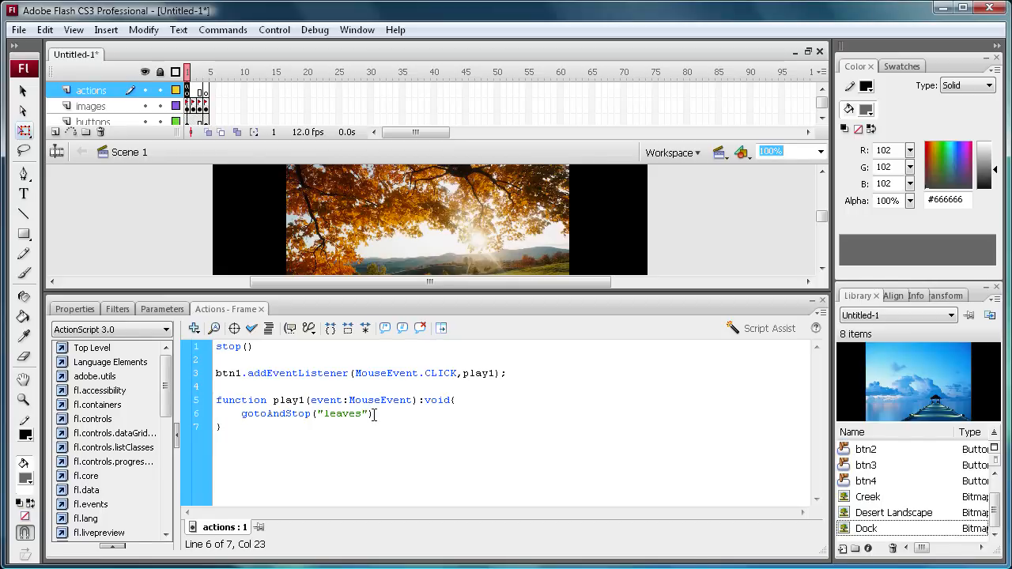
{"action": "type", "text": ";"}
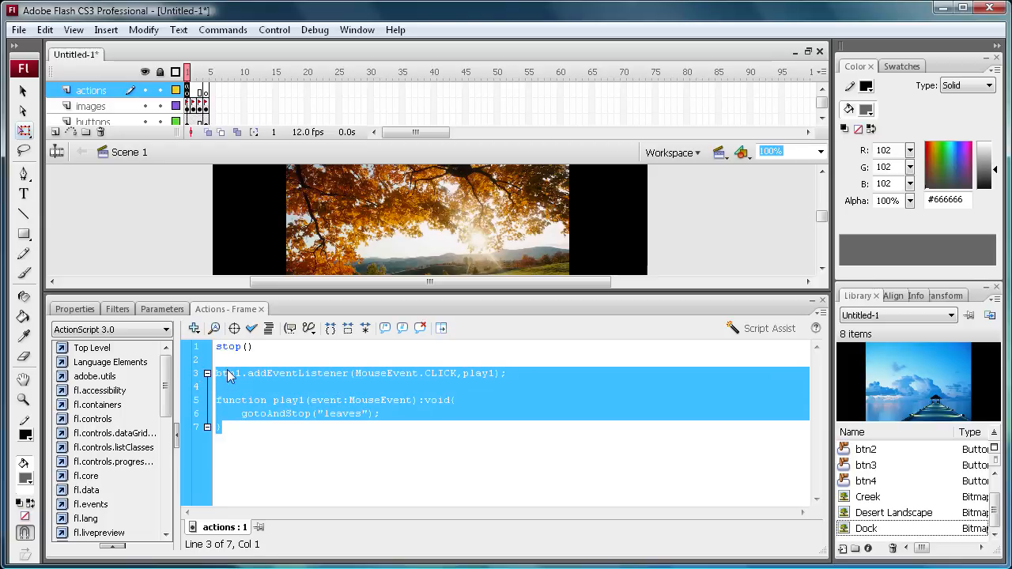
Paste a copy of the listener and handler, renaming it btn2/play2 with the "creek" label
{"action": "left_click", "coordinate": [221, 427]}
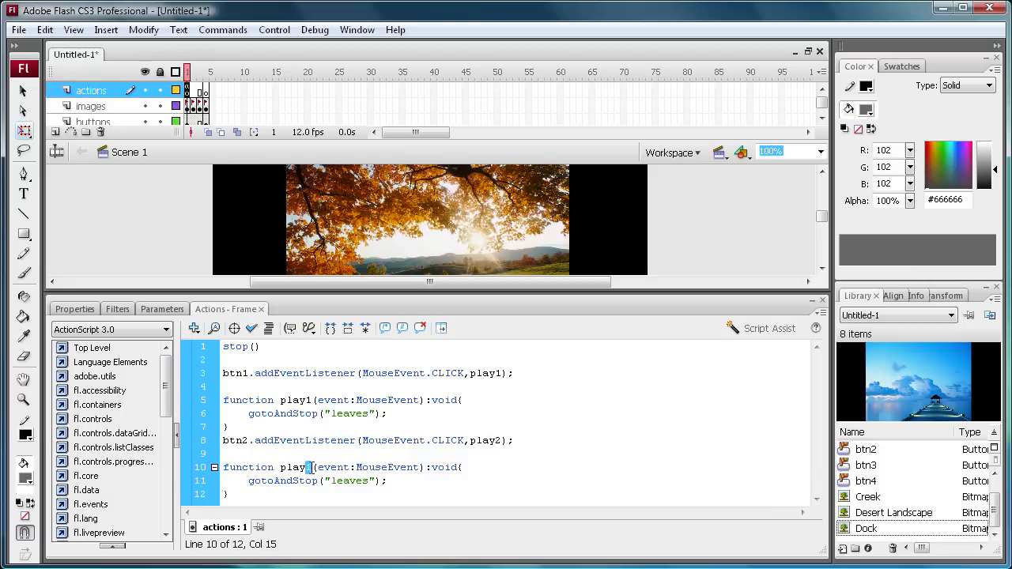
{"action": "double_click", "coordinate": [351, 481]}
{"action": "type", "text": "creek"}
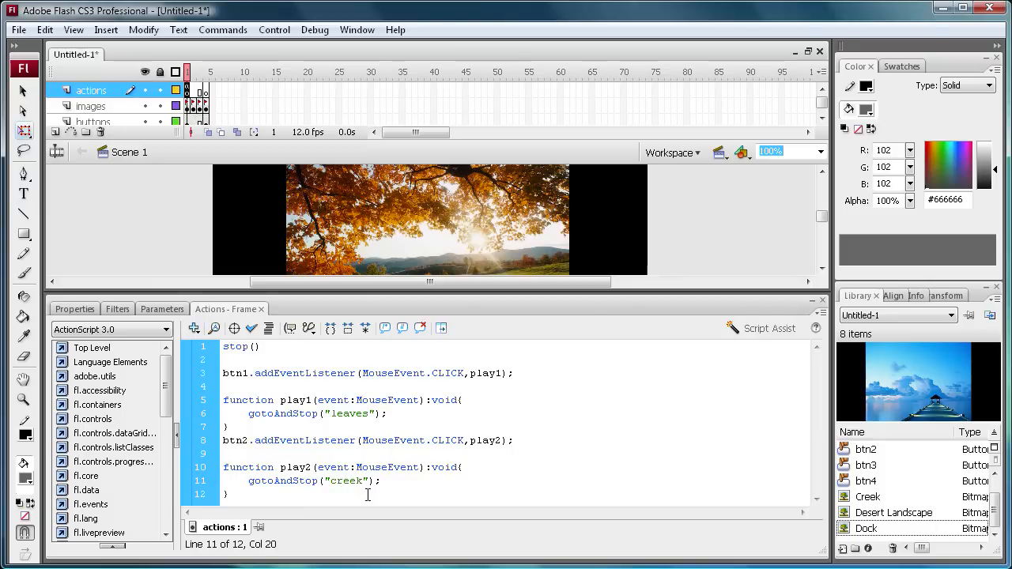
{"action": "left_click", "coordinate": [382, 481]}
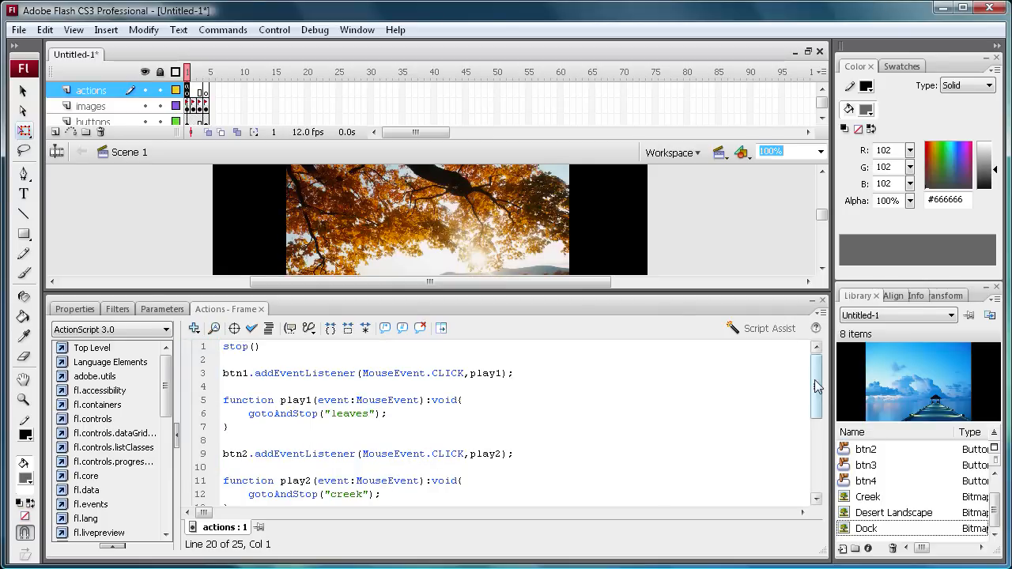
Edit the btn3/play3 and btn4/play4 blocks to go to the desert and dock frames
{"action": "scroll", "scroll_direction": "down", "scroll_amount": 3}
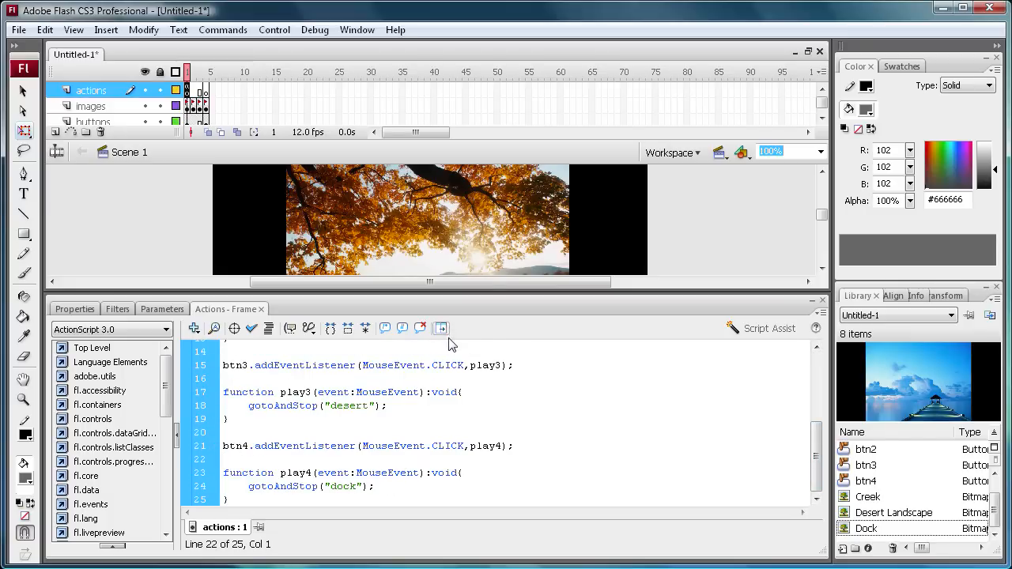
{"action": "double_click", "coordinate": [343, 487]}
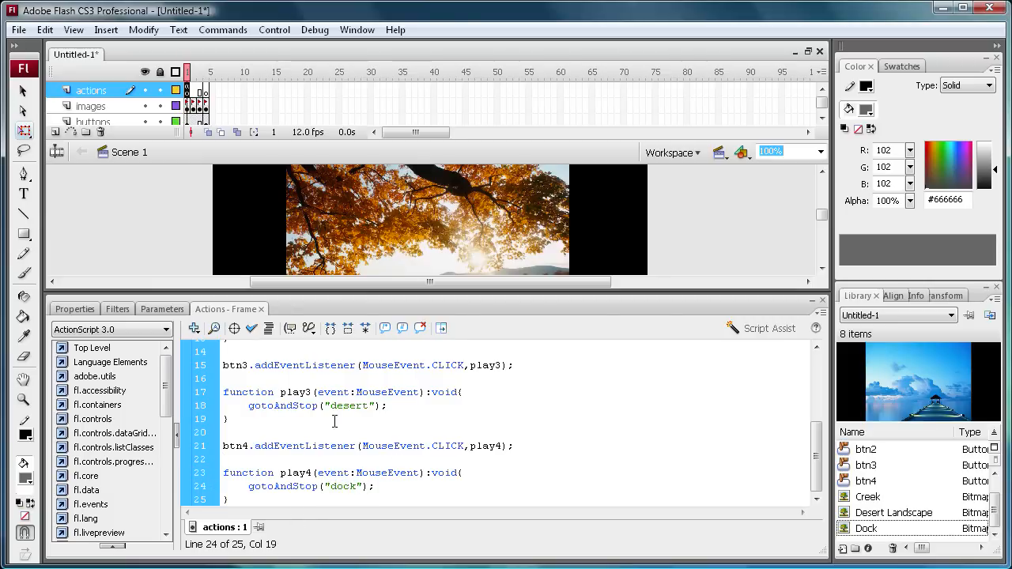
{"action": "mouse_move", "coordinate": [794, 402]}
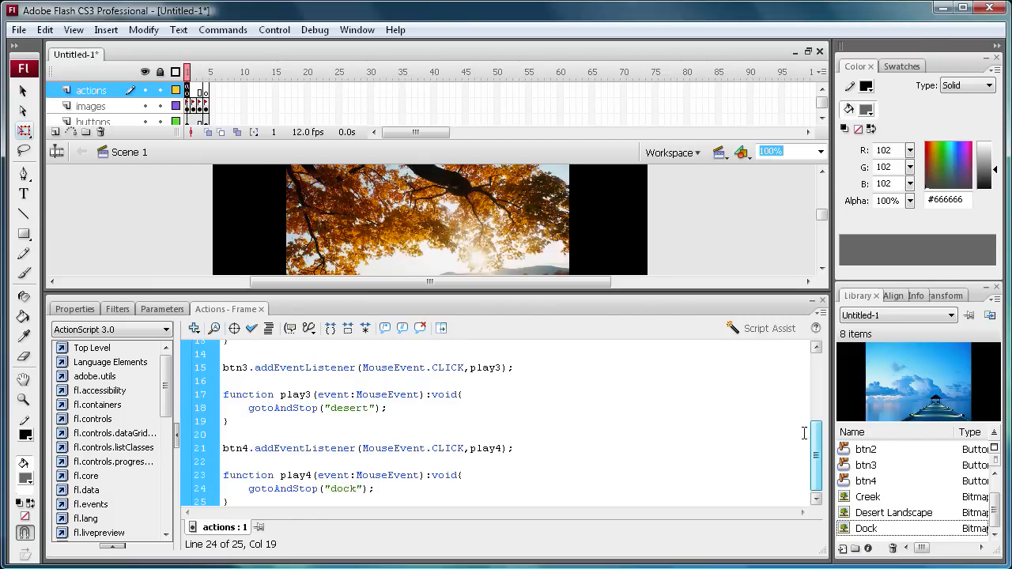
{"action": "left_click", "coordinate": [276, 28]}
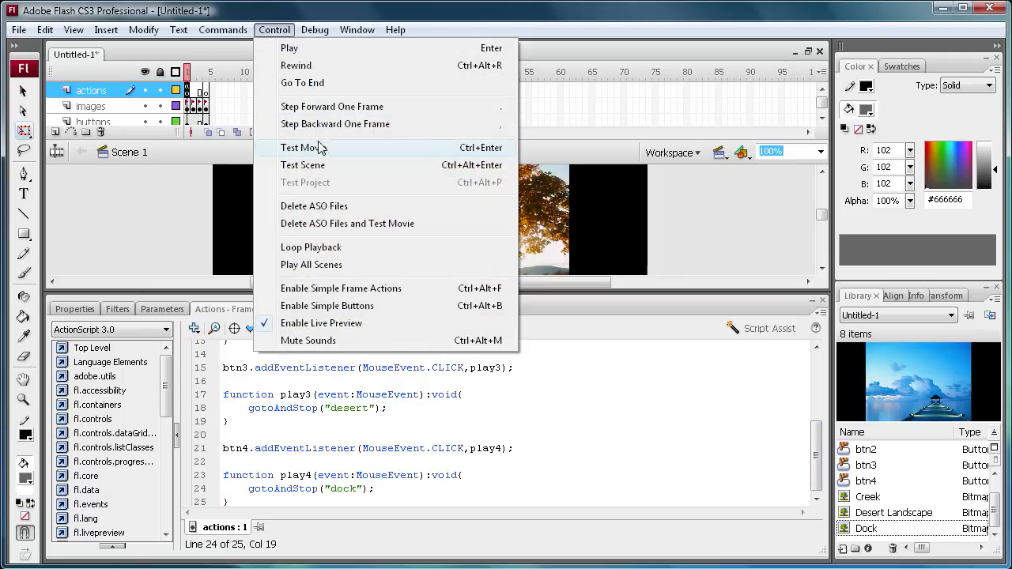
Test the gallery movie, close the preview, and show the properties of btn2 on the buttons layer
{"action": "left_click", "coordinate": [301, 149]}
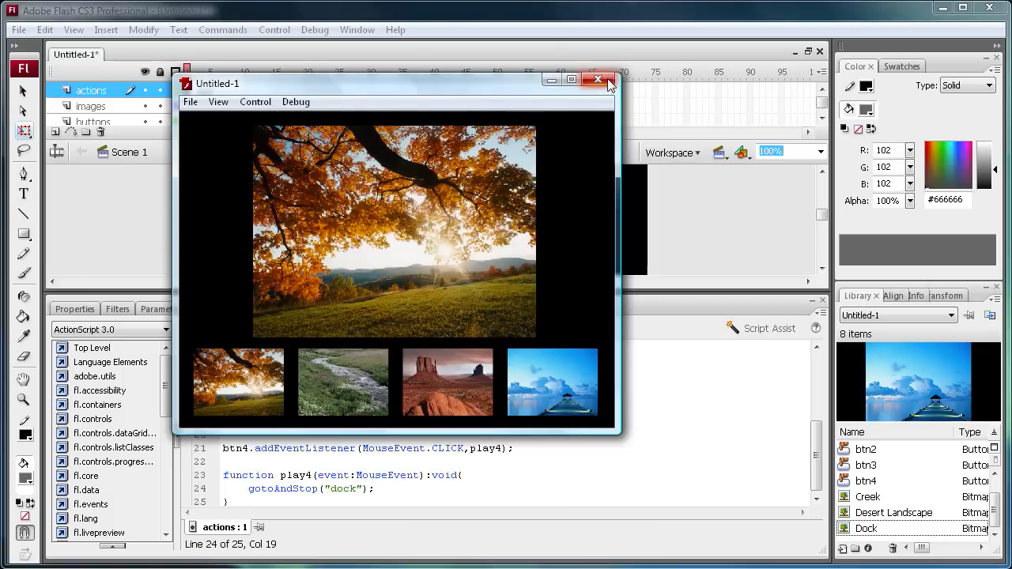
{"action": "left_click", "coordinate": [598, 79]}
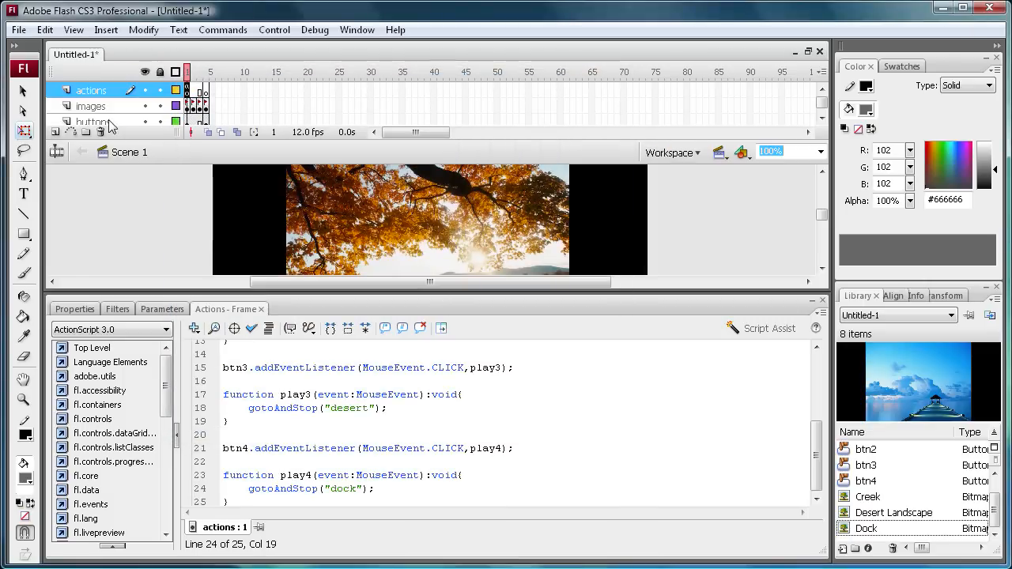
{"action": "left_click", "coordinate": [93, 120]}
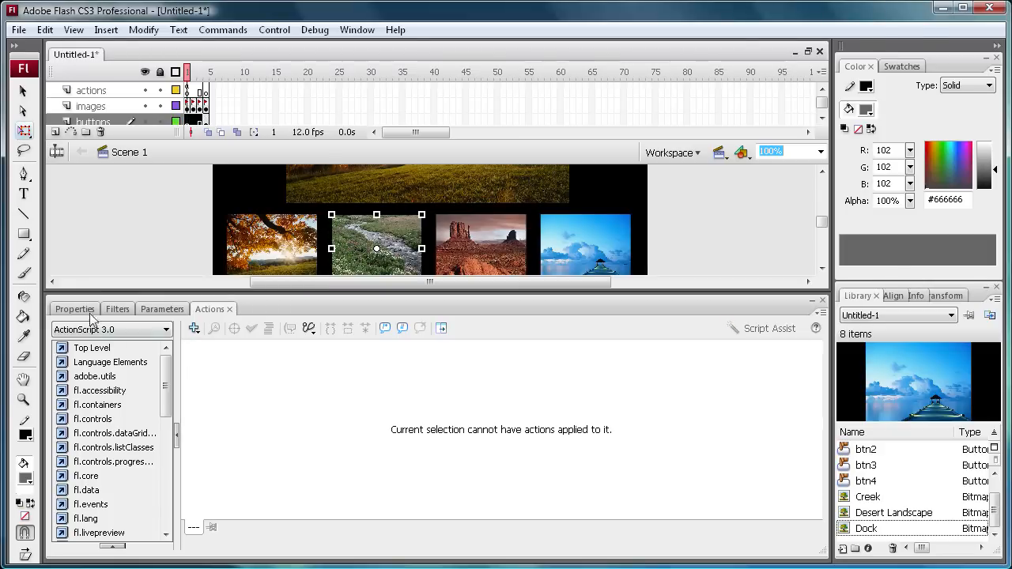
{"action": "left_click", "coordinate": [74, 309]}
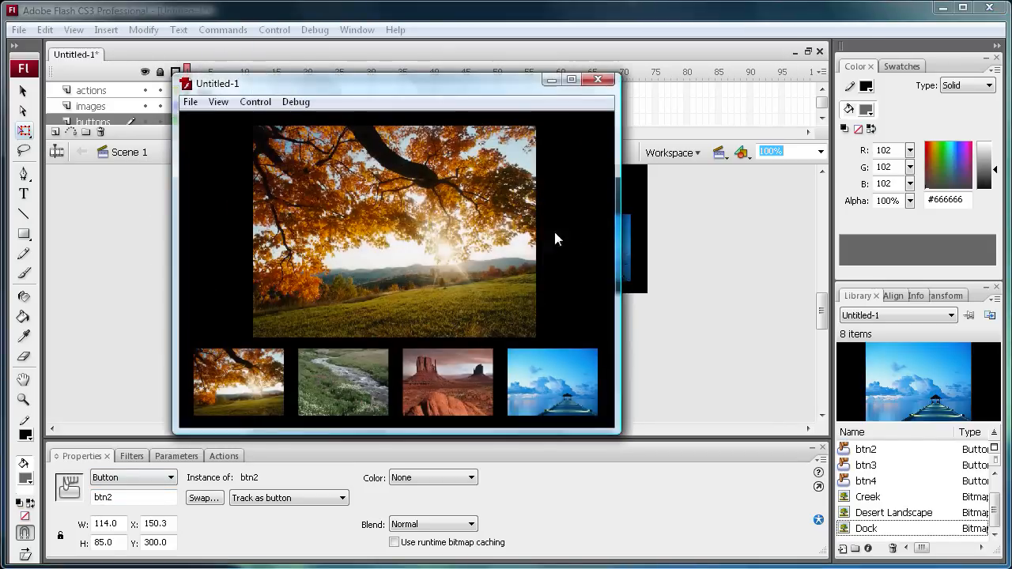
Switch the large preview photo to the Dock image via its thumbnail
{"action": "left_click", "coordinate": [446, 382]}
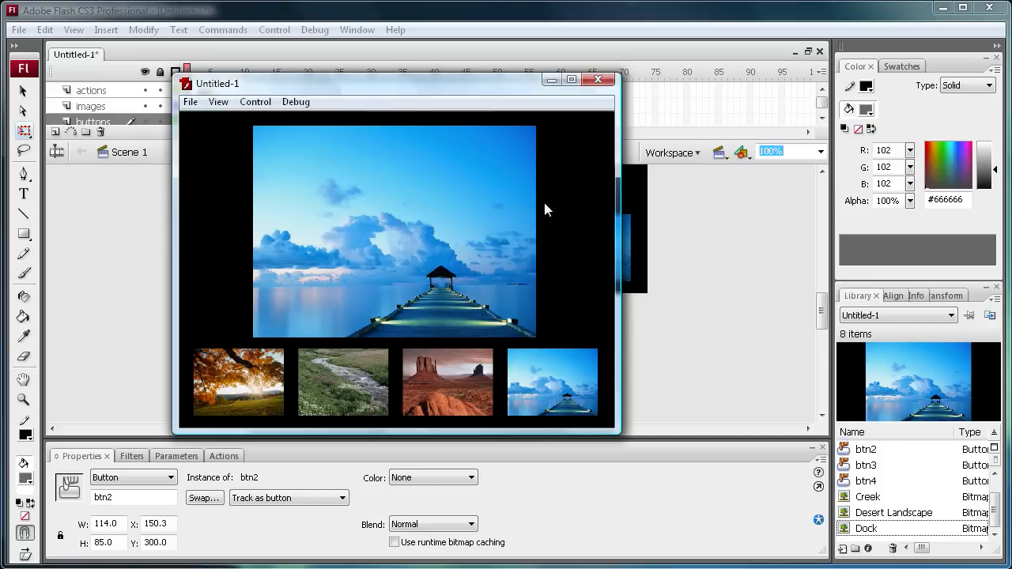
{"action": "mouse_move", "coordinate": [484, 145]}
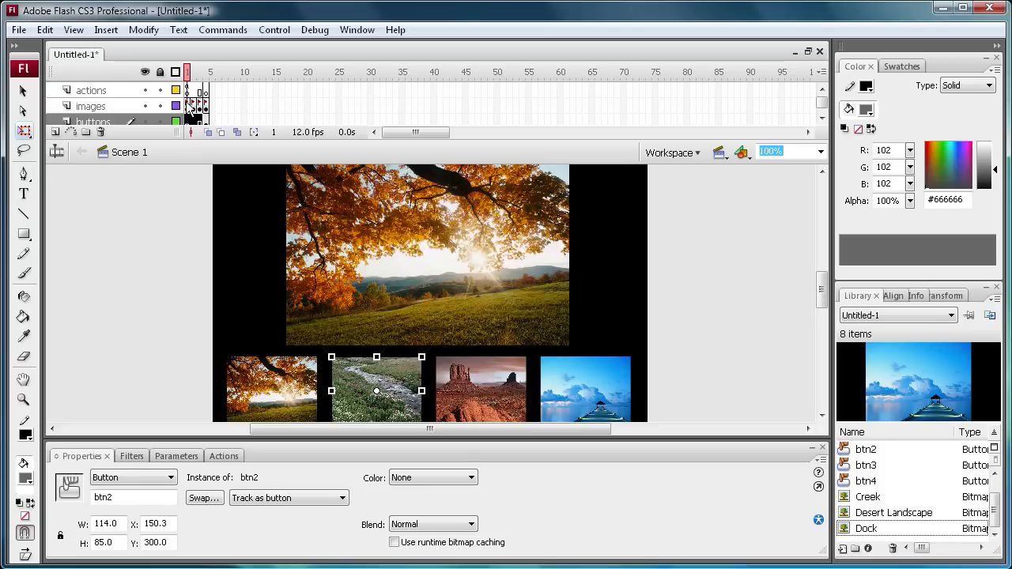
Convert the Autumn Leaves photo into a movie clip symbol named movie1
{"action": "left_click", "coordinate": [92, 104]}
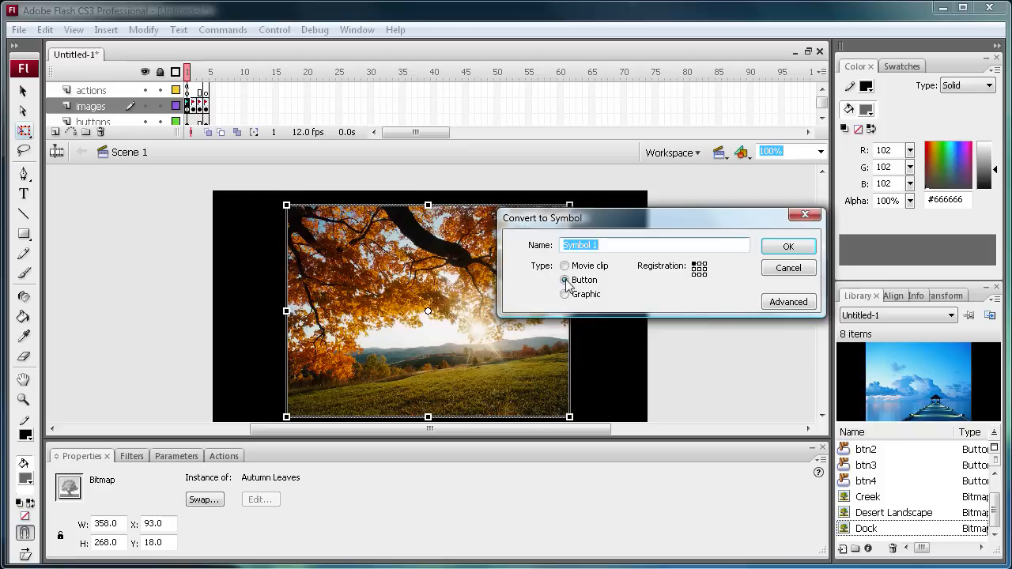
{"action": "left_click", "coordinate": [564, 266]}
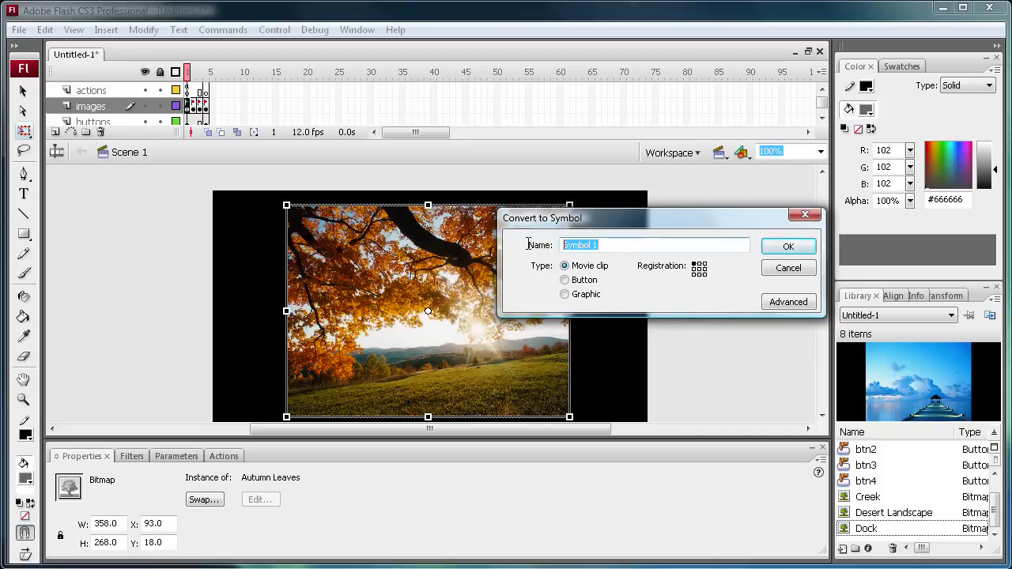
{"action": "type", "text": "mao"}
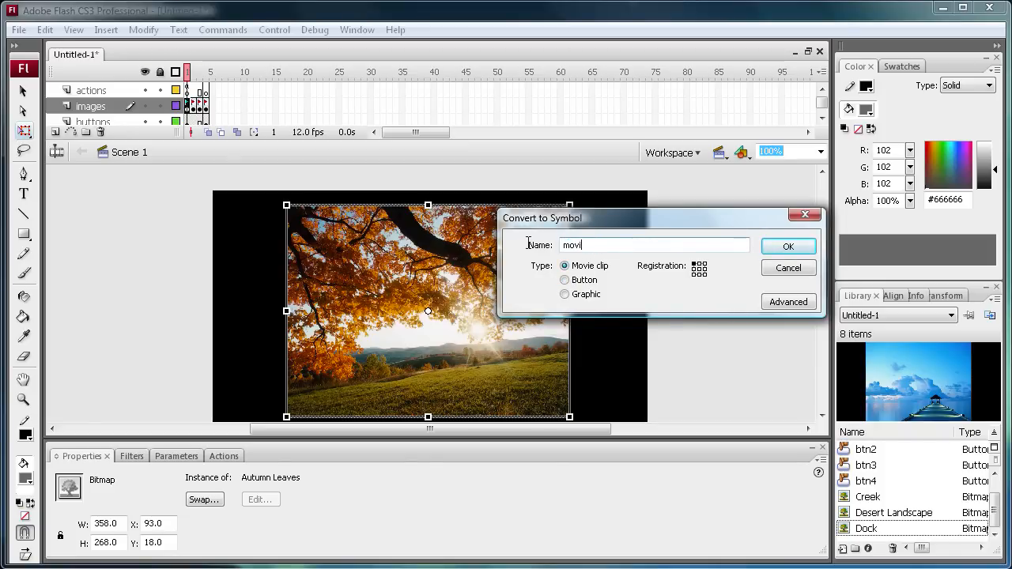
{"action": "left_click", "coordinate": [787, 247]}
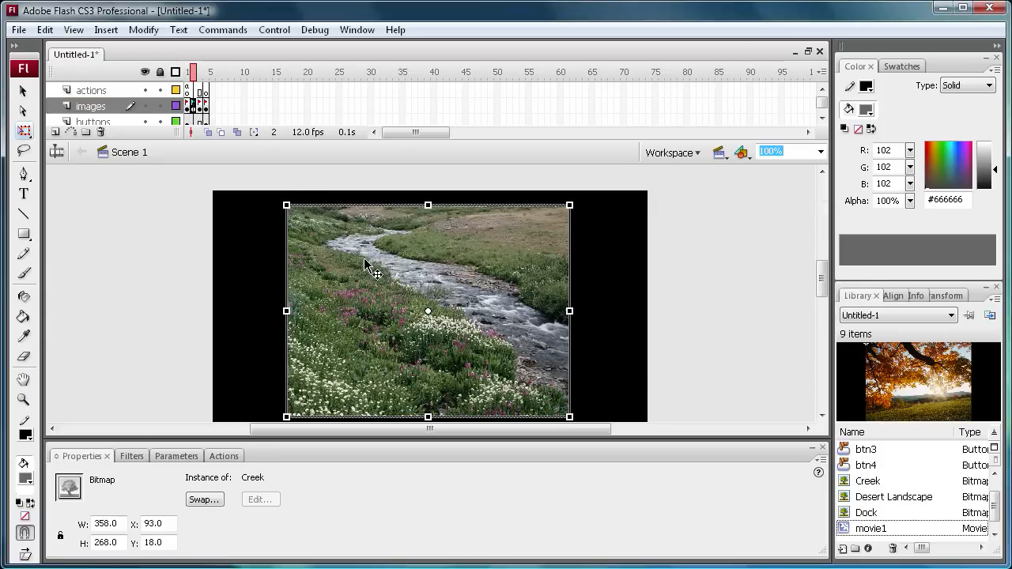
Convert the creek, desert and dock photos into movie clips movie2, movie3 and movie4
{"action": "type", "text": "mov"}
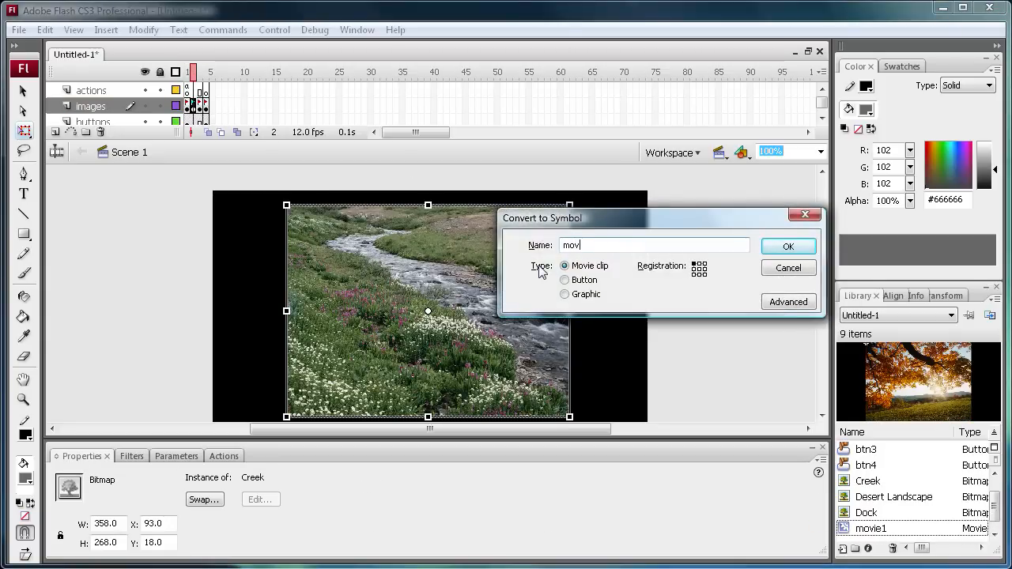
{"action": "left_click", "coordinate": [788, 247]}
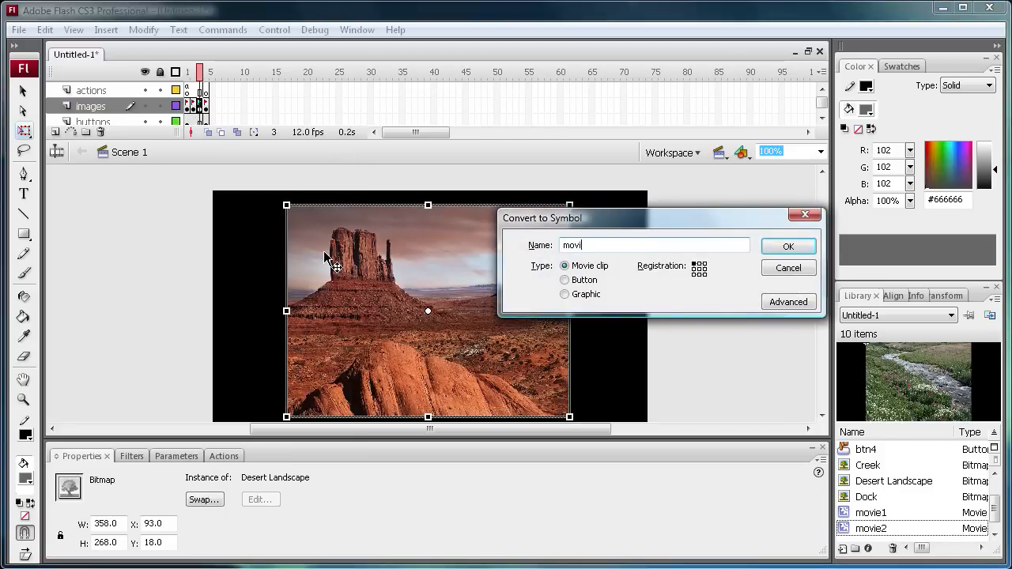
{"action": "left_click", "coordinate": [788, 247]}
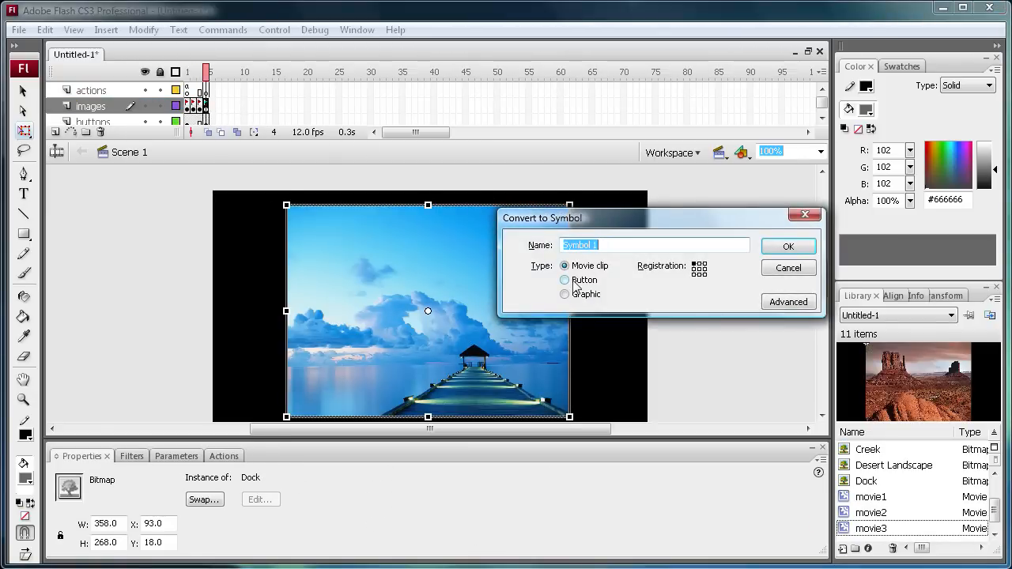
{"action": "type", "text": "movie"}
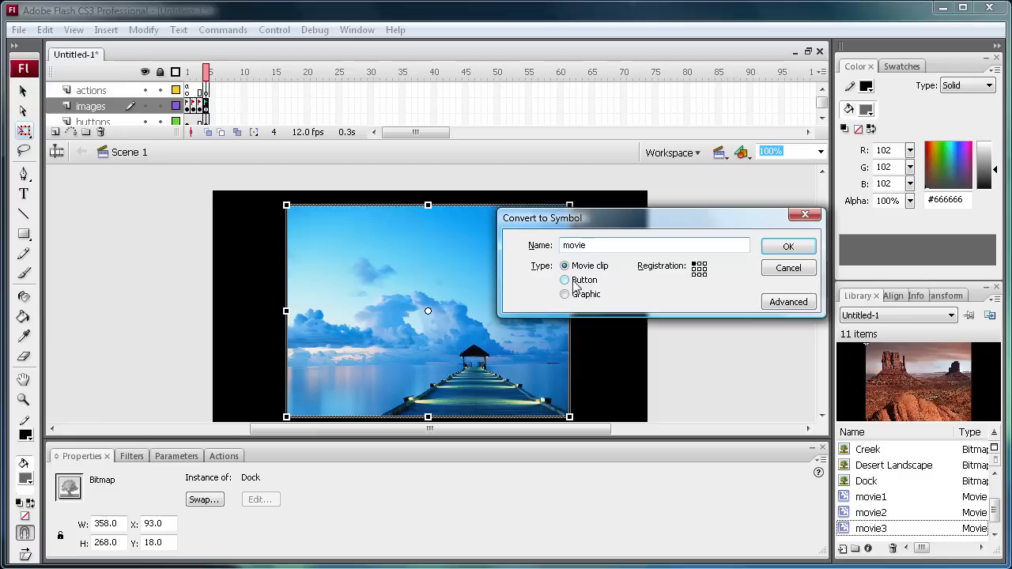
{"action": "left_click", "coordinate": [787, 247]}
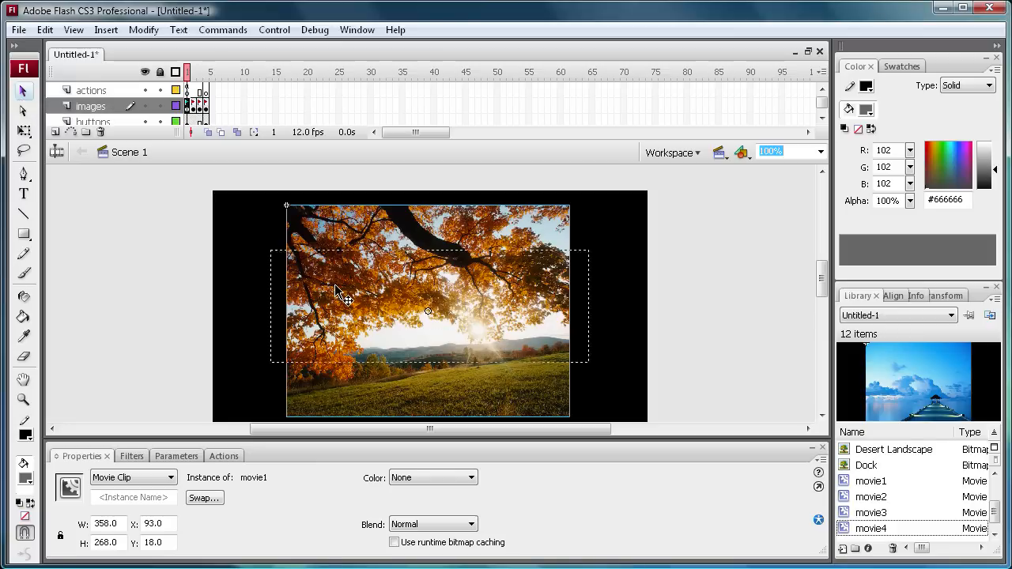
Inside movie1, add a keyframe at frame 15, create a motion tween with frame 1 alpha 0, and return to Scene 1
{"action": "double_click", "coordinate": [341, 299]}
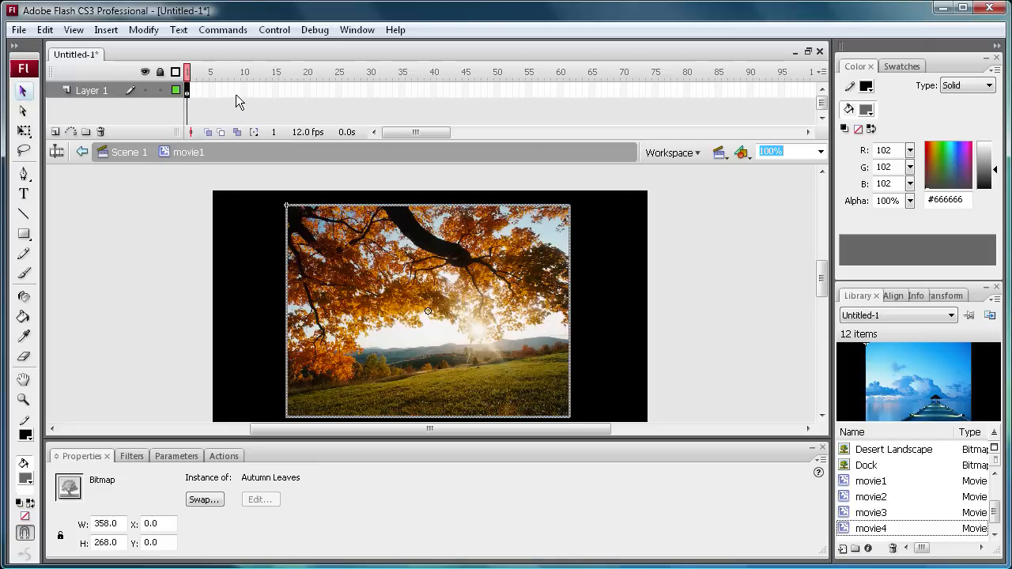
{"action": "right_click", "coordinate": [187, 92]}
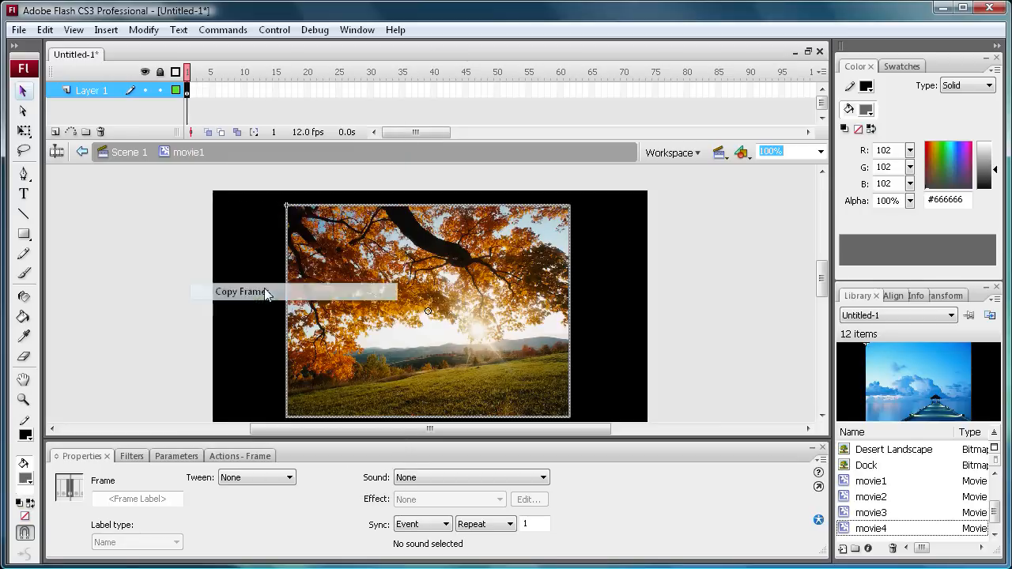
{"action": "right_click", "coordinate": [187, 90]}
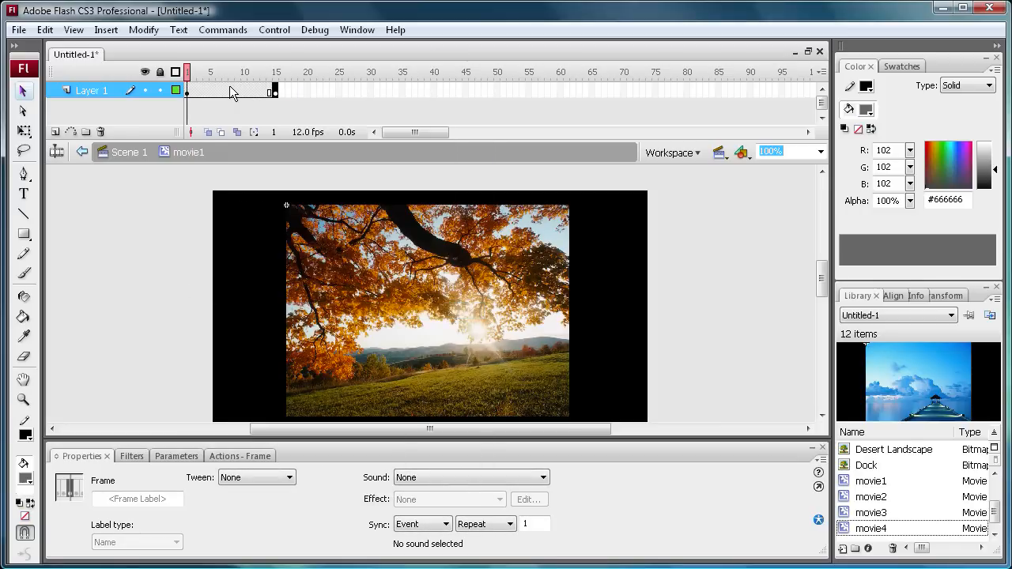
{"action": "left_click", "coordinate": [256, 477]}
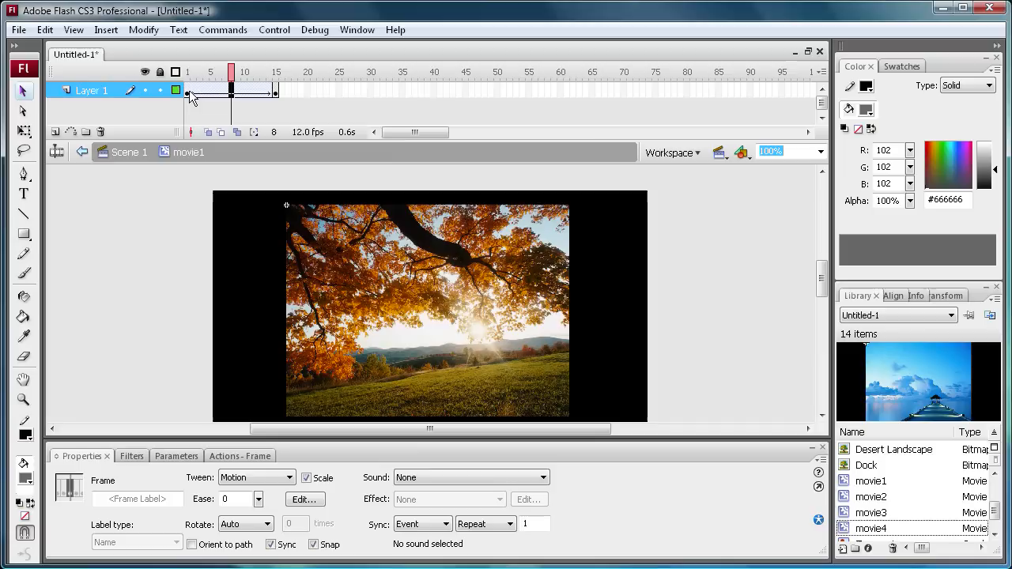
{"action": "mouse_move", "coordinate": [193, 97]}
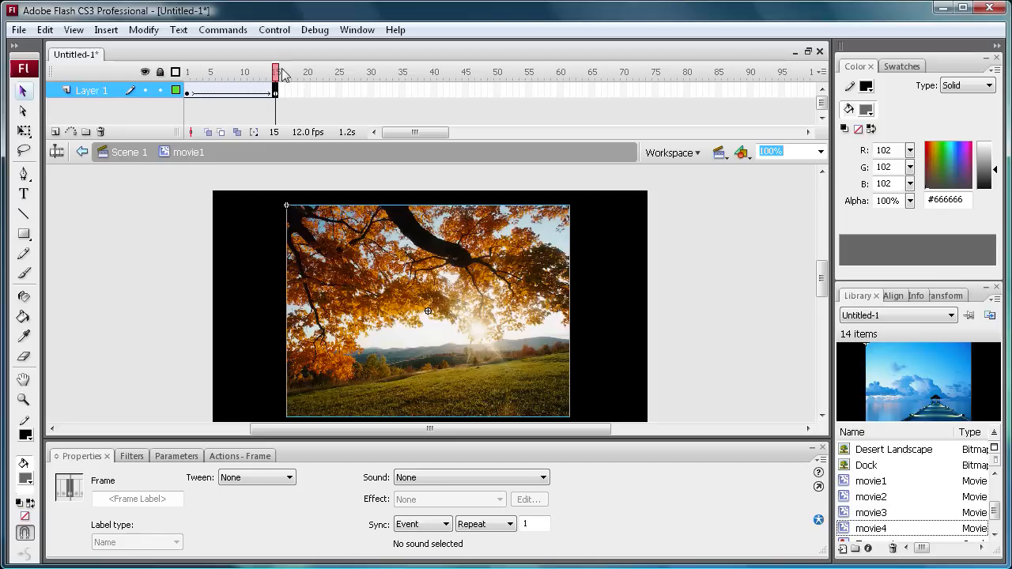
{"action": "left_click", "coordinate": [211, 71]}
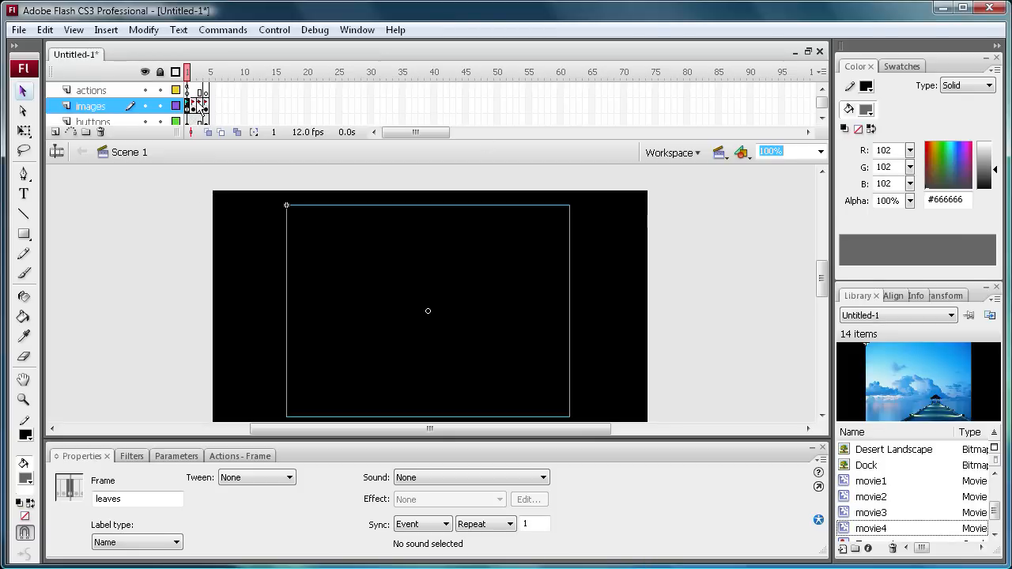
{"action": "left_click", "coordinate": [304, 148]}
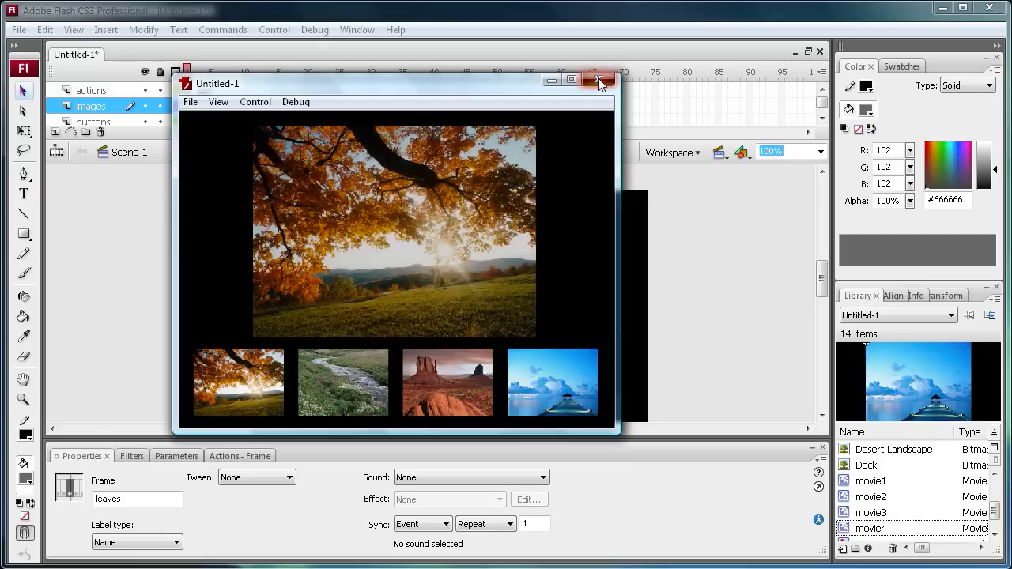
{"action": "left_click", "coordinate": [601, 83]}
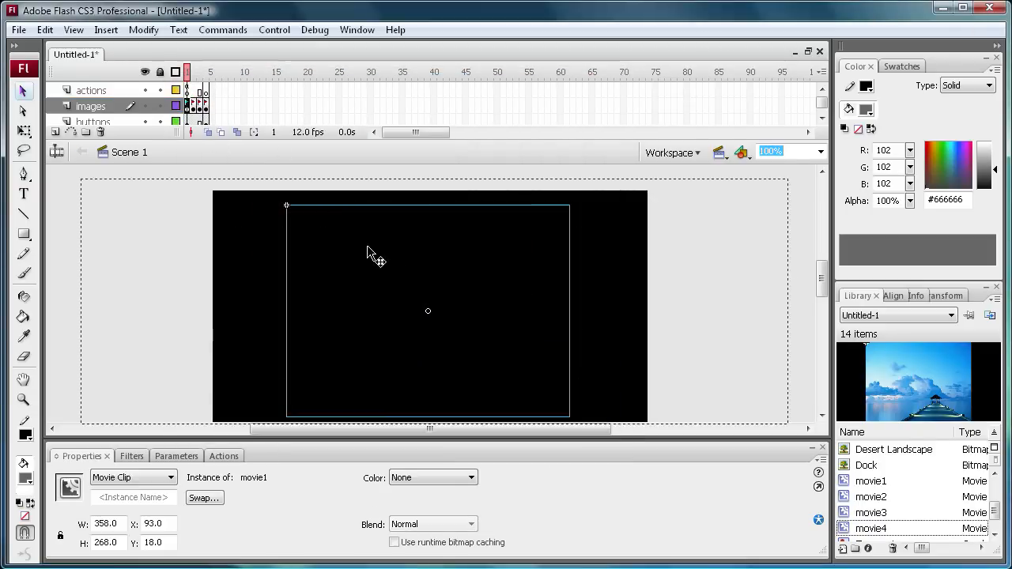
{"action": "double_click", "coordinate": [427, 309]}
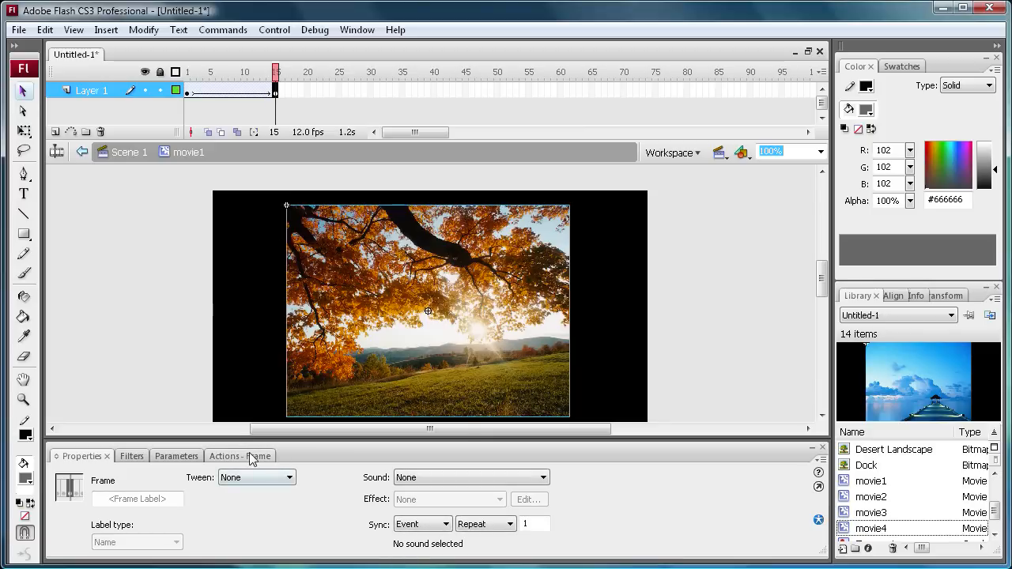
{"action": "type", "text": "st"}
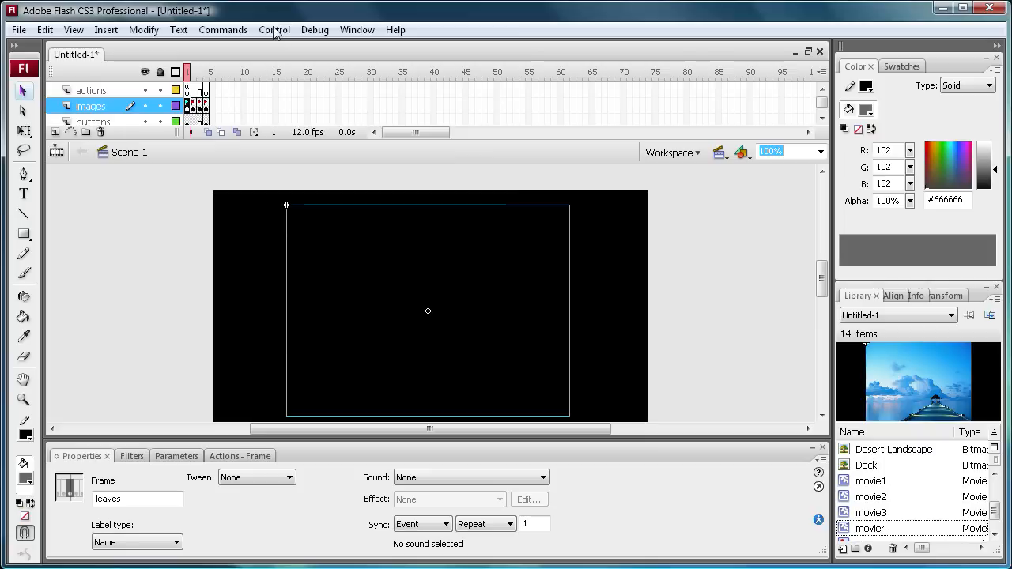
{"action": "left_click", "coordinate": [273, 28]}
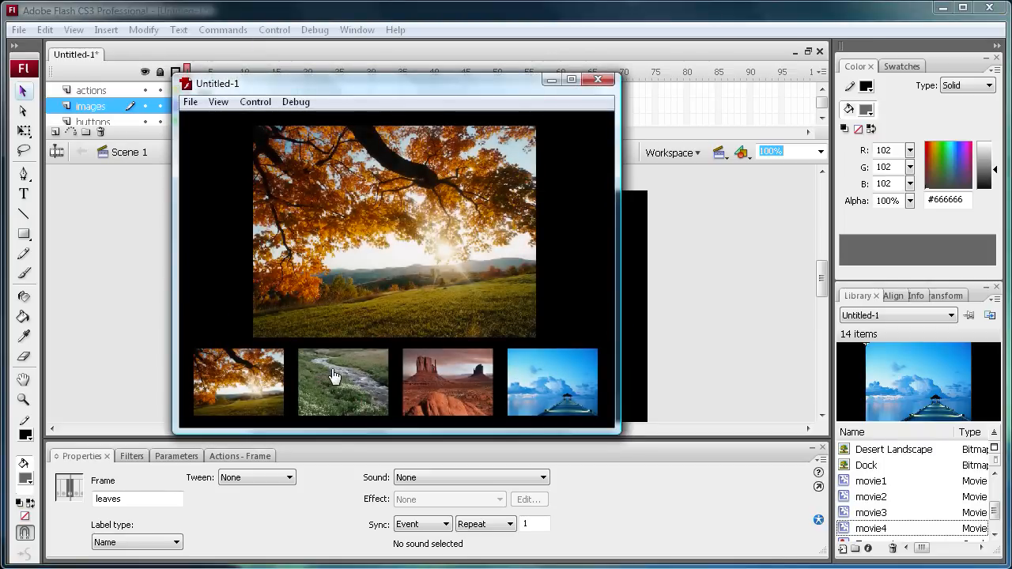
{"action": "left_click", "coordinate": [342, 381]}
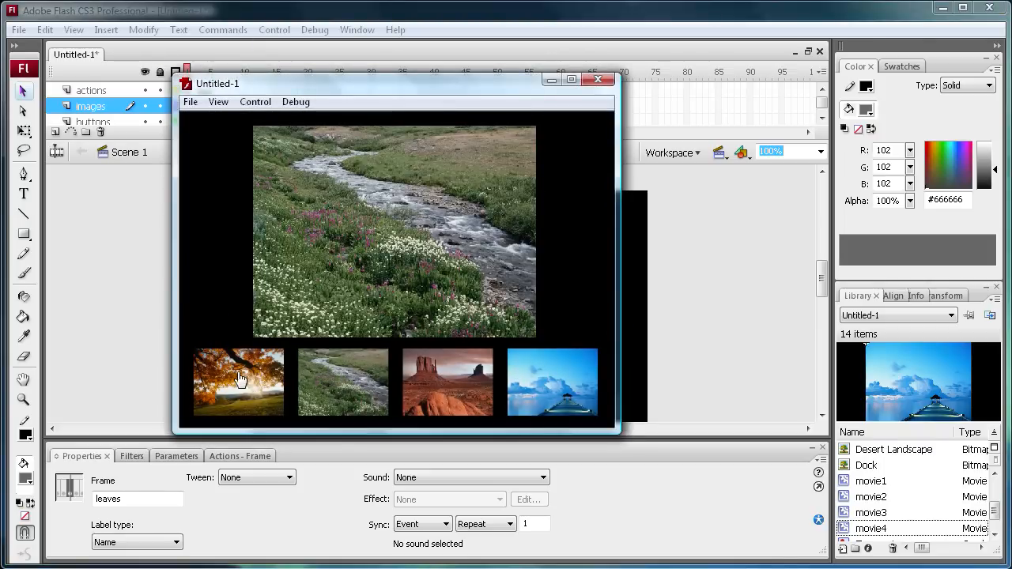
{"action": "left_click", "coordinate": [239, 381]}
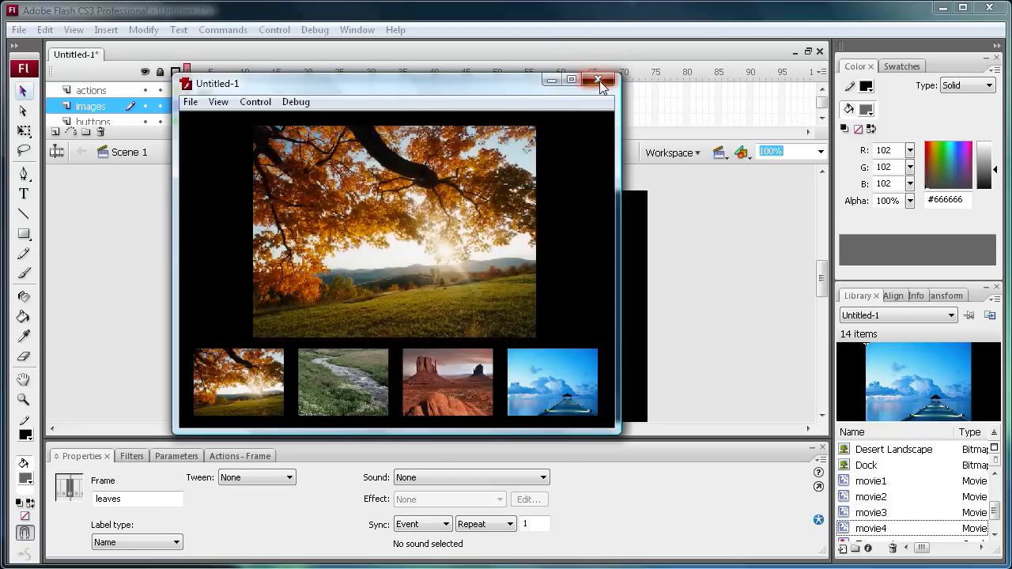
{"action": "left_click", "coordinate": [598, 82]}
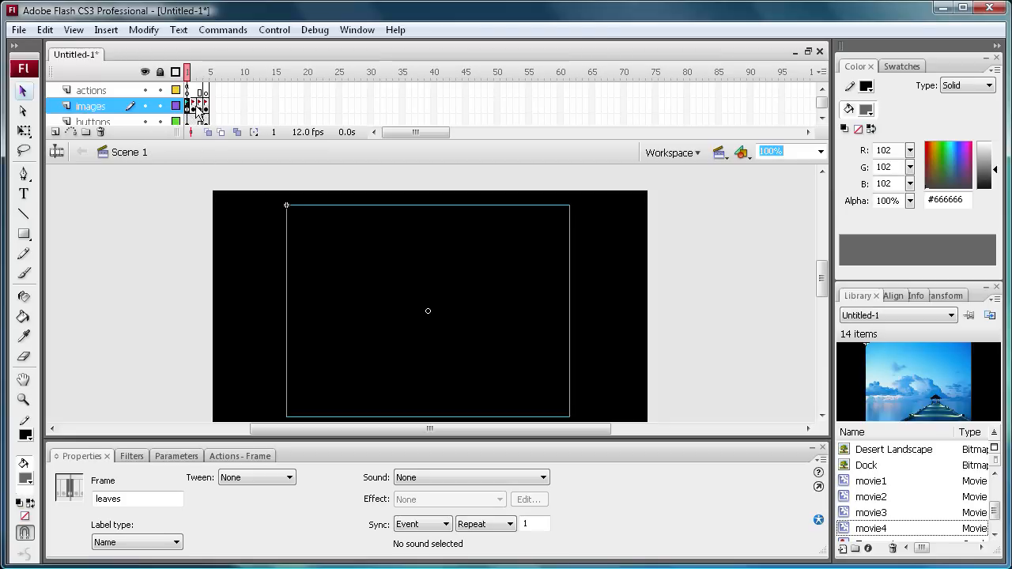
{"action": "mouse_move", "coordinate": [234, 184]}
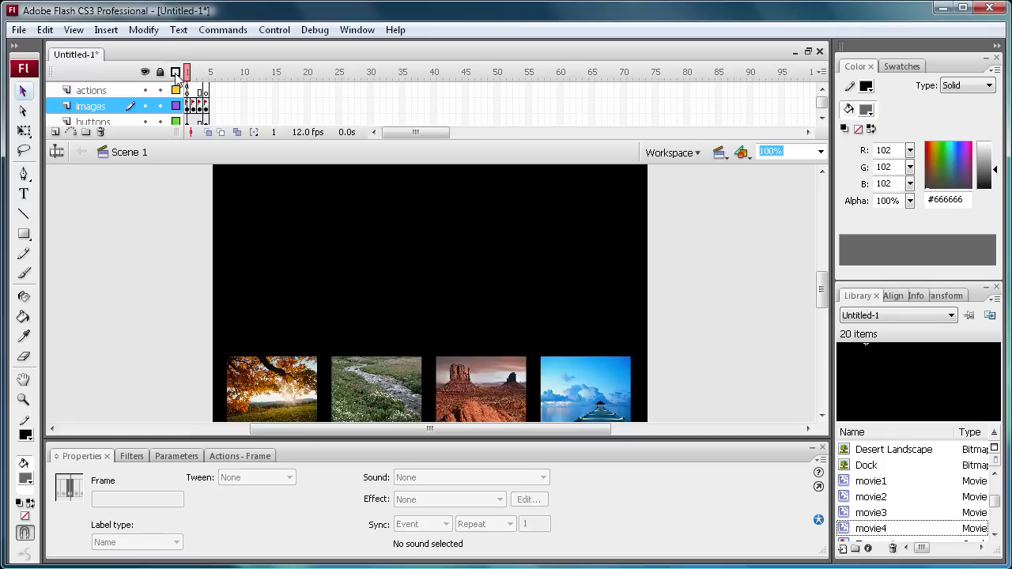
Return from the last tweened photo clip to Scene 1 and bring up the Control menu
{"action": "left_click", "coordinate": [207, 71]}
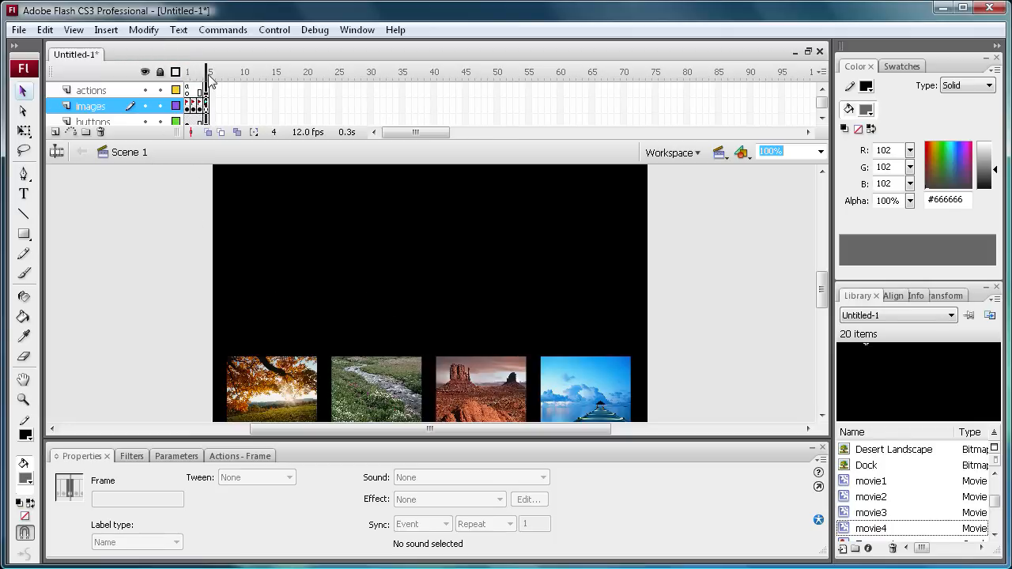
{"action": "left_click", "coordinate": [187, 71]}
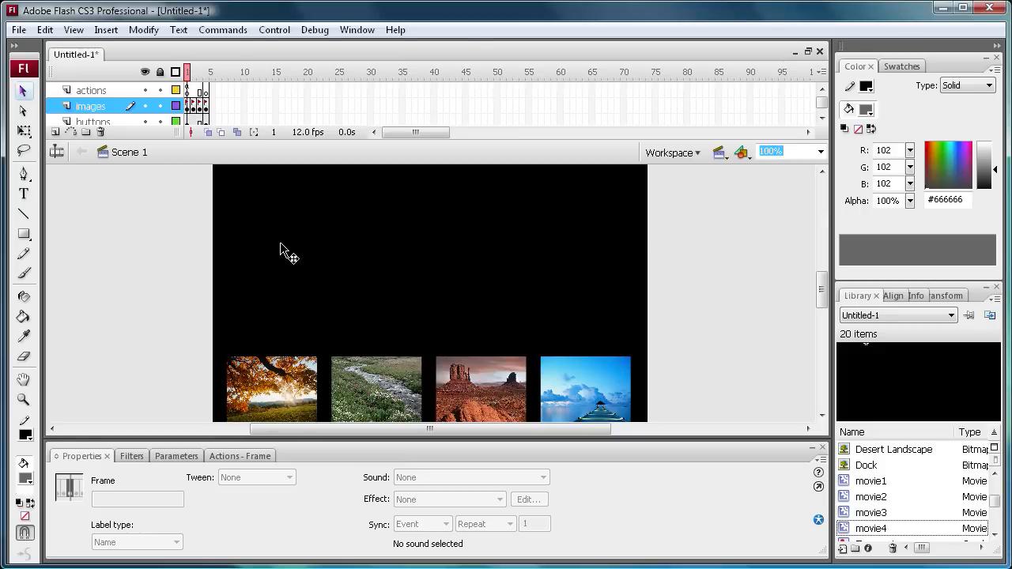
{"action": "mouse_move", "coordinate": [463, 263]}
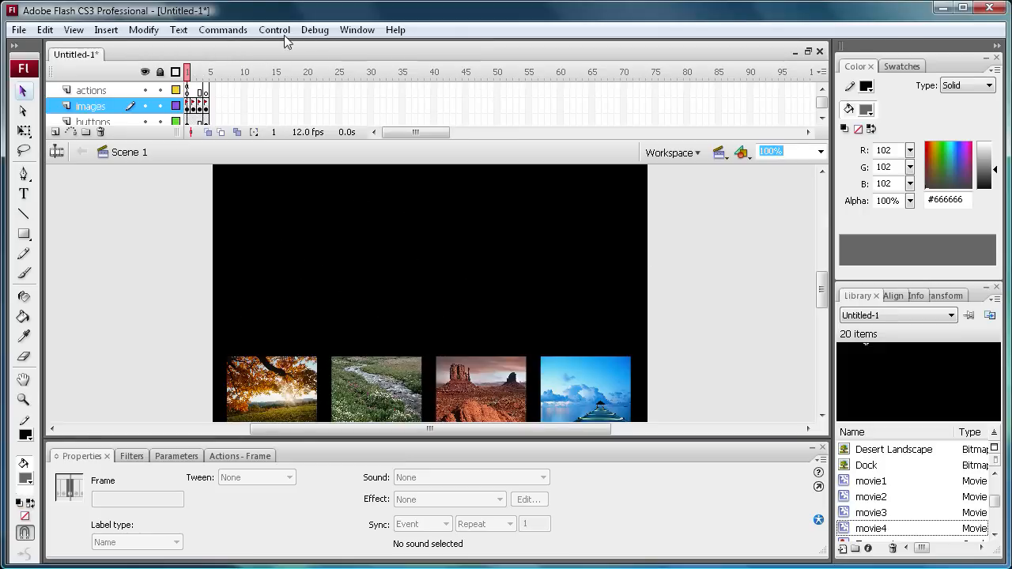
{"action": "left_click", "coordinate": [275, 28]}
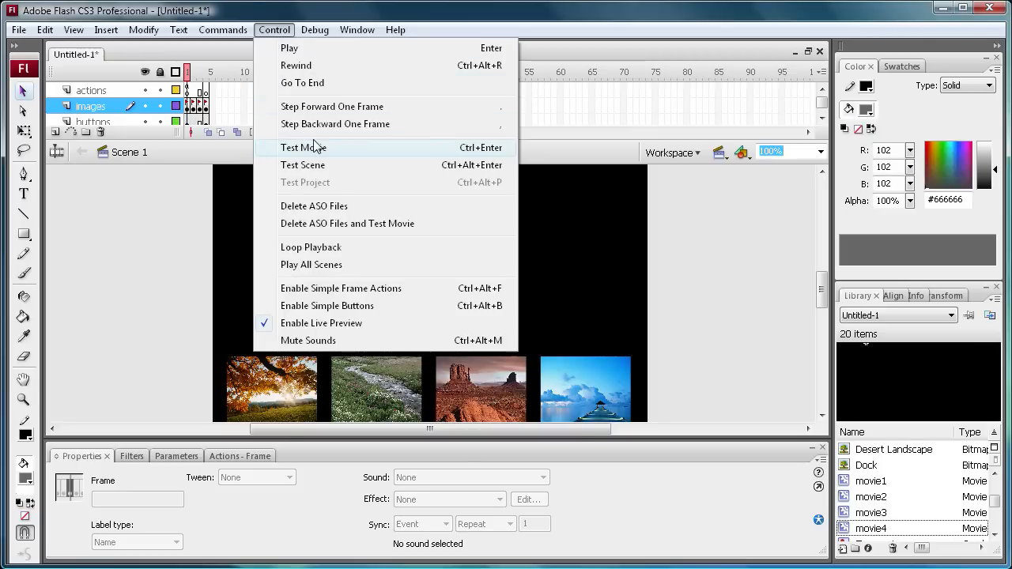
Test the movie and watch the river, dock and desert photos fade into the large view
{"action": "left_click", "coordinate": [304, 147]}
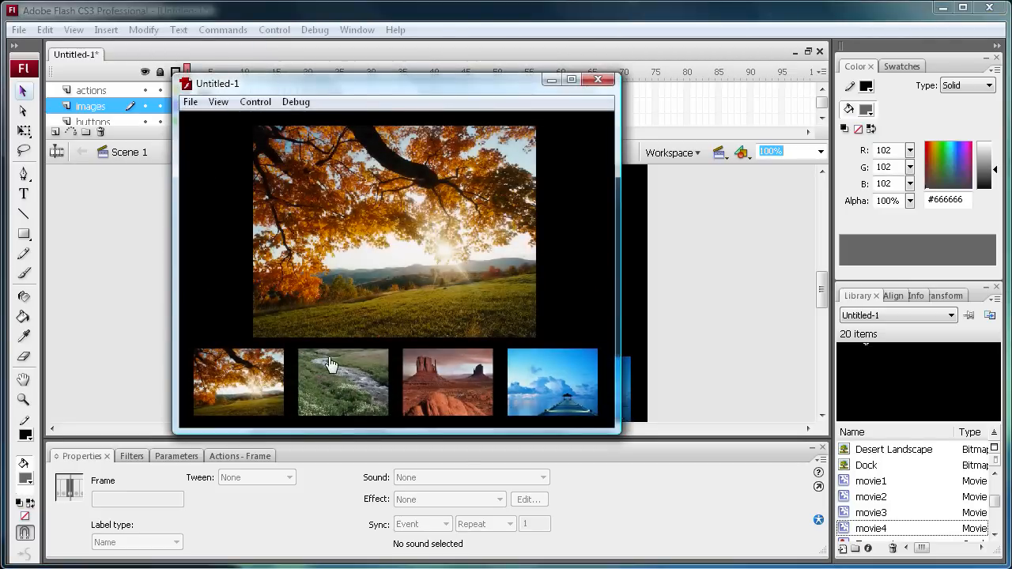
{"action": "left_click", "coordinate": [342, 381]}
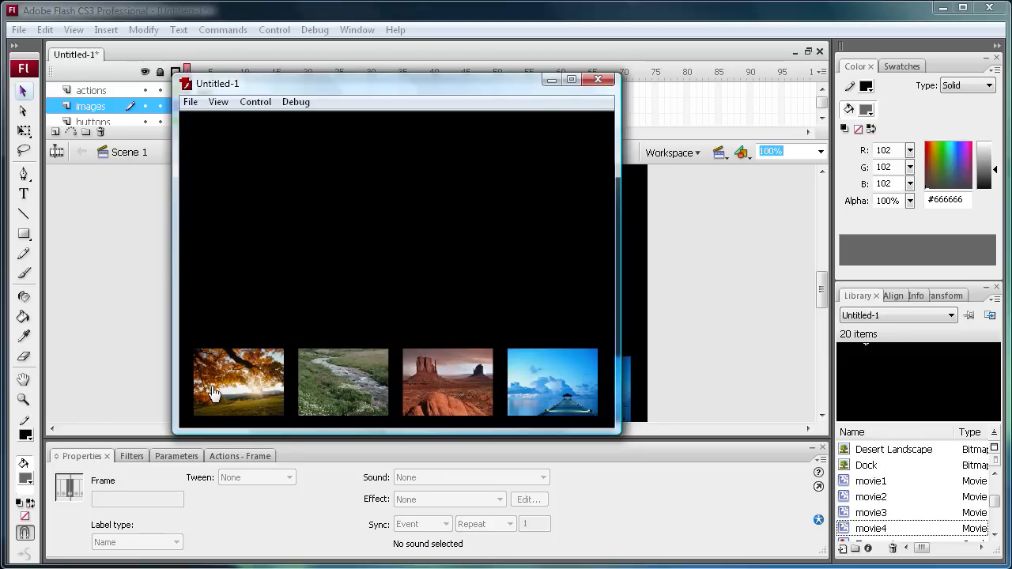
{"action": "left_click", "coordinate": [552, 381]}
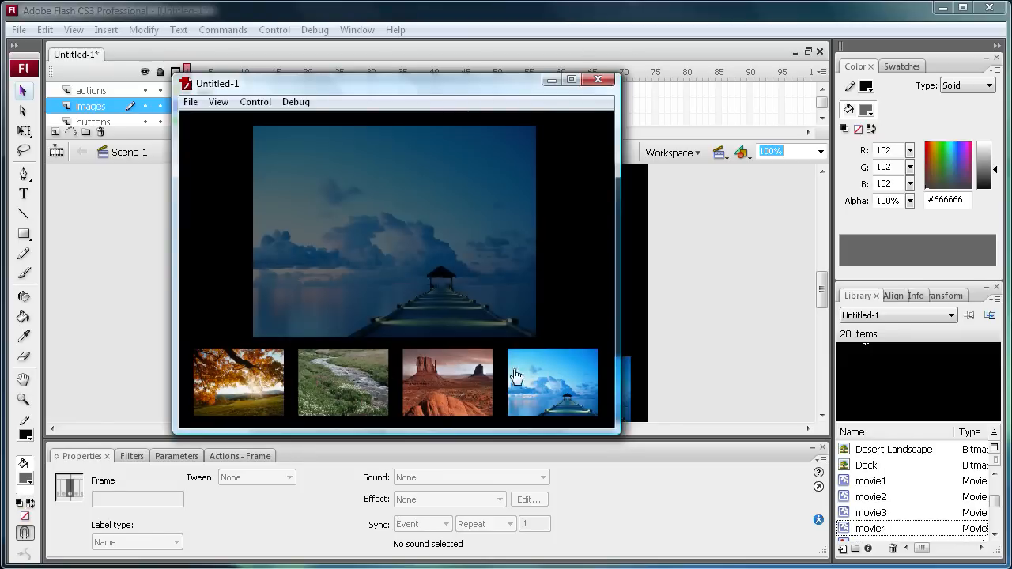
{"action": "left_click", "coordinate": [448, 381]}
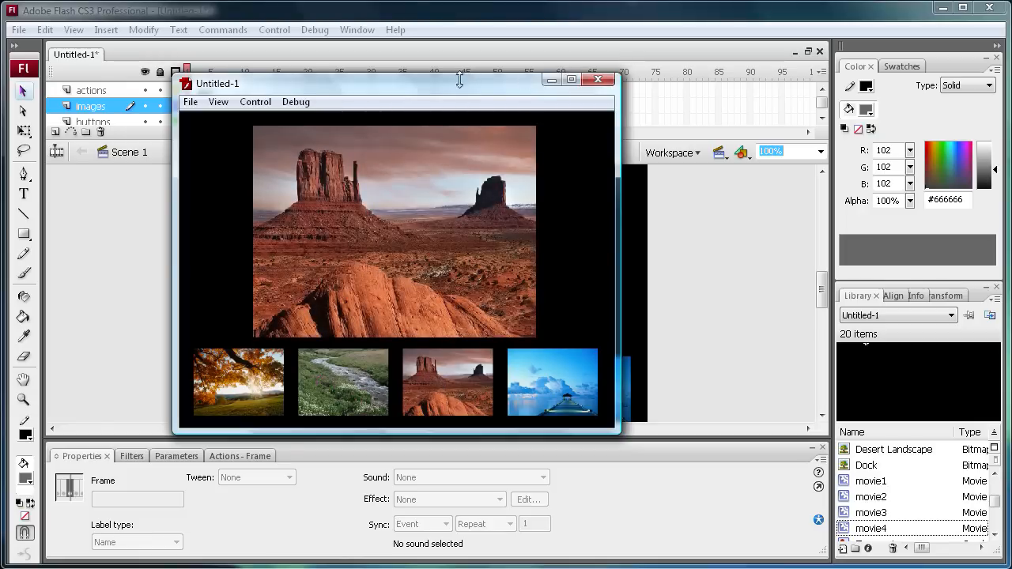
{"action": "mouse_move", "coordinate": [356, 96]}
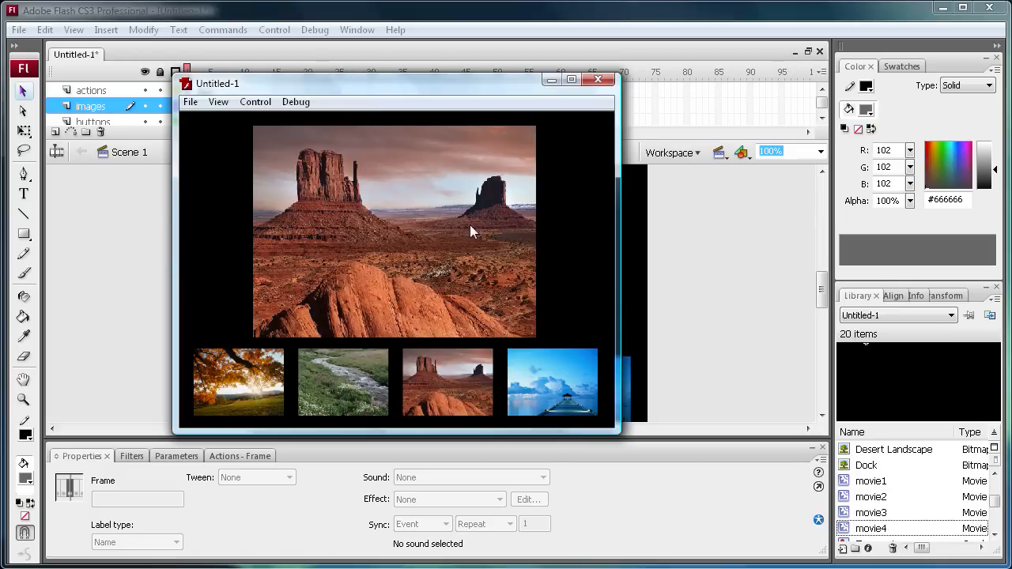
{"action": "mouse_move", "coordinate": [380, 54]}
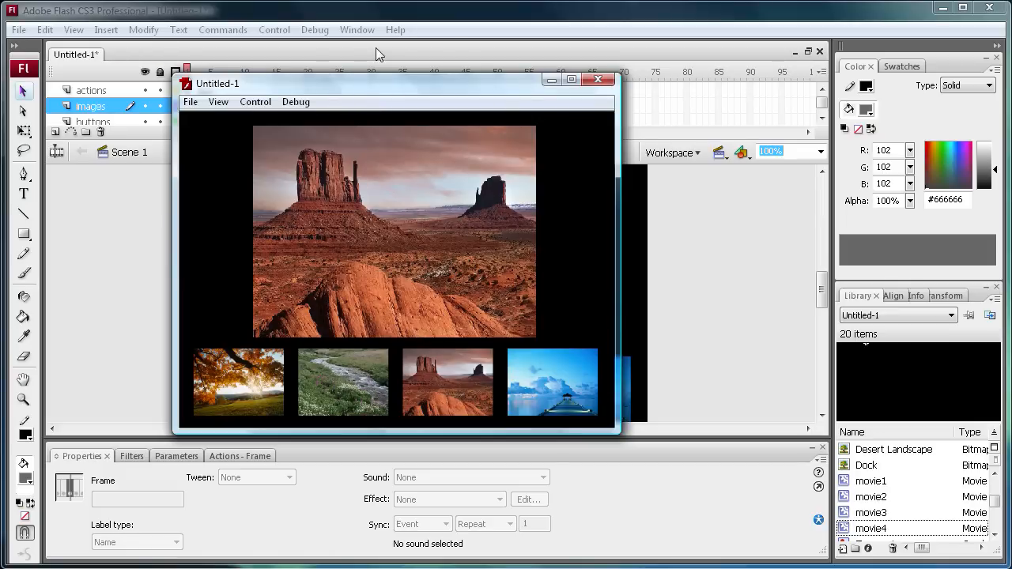
{"action": "mouse_move", "coordinate": [383, 85]}
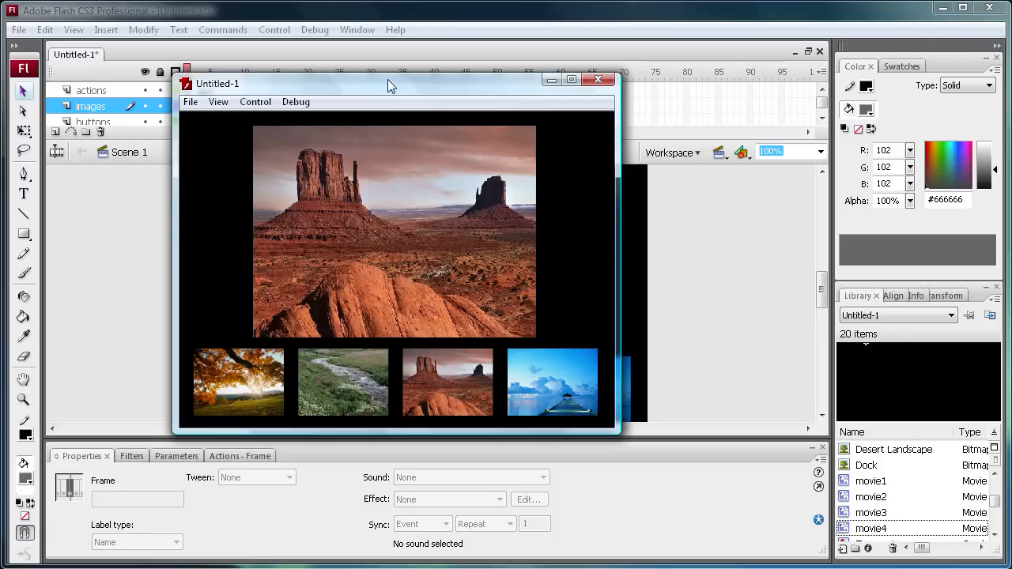
{"action": "mouse_move", "coordinate": [563, 79]}
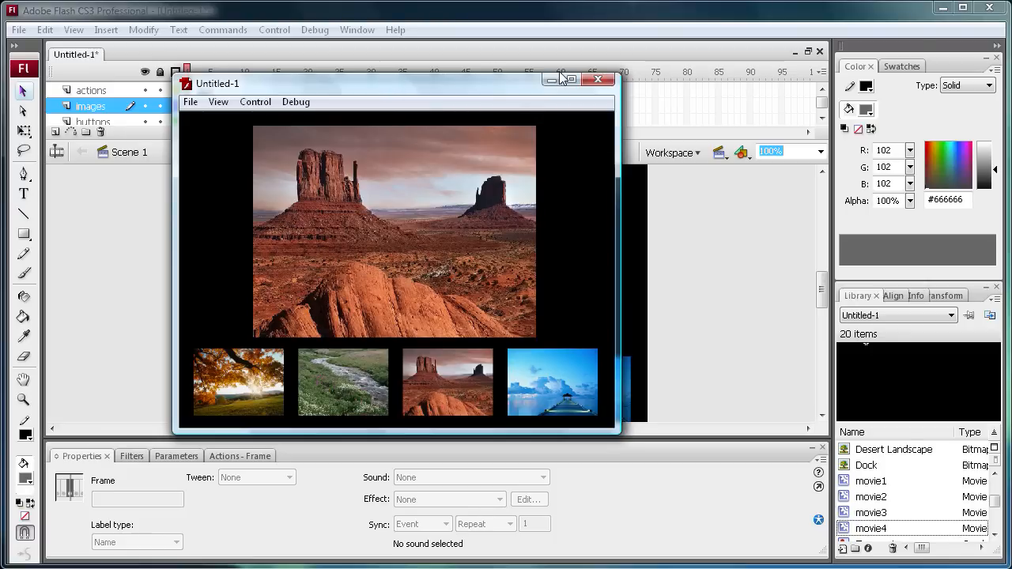